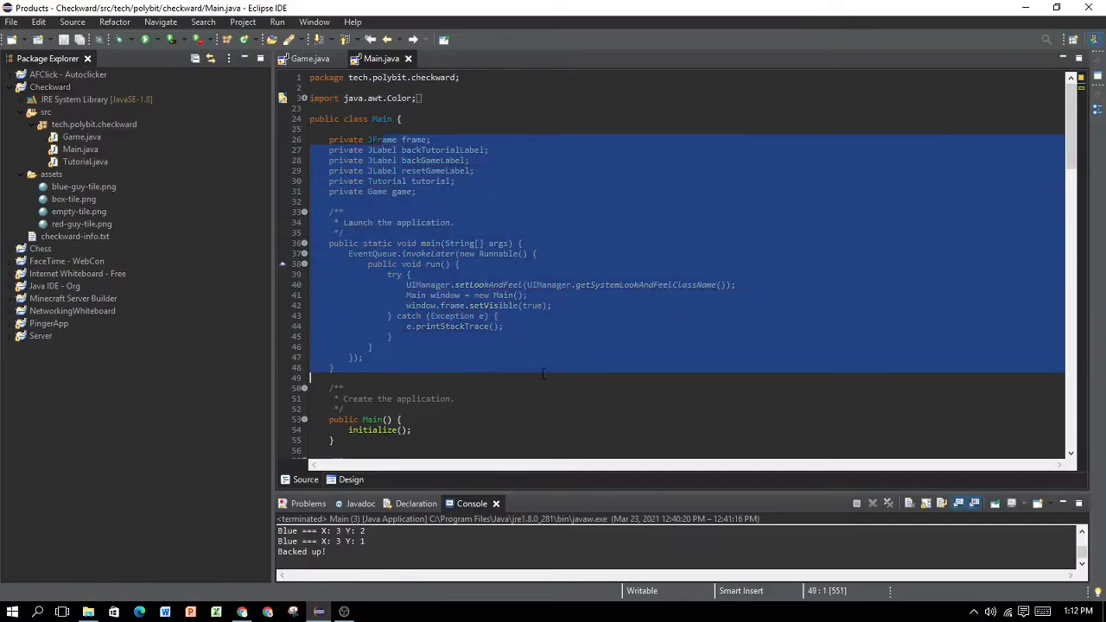
Step: Run the Checkward game from the Eclipse project, start a level, return to the menu and close it
{"action": "left_click", "coordinate": [344, 232]}
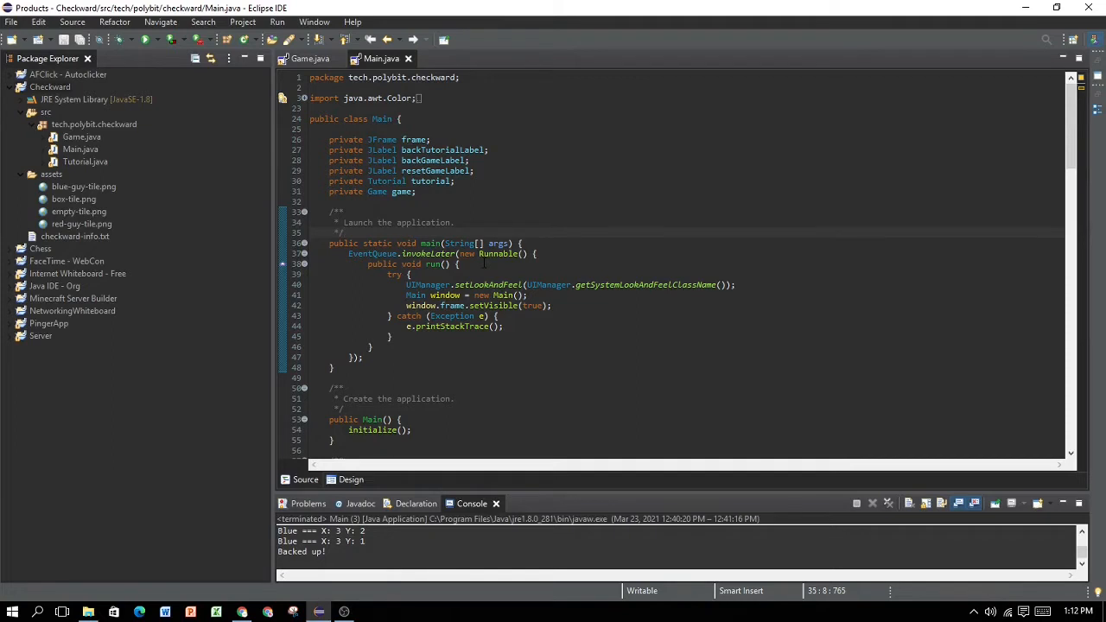
{"action": "left_click", "coordinate": [49, 86]}
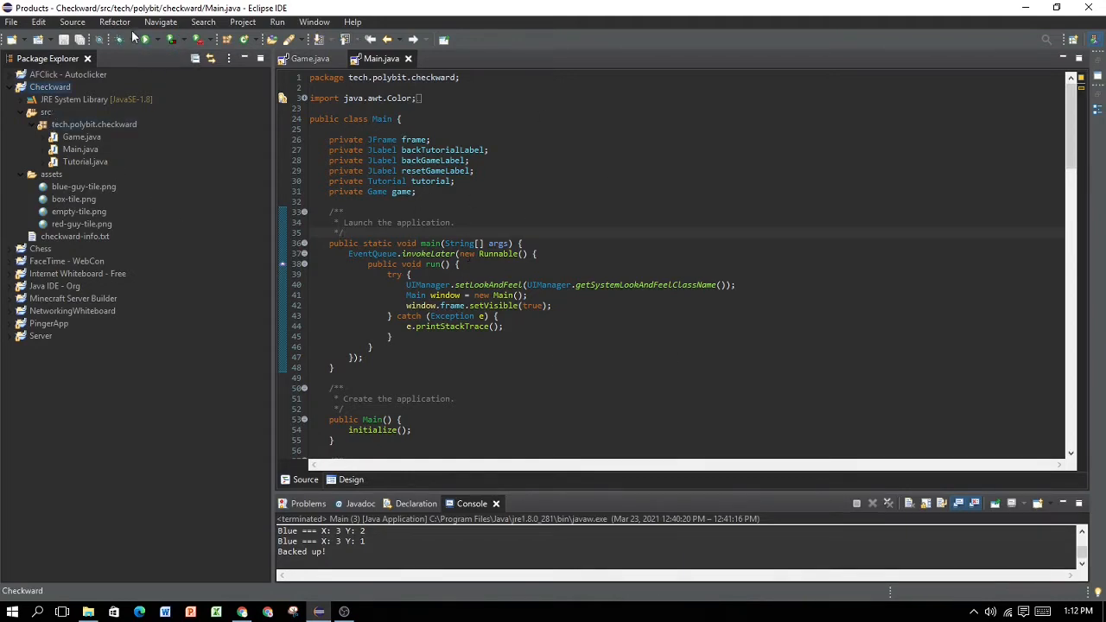
{"action": "left_click", "coordinate": [145, 40]}
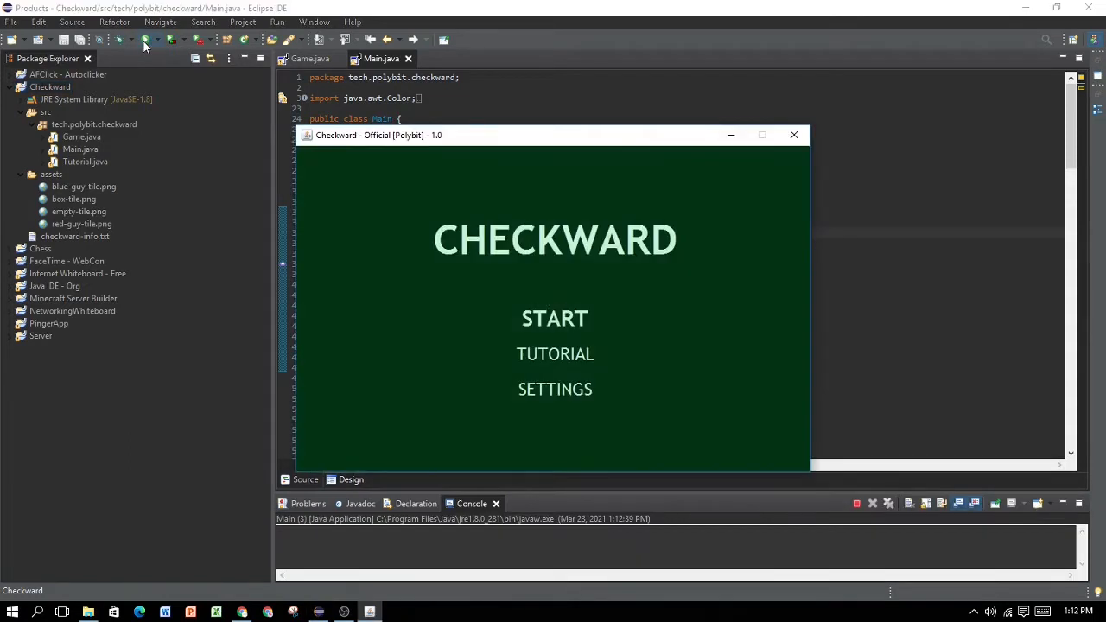
{"action": "left_click_drag", "start_coordinate": [552, 135], "coordinate": [564, 100]}
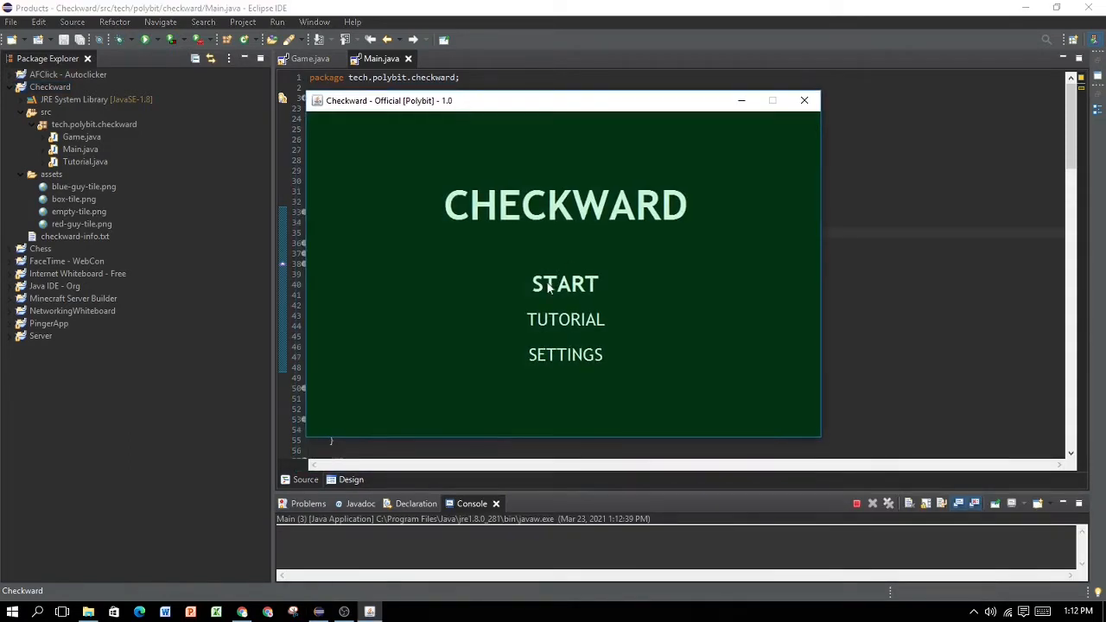
{"action": "left_click", "coordinate": [565, 283]}
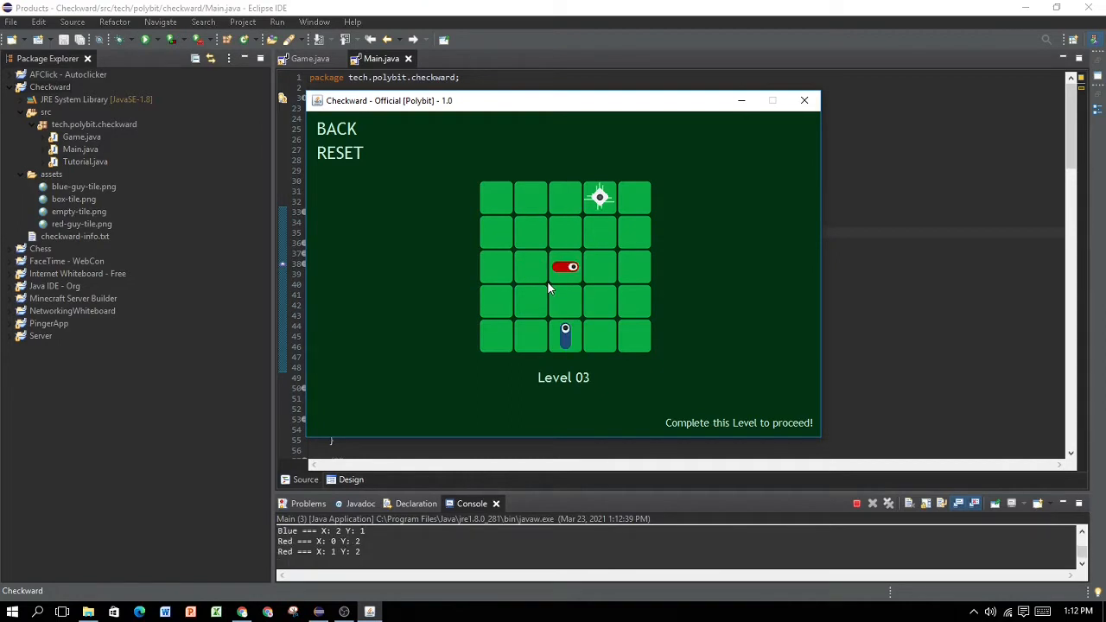
{"action": "left_click", "coordinate": [335, 127]}
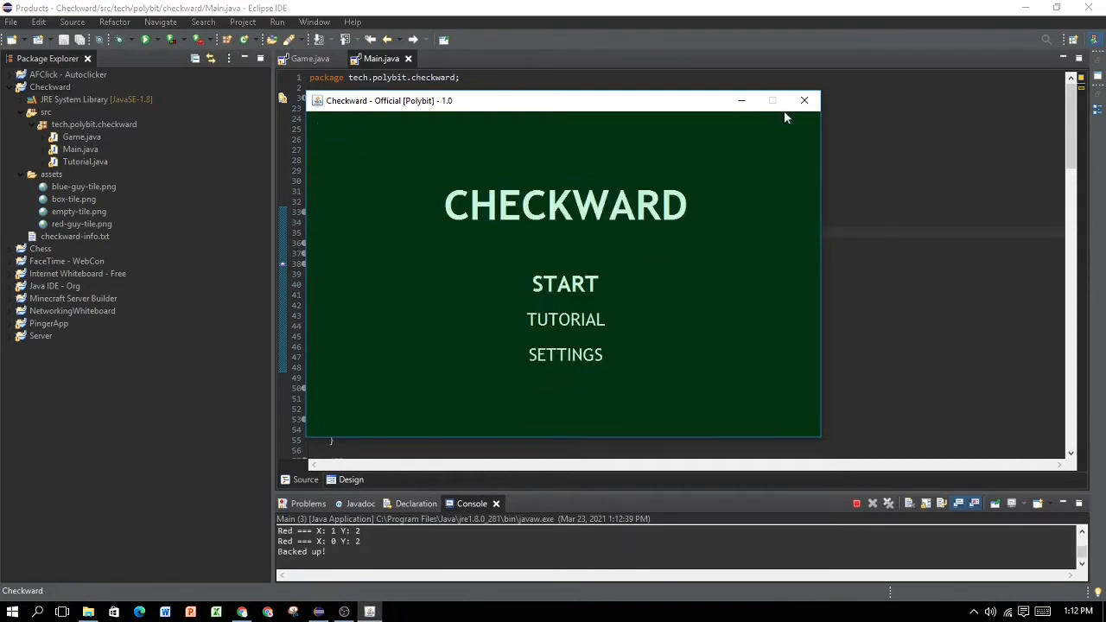
{"action": "left_click", "coordinate": [802, 100]}
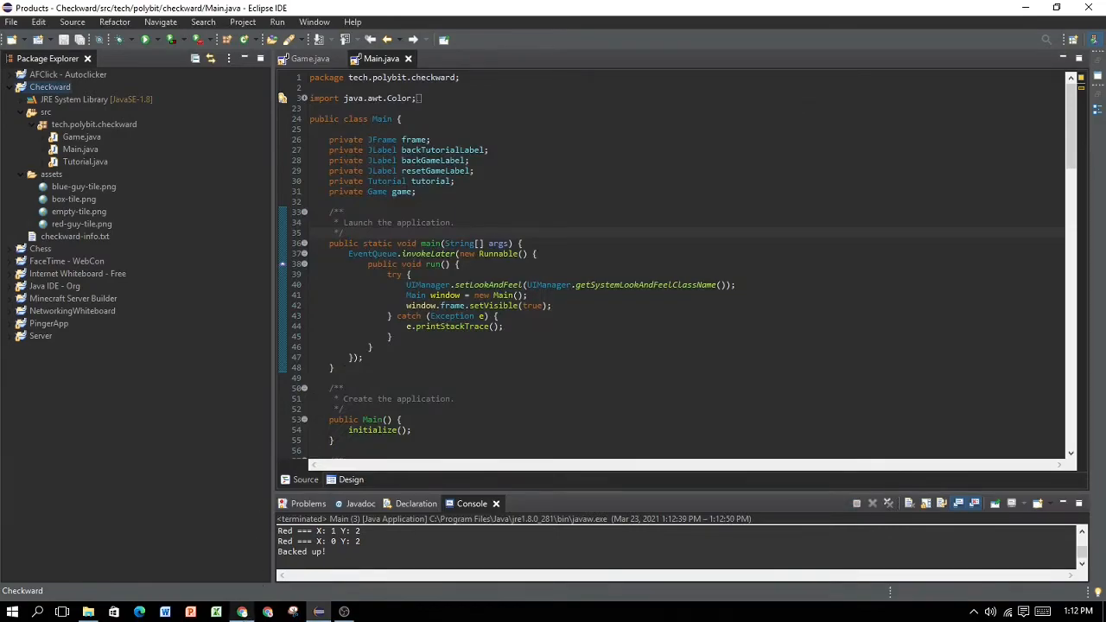
Step: View the Checkward itch.io tab and the One Action Heroes tab in Chrome, then return to Eclipse
{"action": "left_click", "coordinate": [138, 611]}
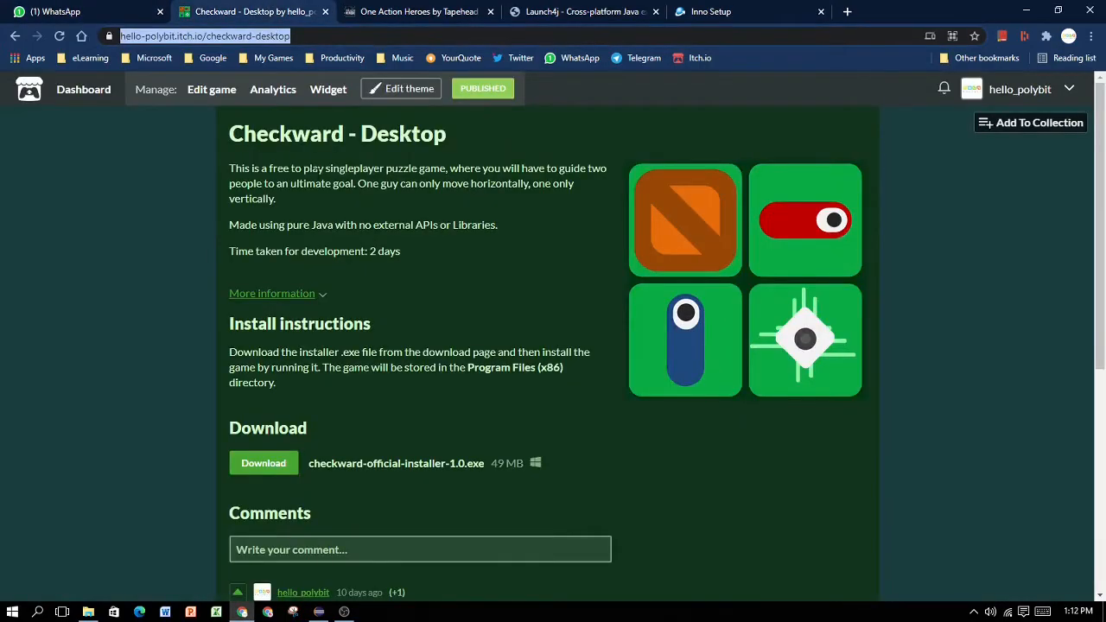
{"action": "mouse_move", "coordinate": [443, 72]}
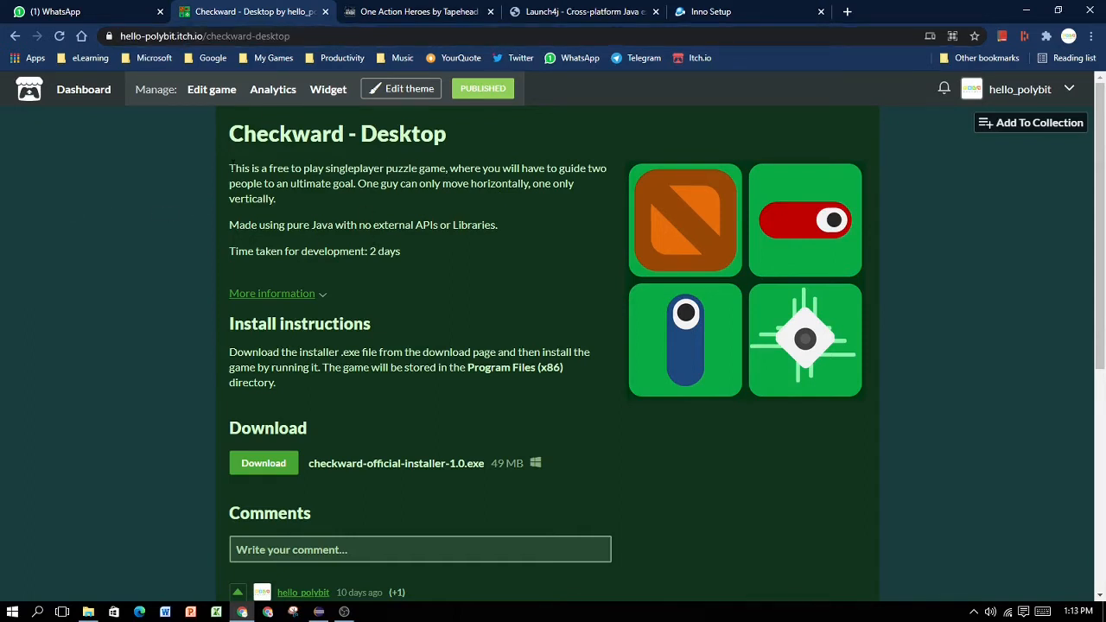
{"action": "left_click", "coordinate": [418, 10]}
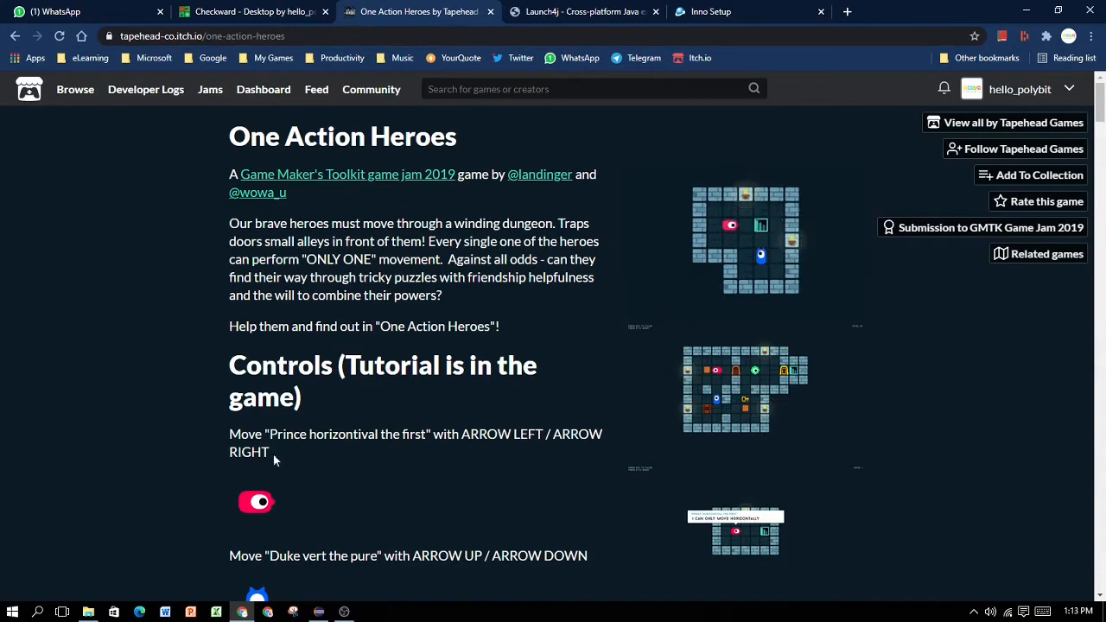
{"action": "left_click", "coordinate": [318, 612]}
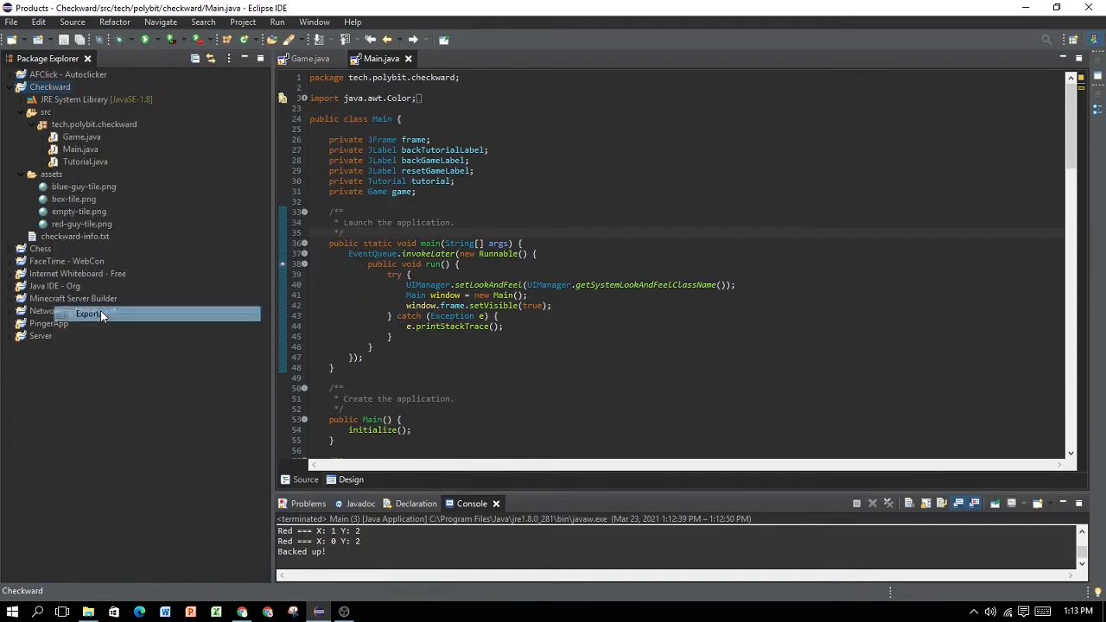
Step: Export Checkward as runnable JAR checkward-official-1.1.jar in Open JARs, overwriting the existing file
{"action": "left_click", "coordinate": [90, 313]}
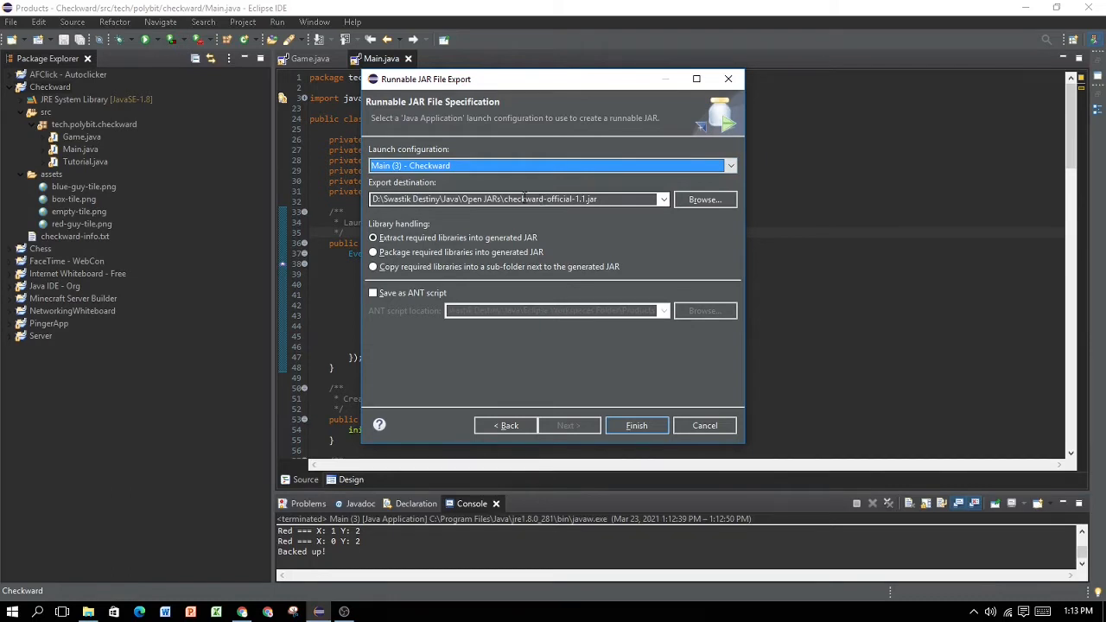
{"action": "mouse_move", "coordinate": [636, 425]}
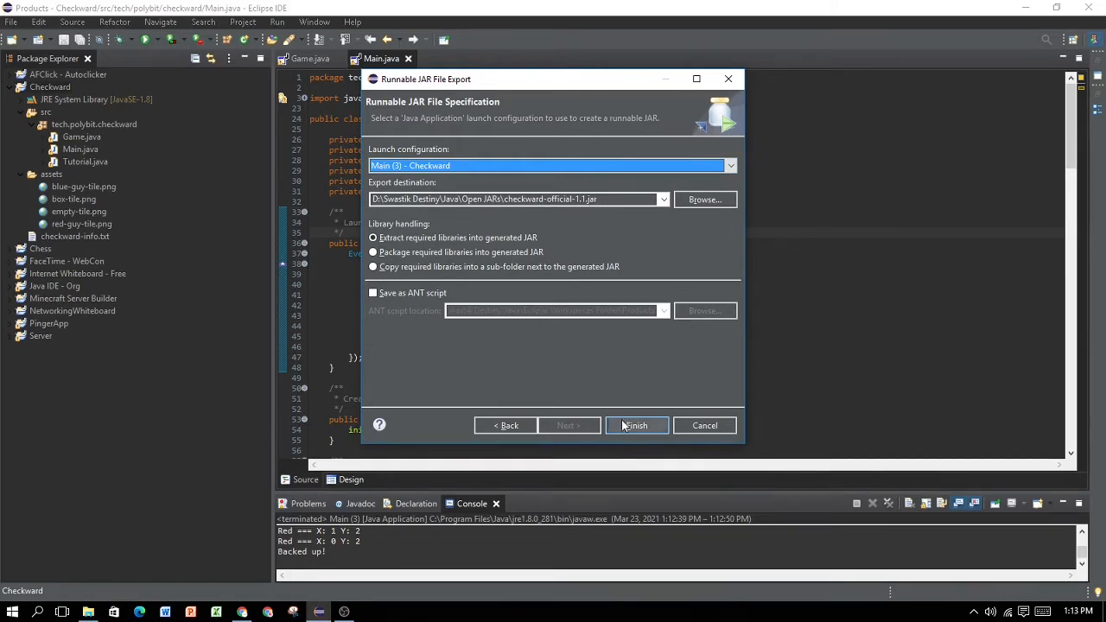
{"action": "left_click", "coordinate": [636, 425]}
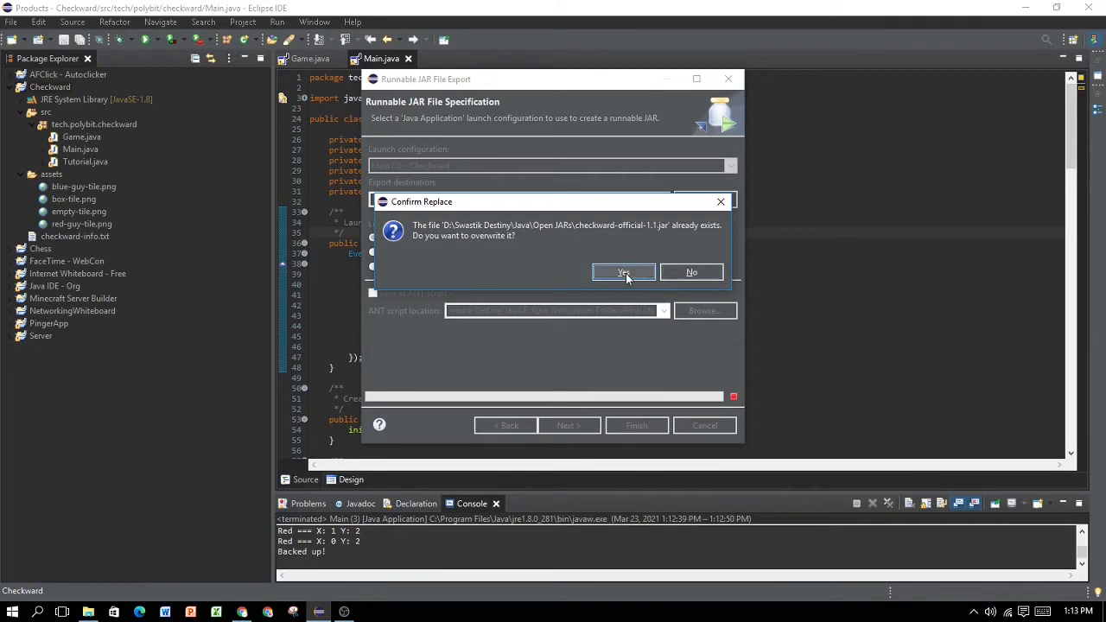
{"action": "left_click", "coordinate": [624, 273]}
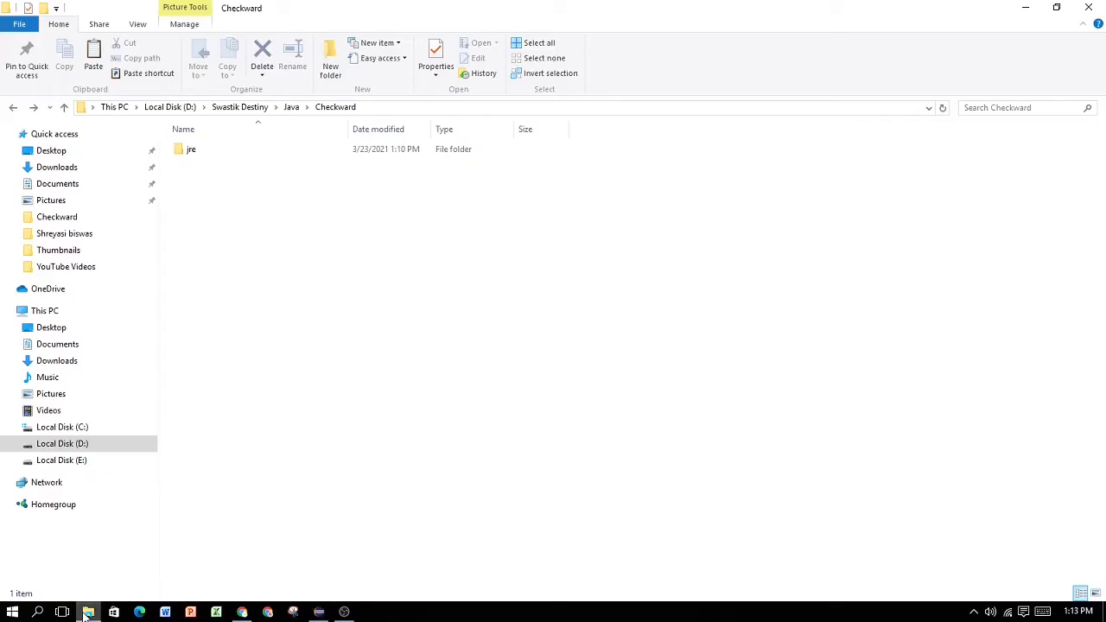
Step: Copy checkward-official-1.1.jar from Open JARs into the Java › Checkward folder beside jre
{"action": "left_click", "coordinate": [290, 107]}
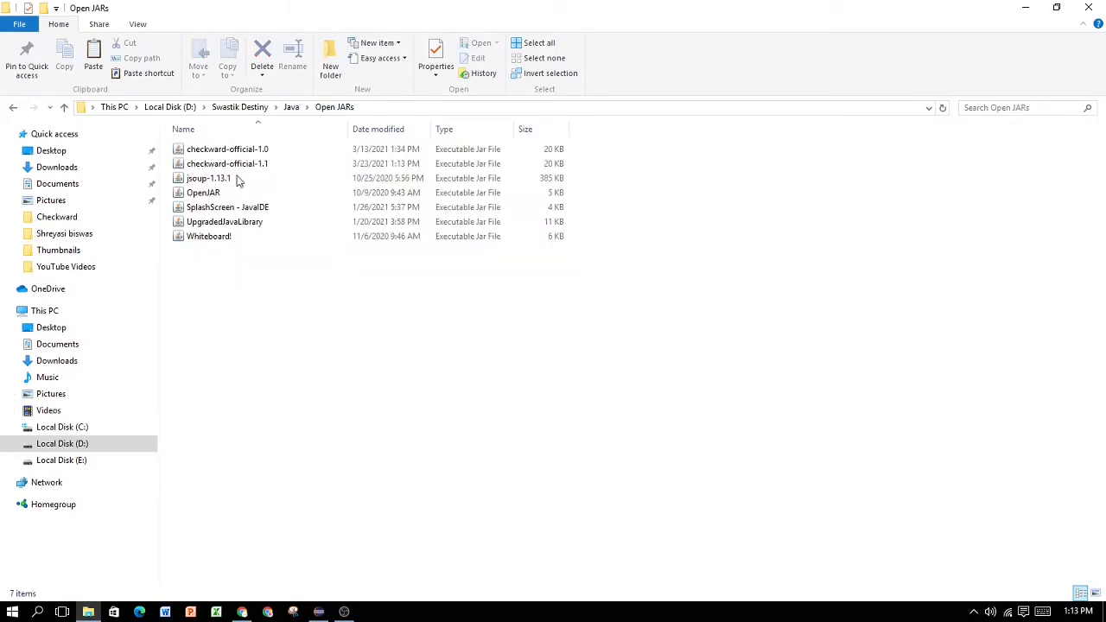
{"action": "left_click", "coordinate": [228, 162]}
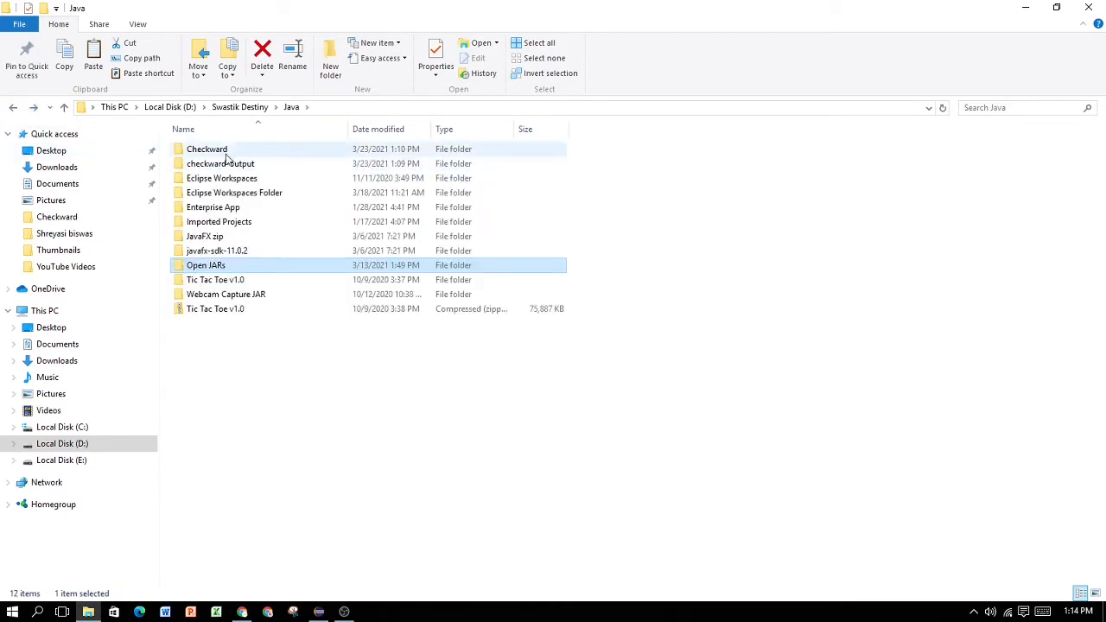
{"action": "left_click", "coordinate": [207, 148]}
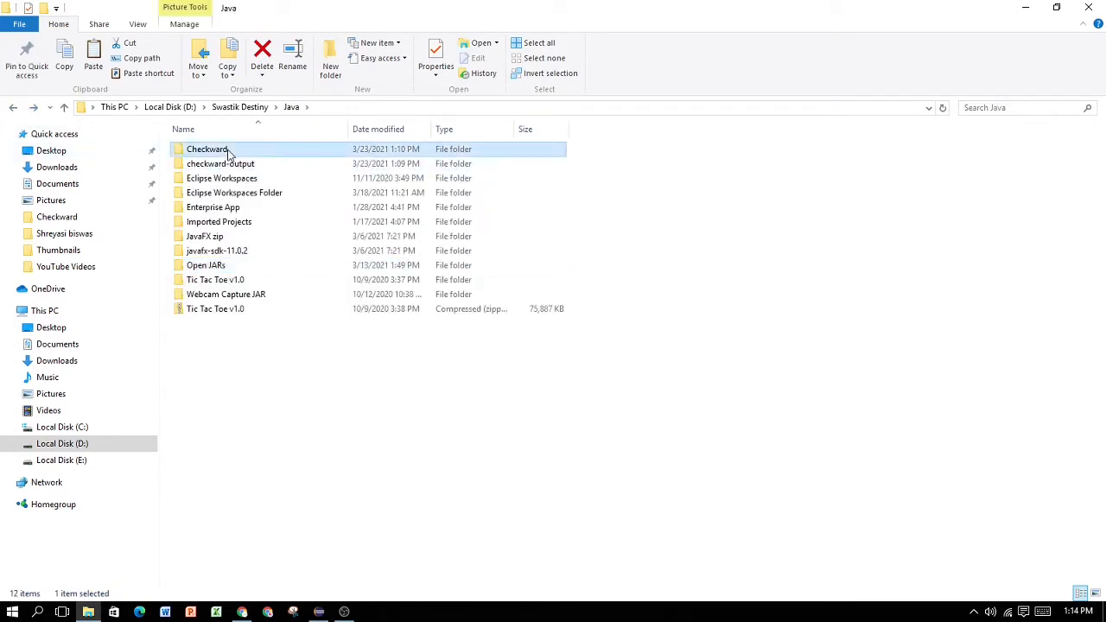
{"action": "double_click", "coordinate": [207, 149]}
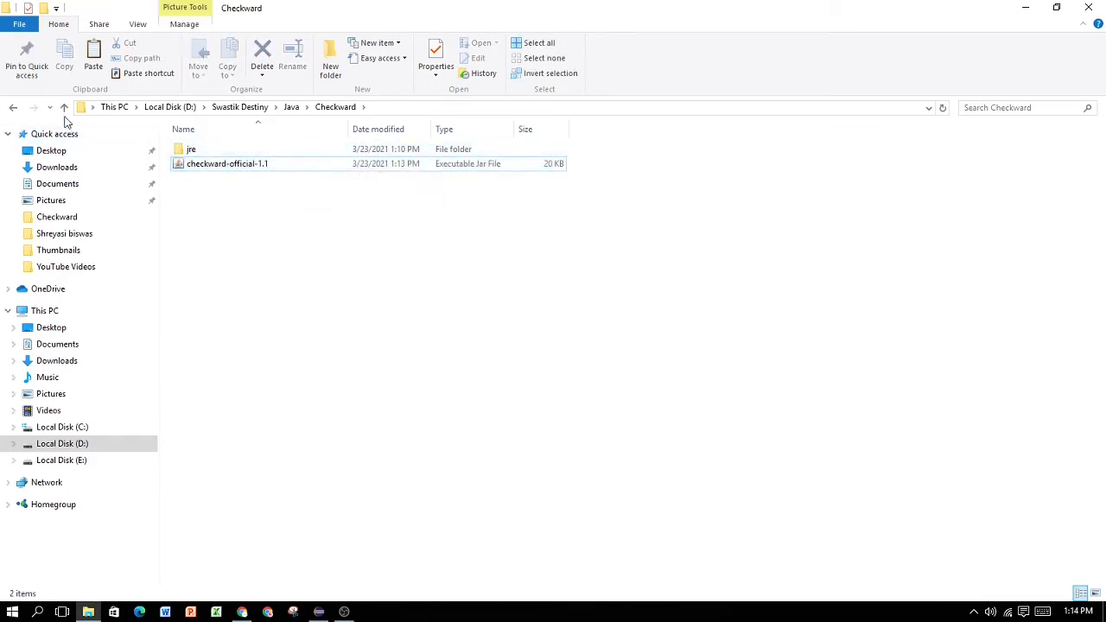
{"action": "left_click", "coordinate": [242, 200]}
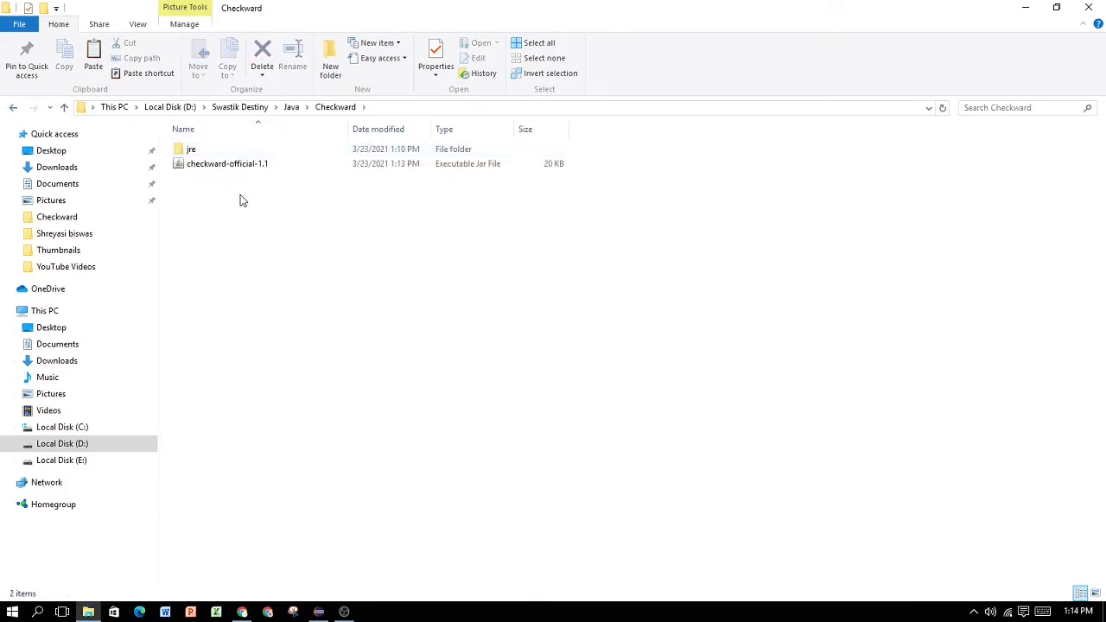
{"action": "mouse_move", "coordinate": [228, 168]}
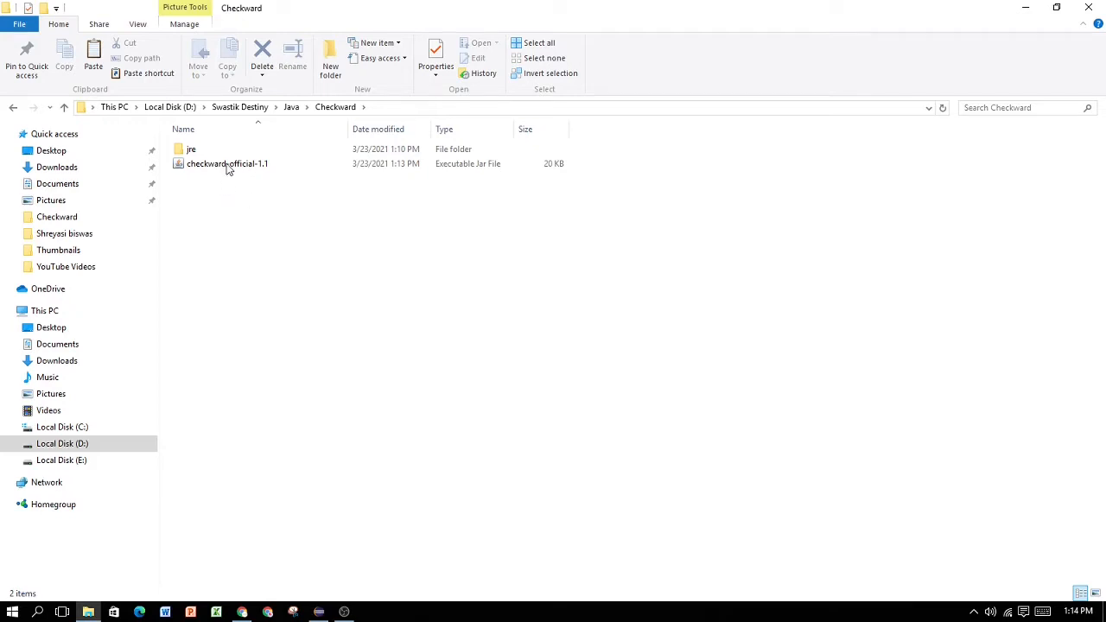
{"action": "left_click", "coordinate": [190, 149]}
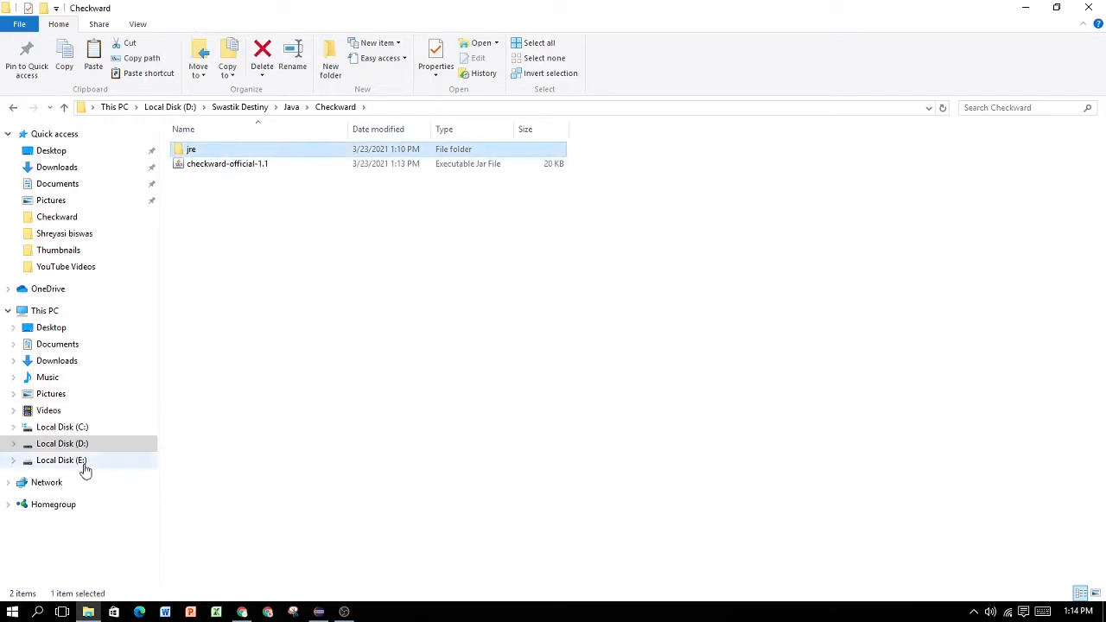
{"action": "left_click", "coordinate": [224, 515]}
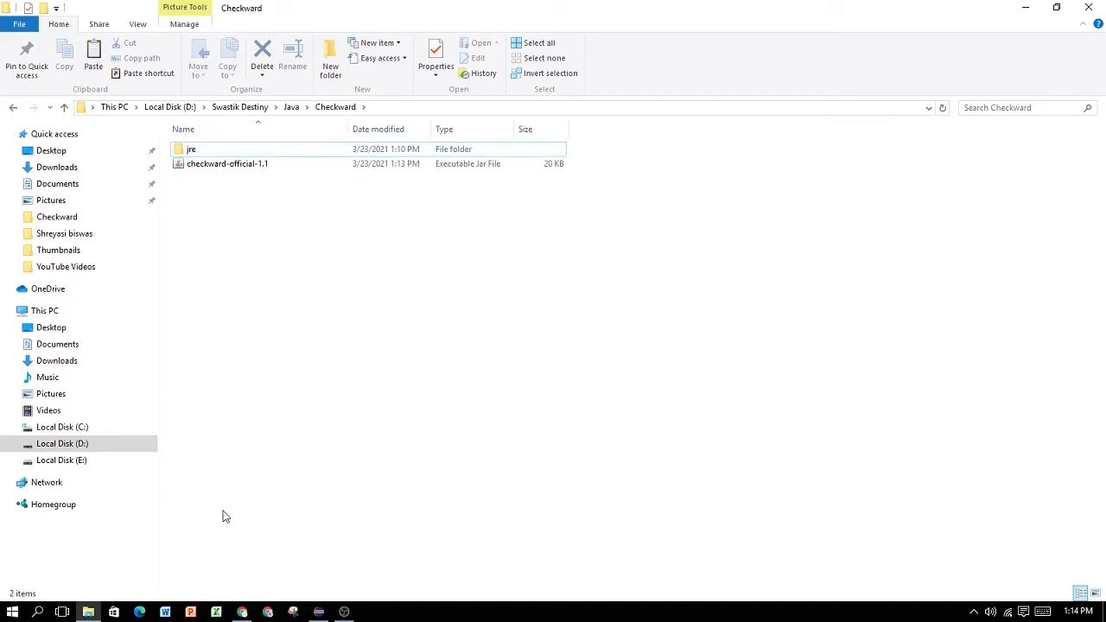
{"action": "mouse_move", "coordinate": [311, 567]}
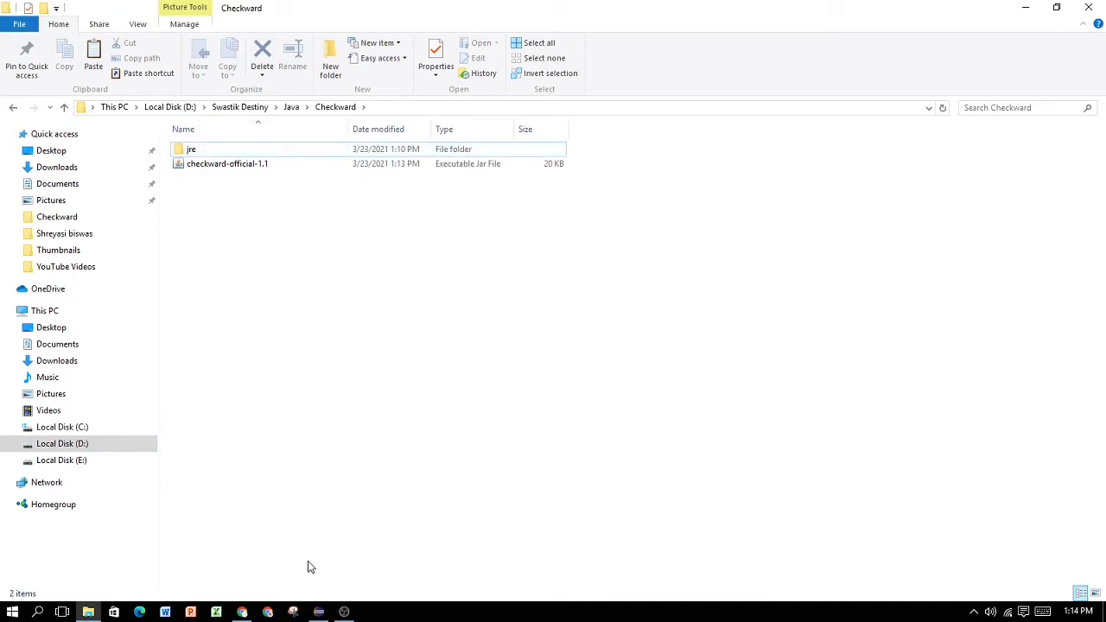
{"action": "mouse_move", "coordinate": [290, 470]}
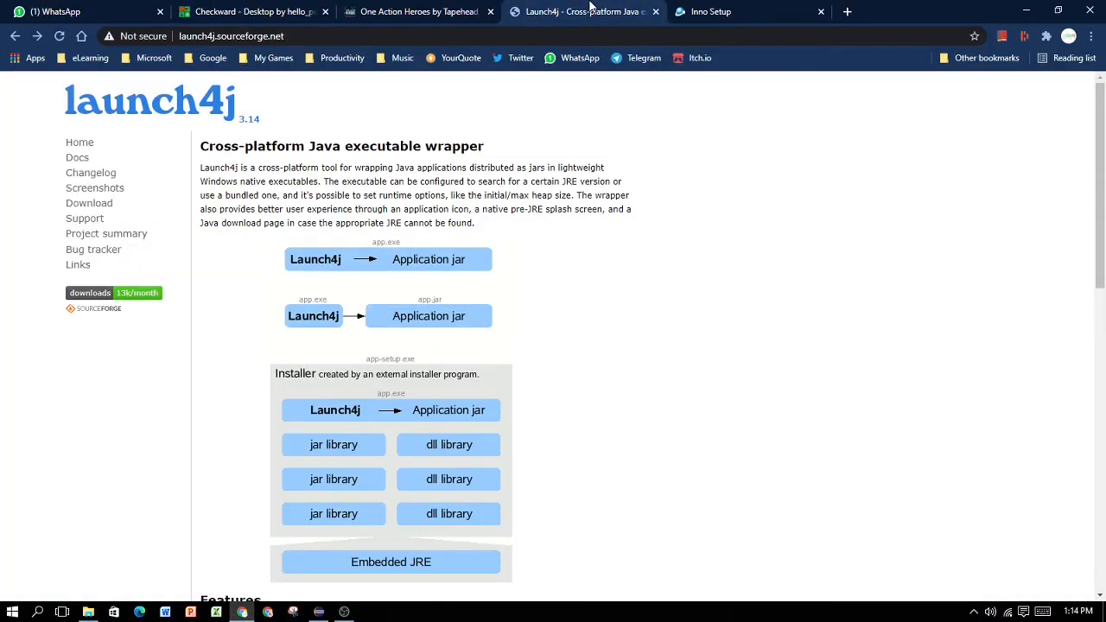
Step: Review the Launch4j executable wrapper page in Chrome
{"action": "double_click", "coordinate": [363, 146]}
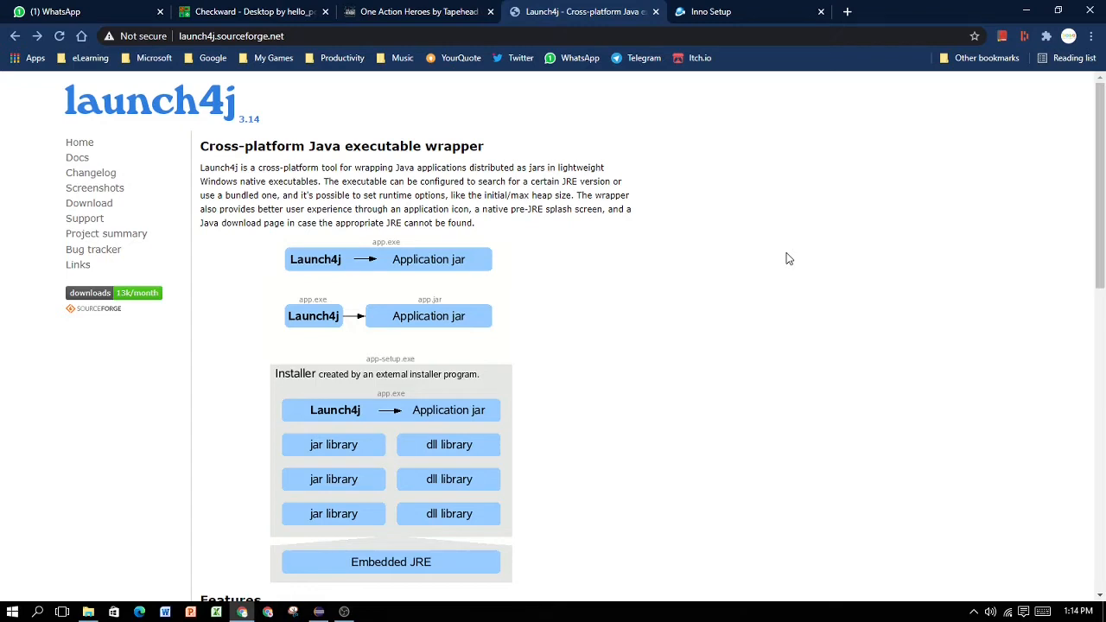
{"action": "mouse_move", "coordinate": [958, 342]}
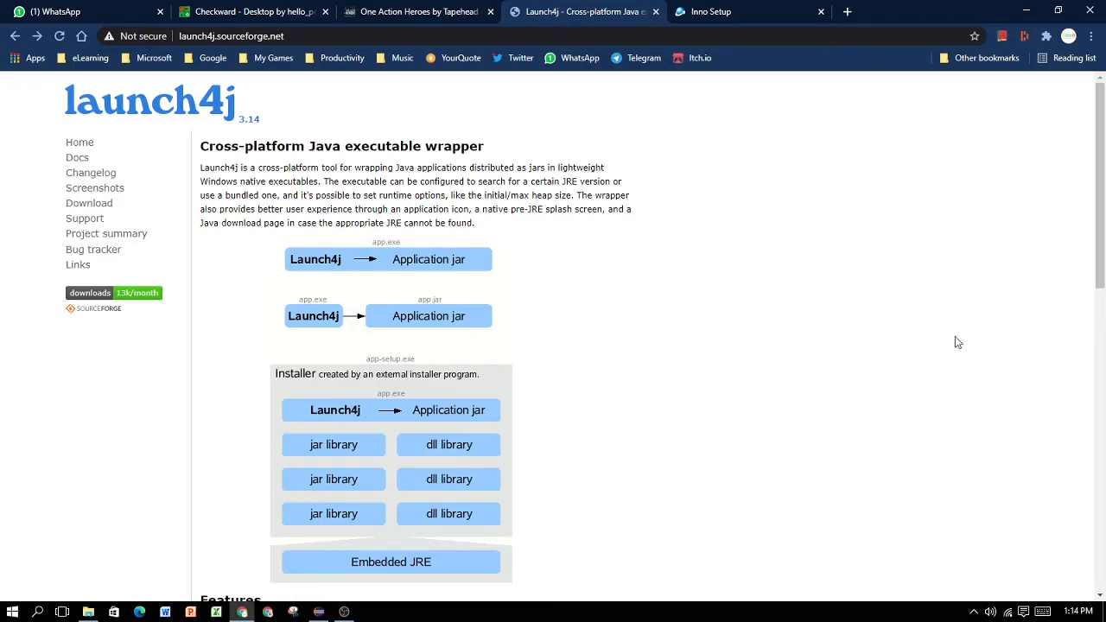
{"action": "mouse_move", "coordinate": [830, 407]}
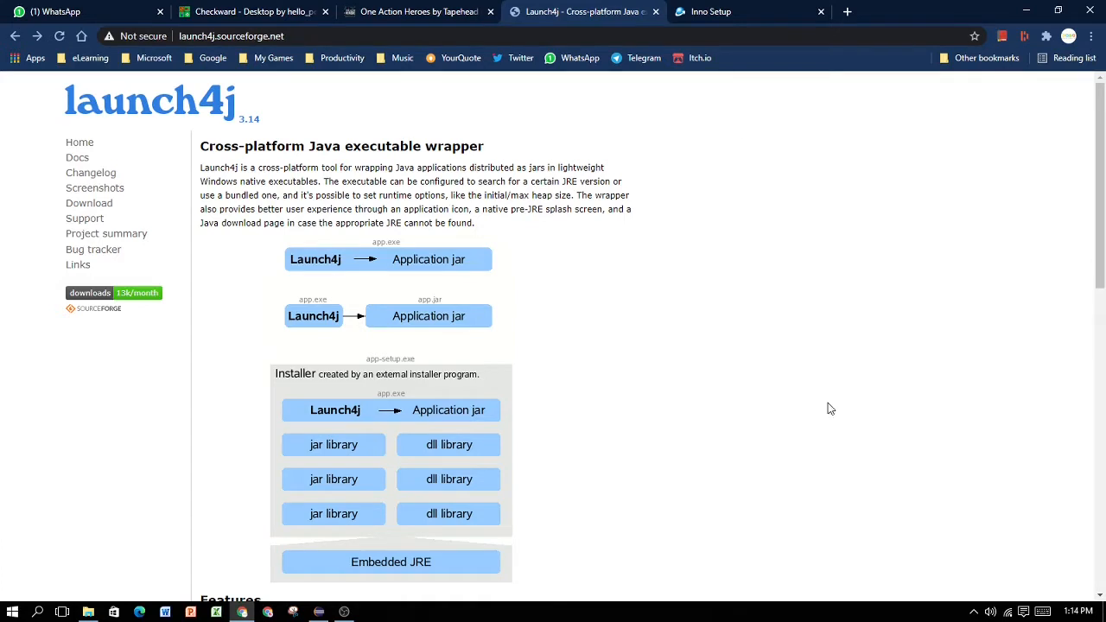
{"action": "mouse_move", "coordinate": [725, 307]}
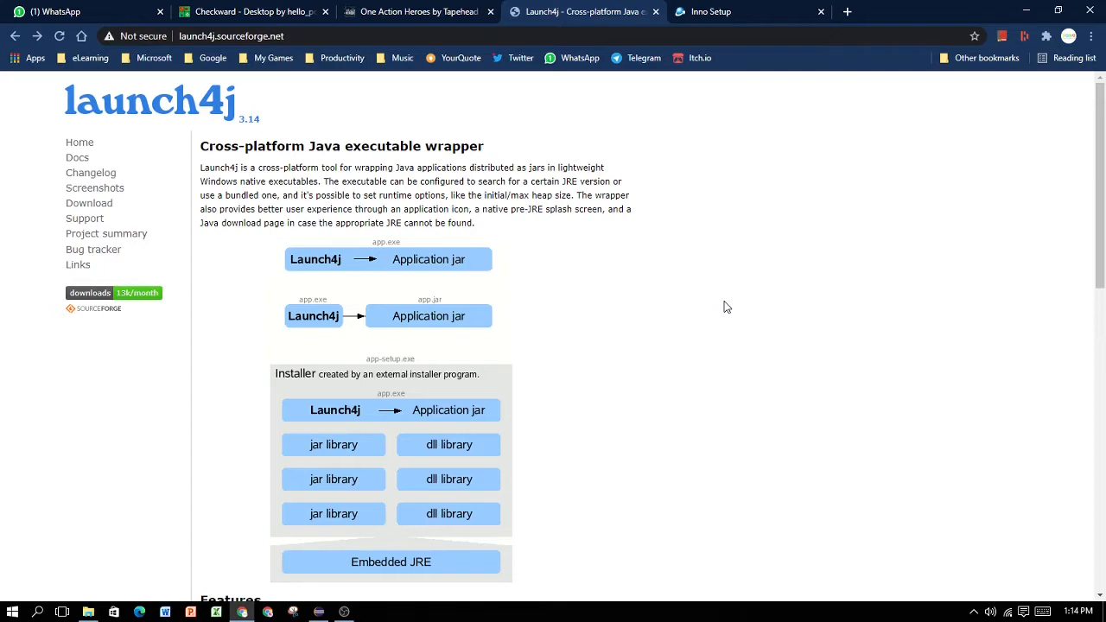
{"action": "mouse_move", "coordinate": [713, 312]}
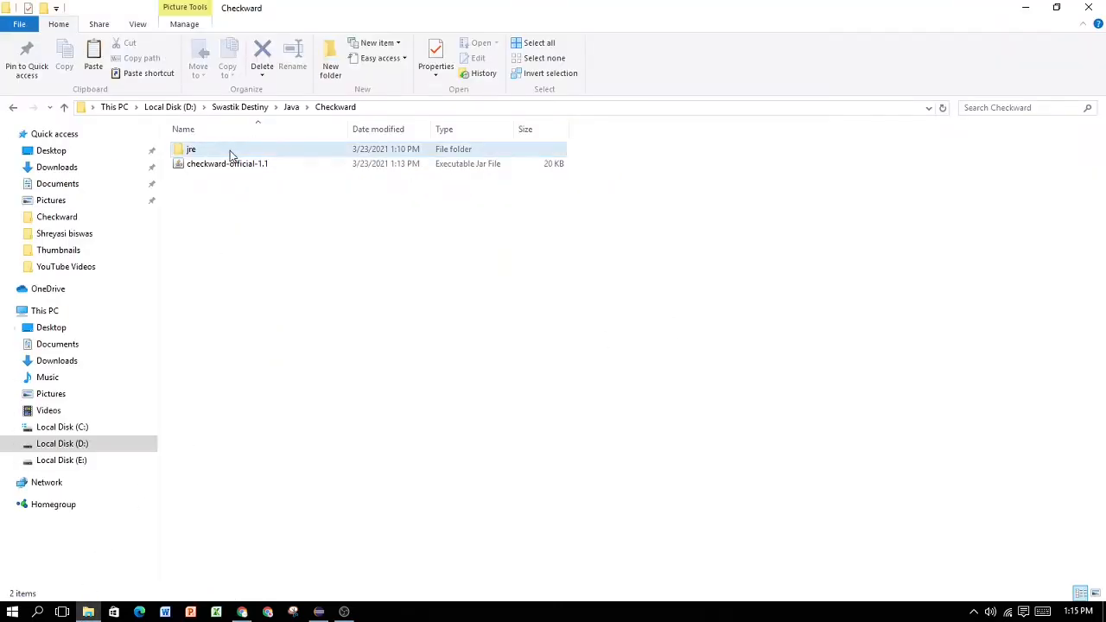
Step: Open the bundled Checkward jre folder, then the installed C: jre1.8.0_281 folder, selecting bin and lib
{"action": "left_click", "coordinate": [190, 148]}
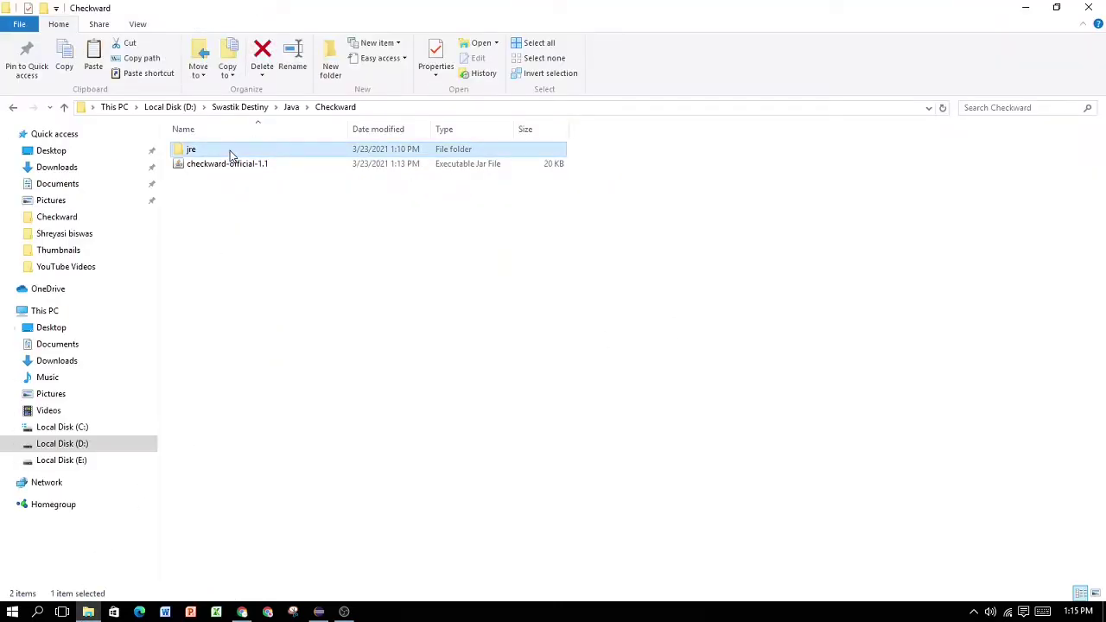
{"action": "double_click", "coordinate": [190, 148]}
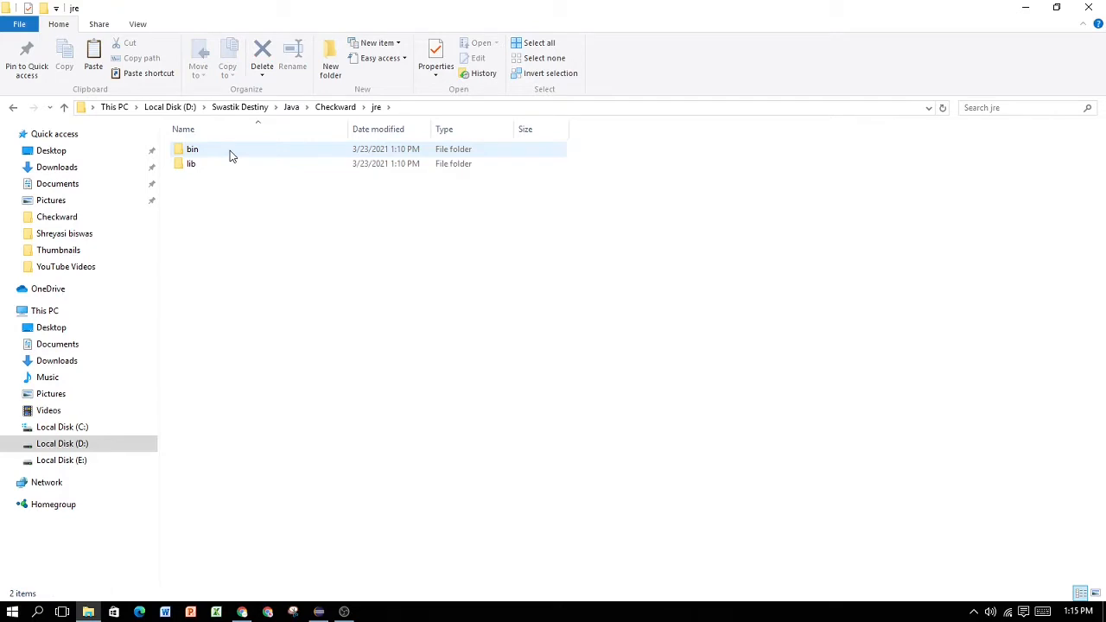
{"action": "left_click", "coordinate": [63, 427]}
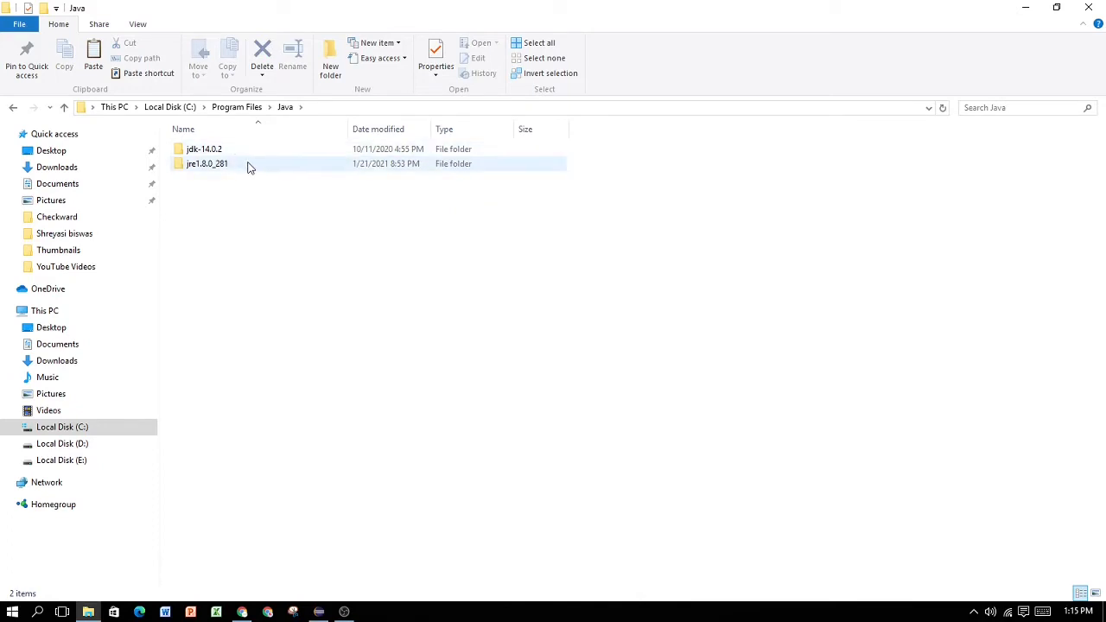
{"action": "double_click", "coordinate": [207, 162]}
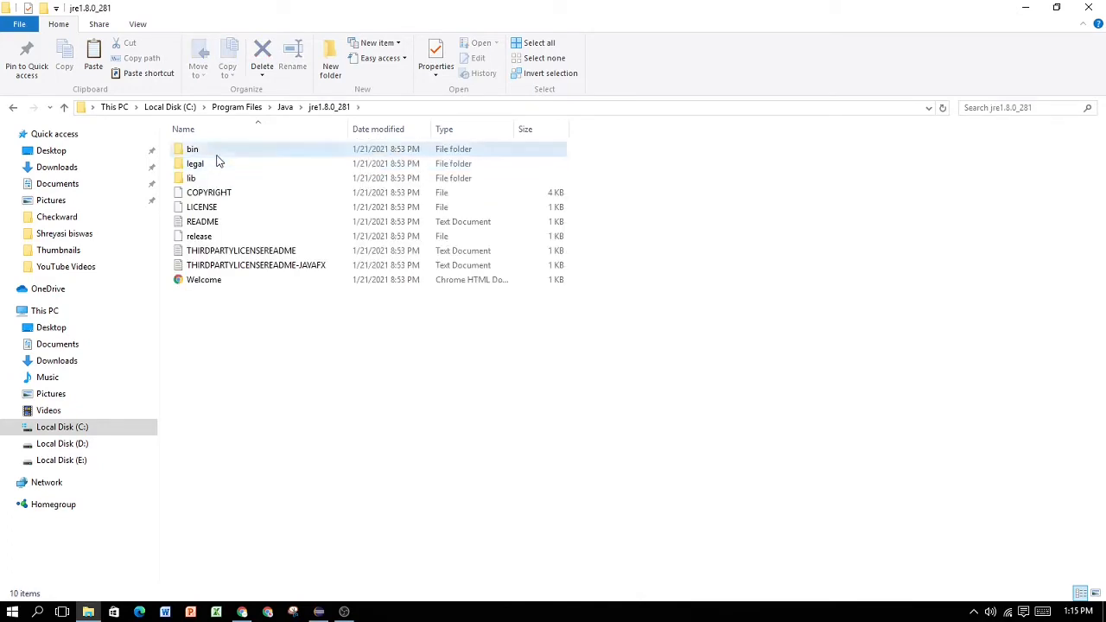
{"action": "left_click", "coordinate": [190, 178]}
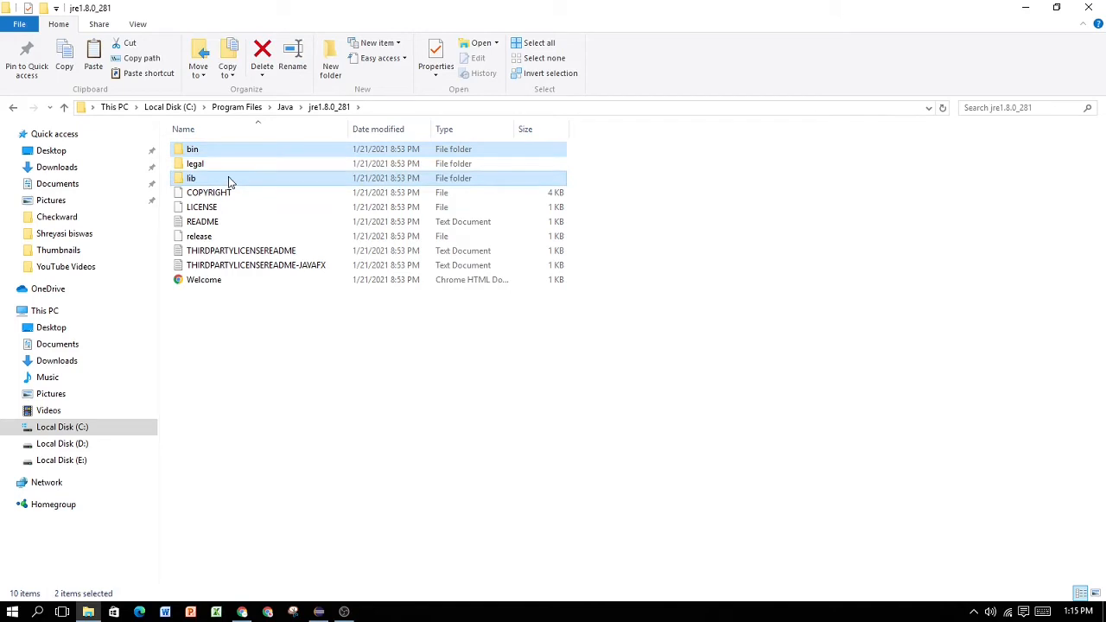
{"action": "mouse_move", "coordinate": [232, 169]}
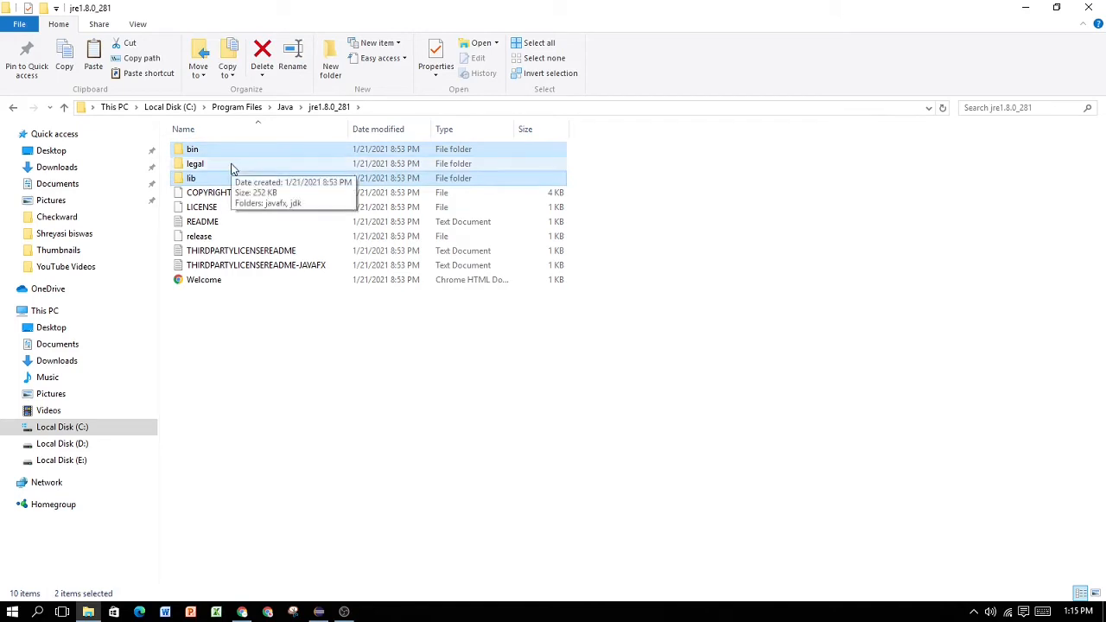
Step: Navigate back to the Checkward folder showing jre and the jar, with nothing selected
{"action": "left_click", "coordinate": [62, 442]}
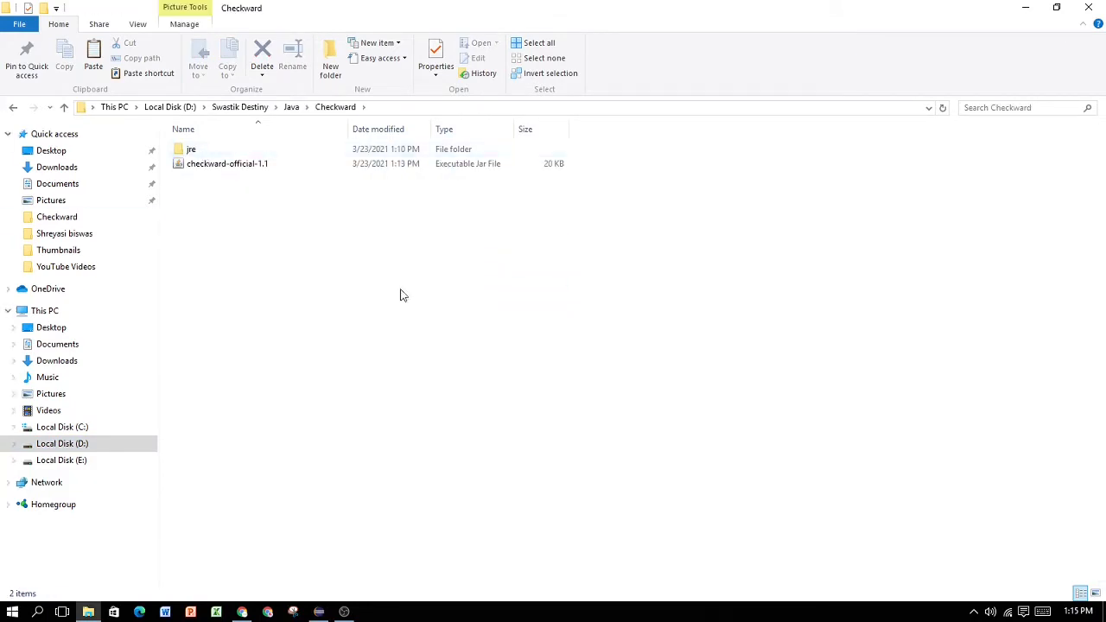
{"action": "double_click", "coordinate": [190, 148]}
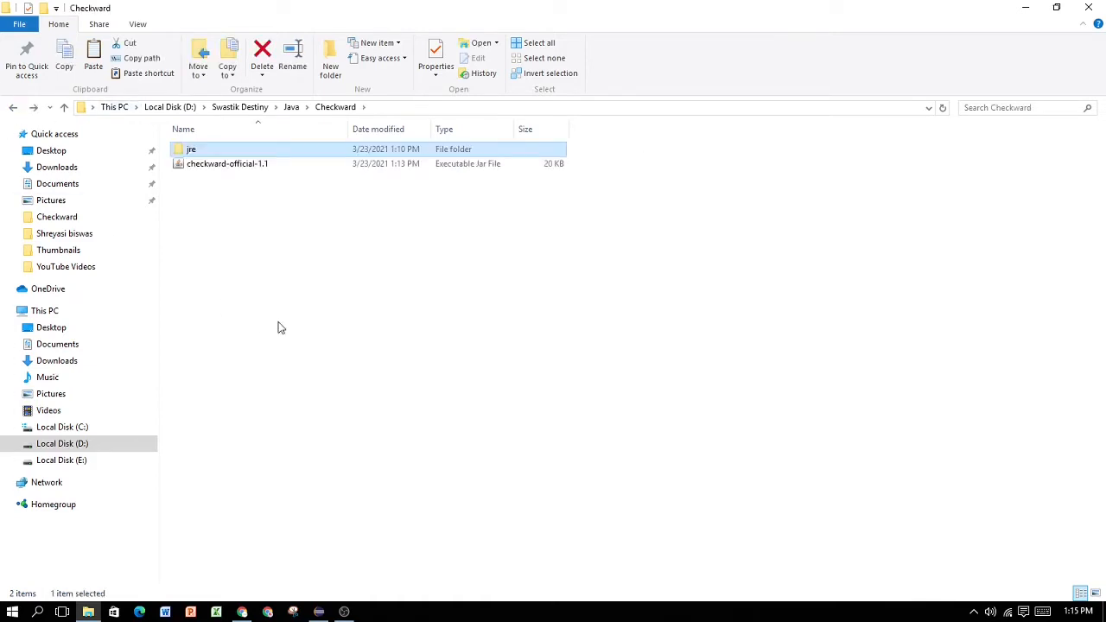
{"action": "left_click", "coordinate": [228, 162]}
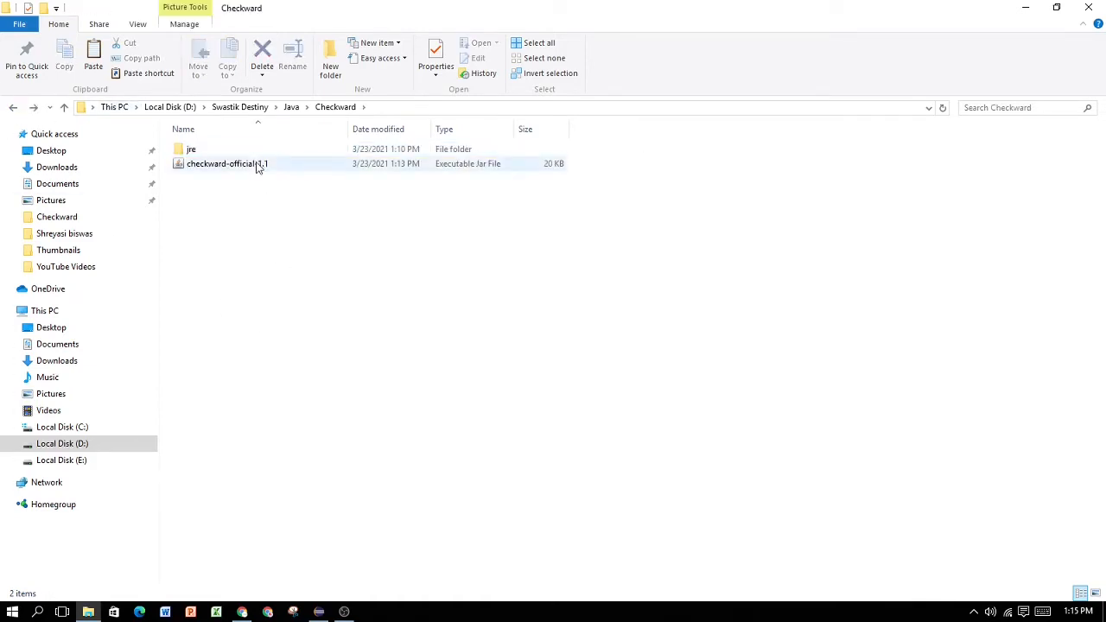
Step: Launch checkward-official-1.1.jar to confirm the game menu appears, then close the game
{"action": "double_click", "coordinate": [228, 162]}
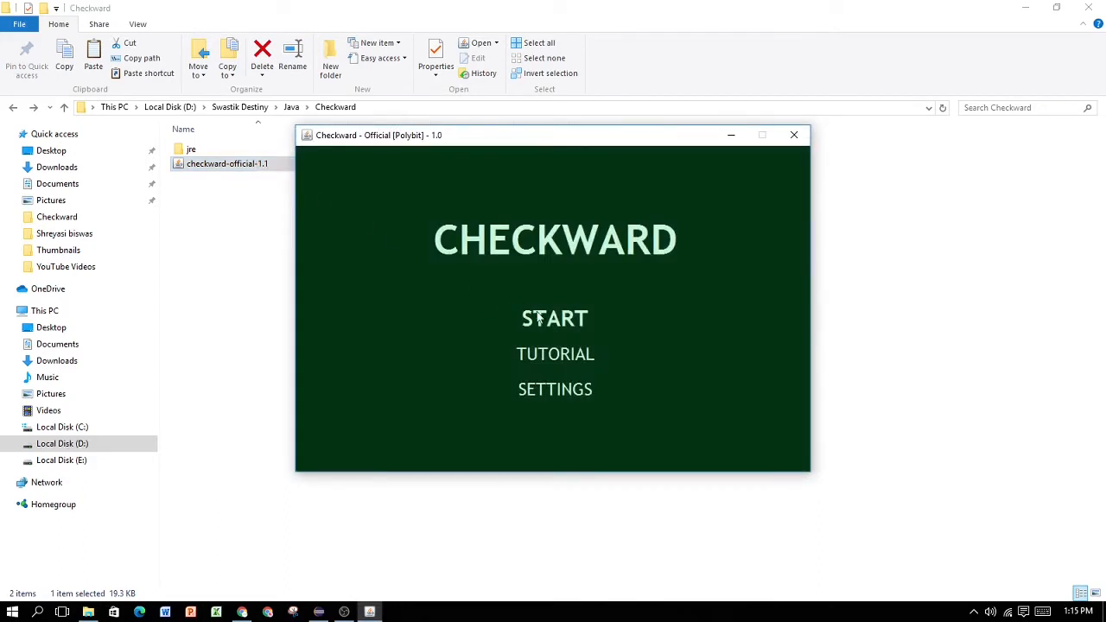
{"action": "mouse_move", "coordinate": [549, 320]}
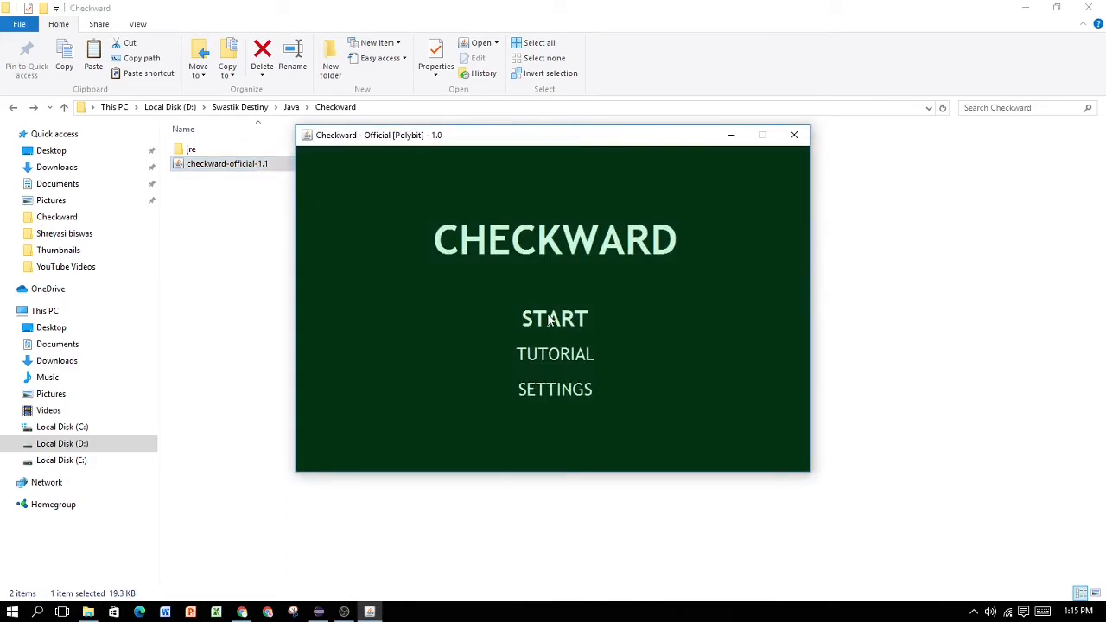
{"action": "left_click", "coordinate": [553, 318]}
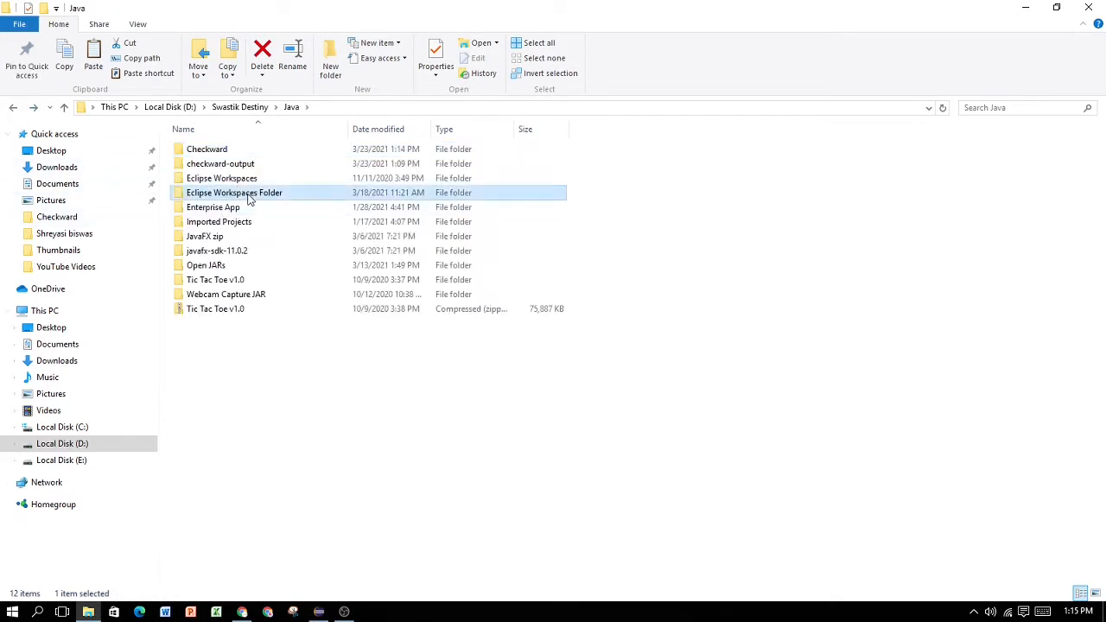
Step: Run the jar again from Checkward, start Level 01, close the game, select assets and switch to Chrome
{"action": "double_click", "coordinate": [235, 192]}
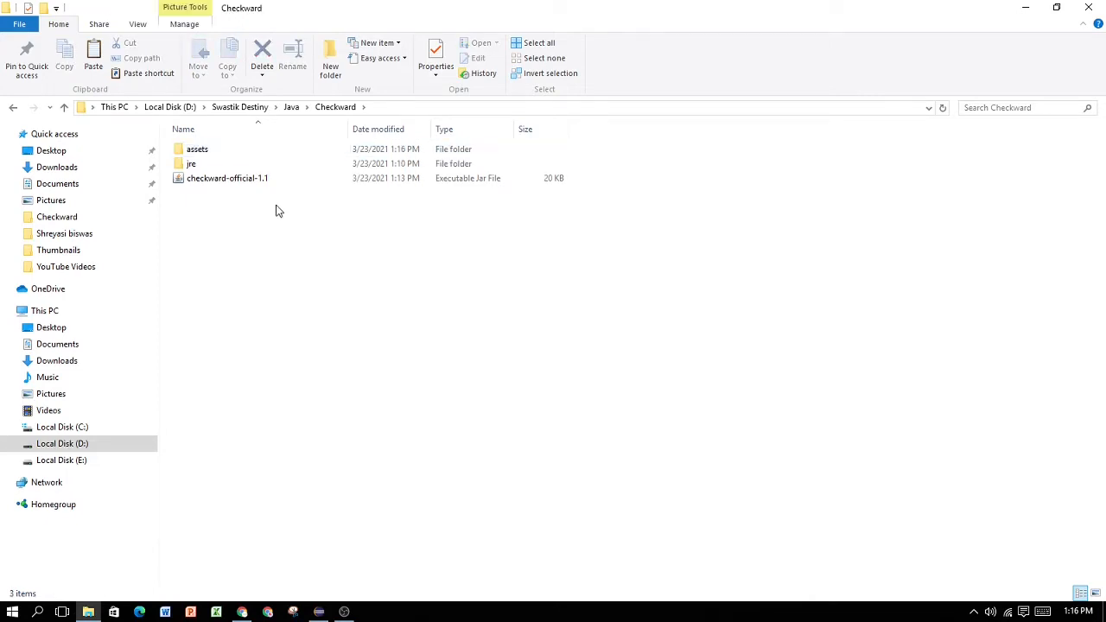
{"action": "double_click", "coordinate": [228, 178]}
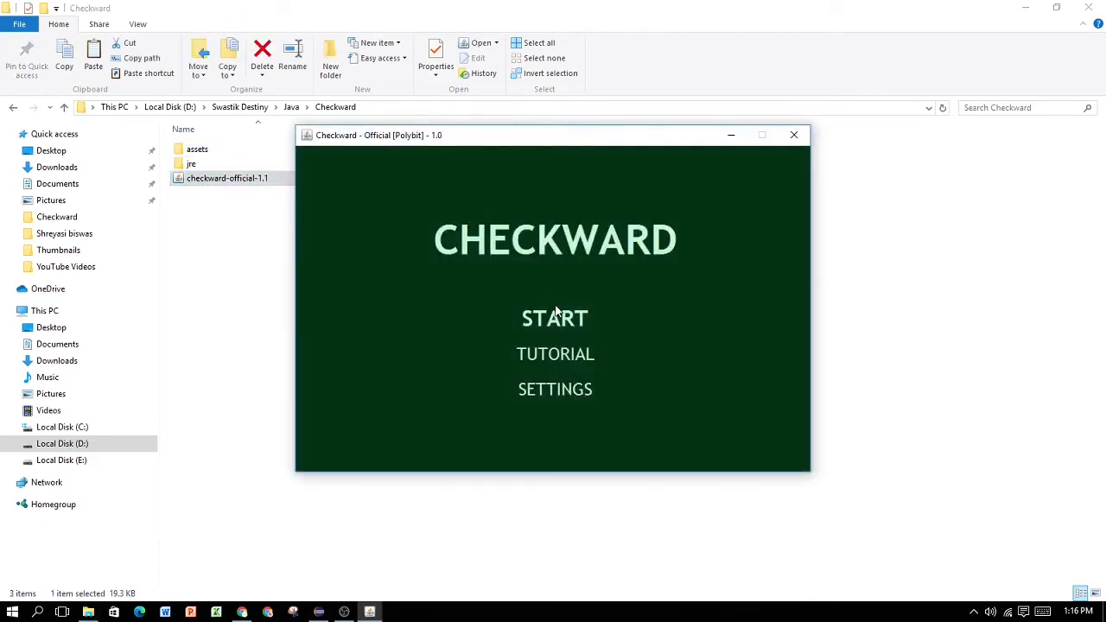
{"action": "left_click", "coordinate": [552, 318]}
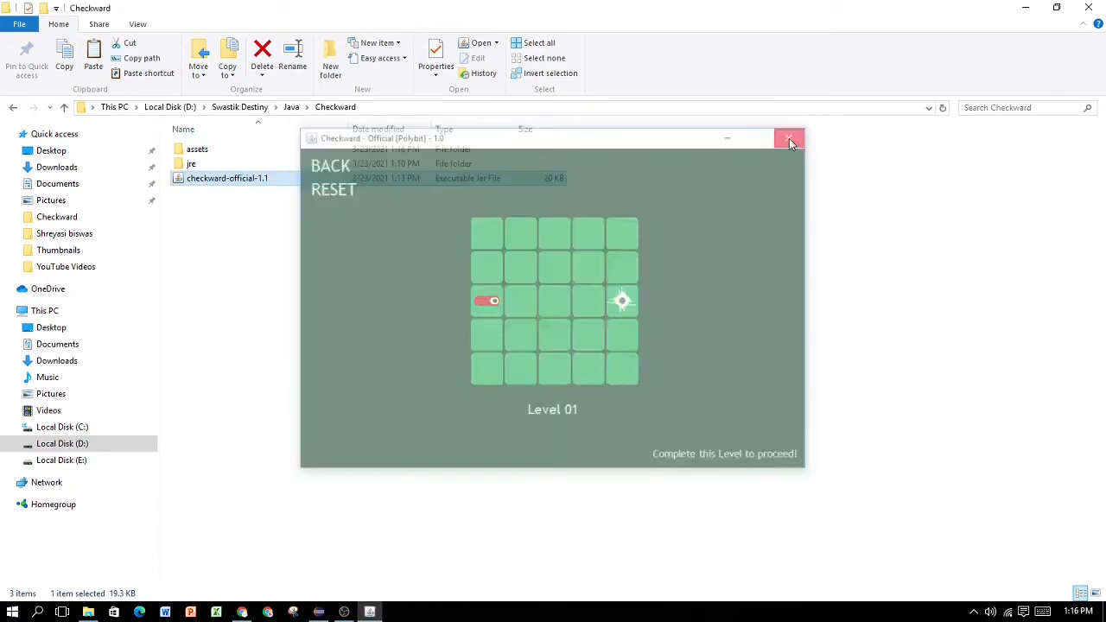
{"action": "left_click", "coordinate": [788, 139]}
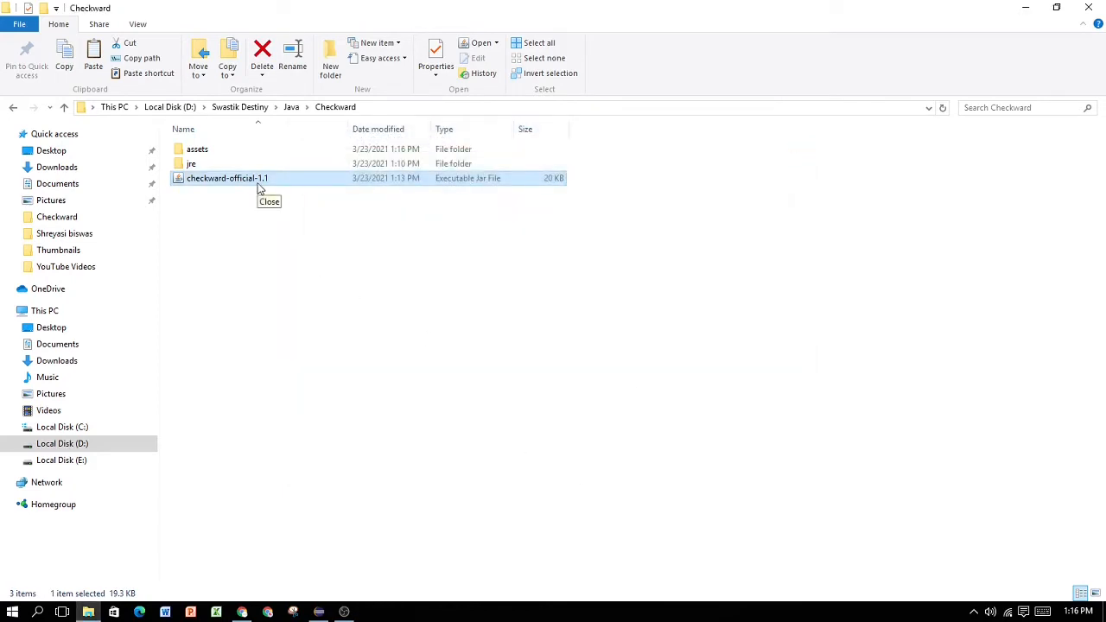
{"action": "left_click", "coordinate": [197, 149]}
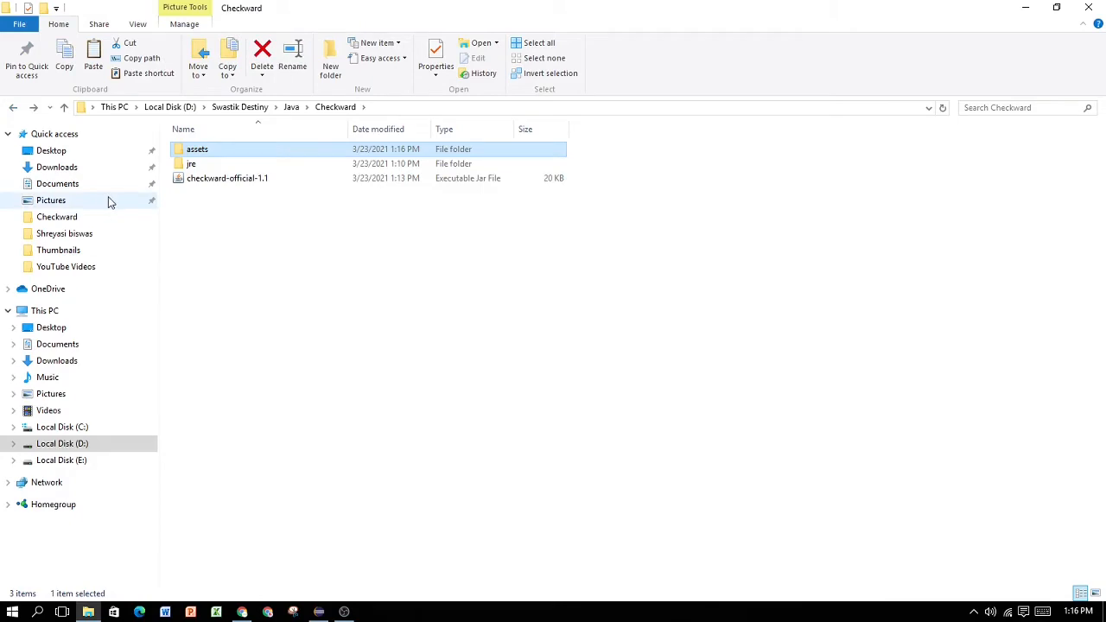
{"action": "mouse_move", "coordinate": [214, 408]}
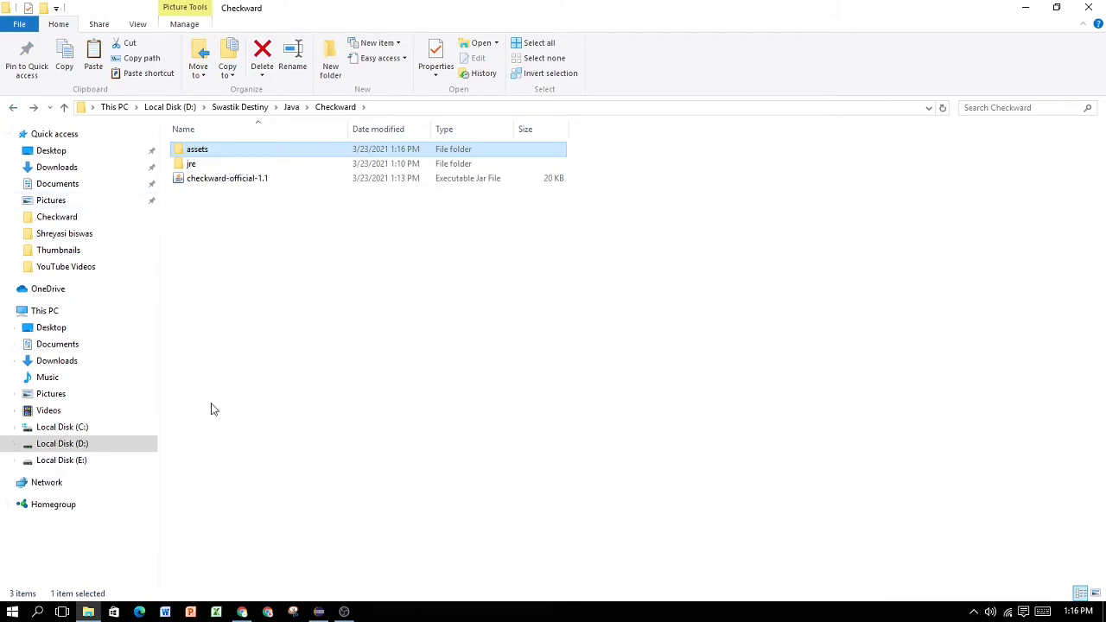
{"action": "left_click", "coordinate": [12, 612]}
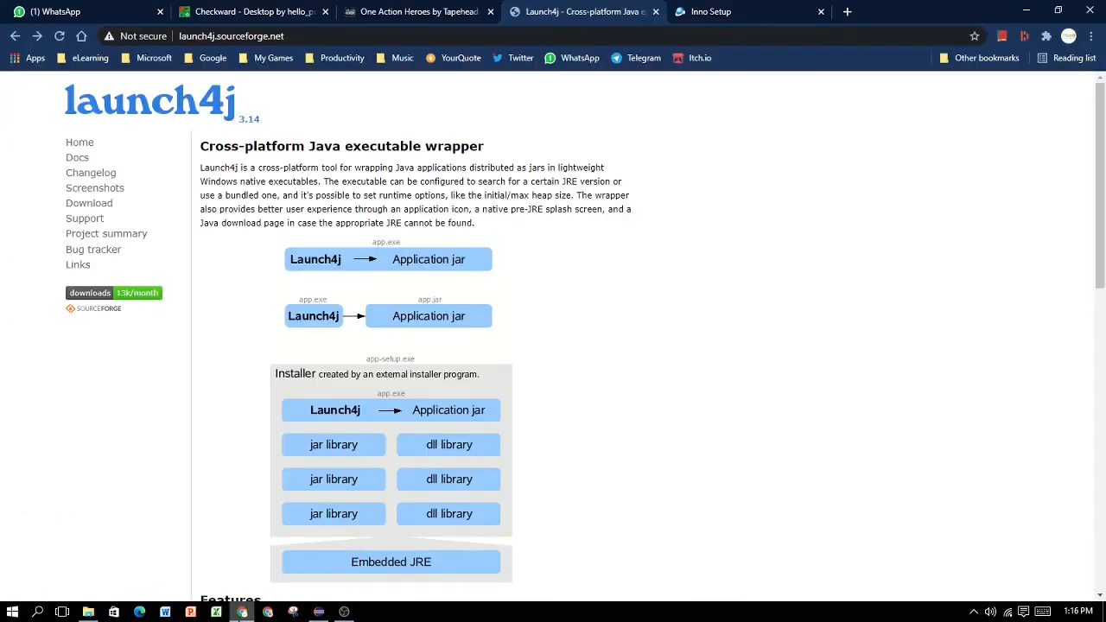
Step: Download the latest Launch4j release from its SourceForge files page, then switch to Launch4j
{"action": "left_click", "coordinate": [114, 293]}
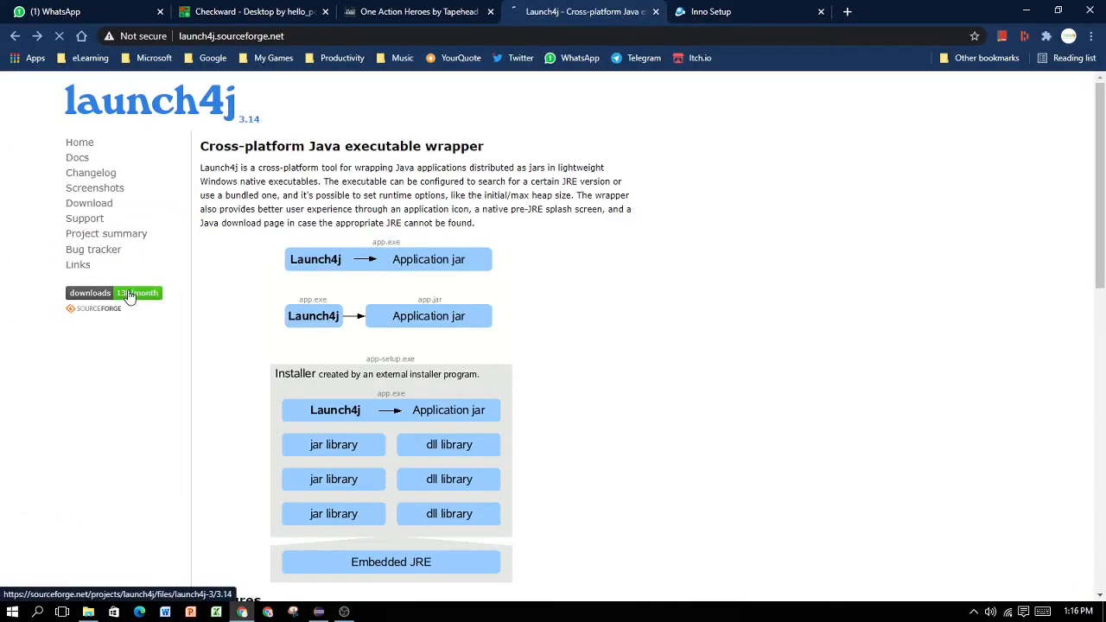
{"action": "left_click", "coordinate": [114, 292]}
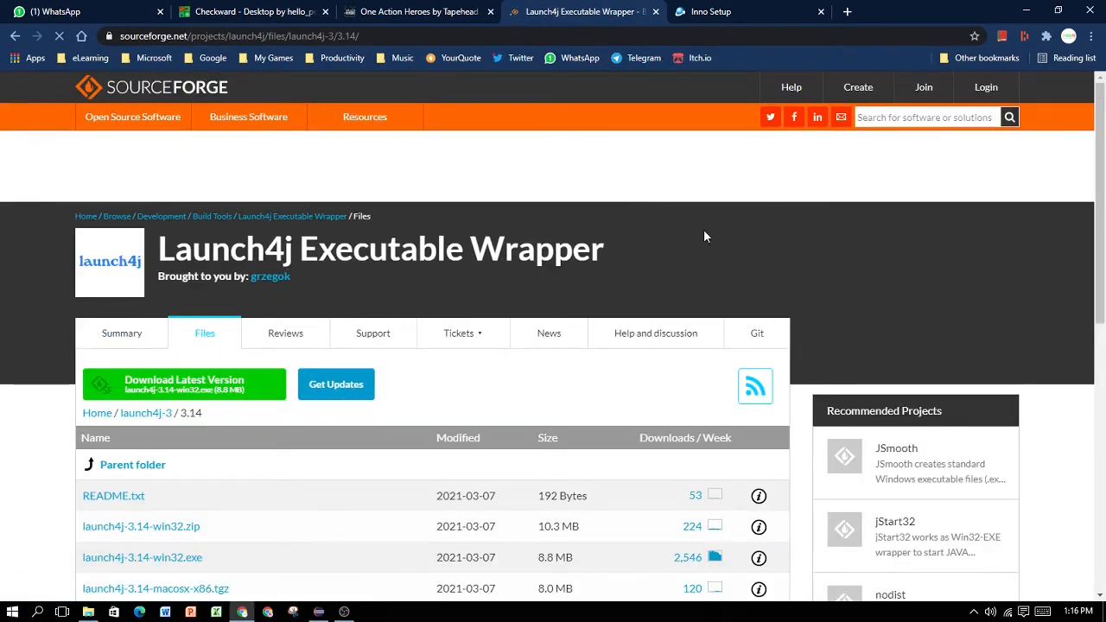
{"action": "scroll", "scroll_direction": "down", "scroll_amount": 3}
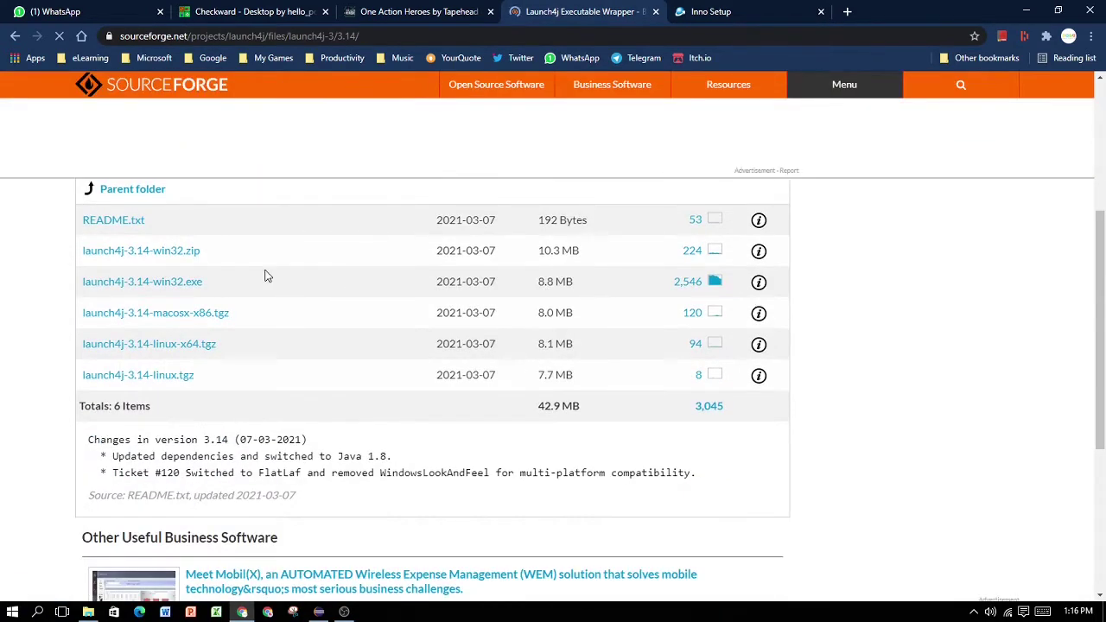
{"action": "scroll", "scroll_direction": "up", "scroll_amount": 3}
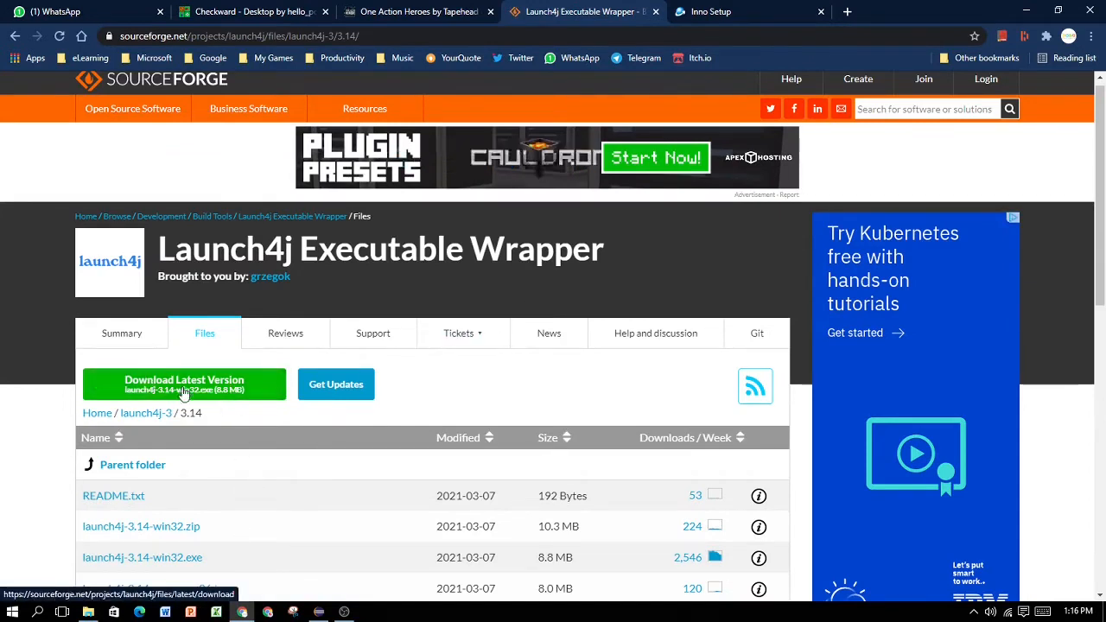
{"action": "left_click", "coordinate": [183, 384]}
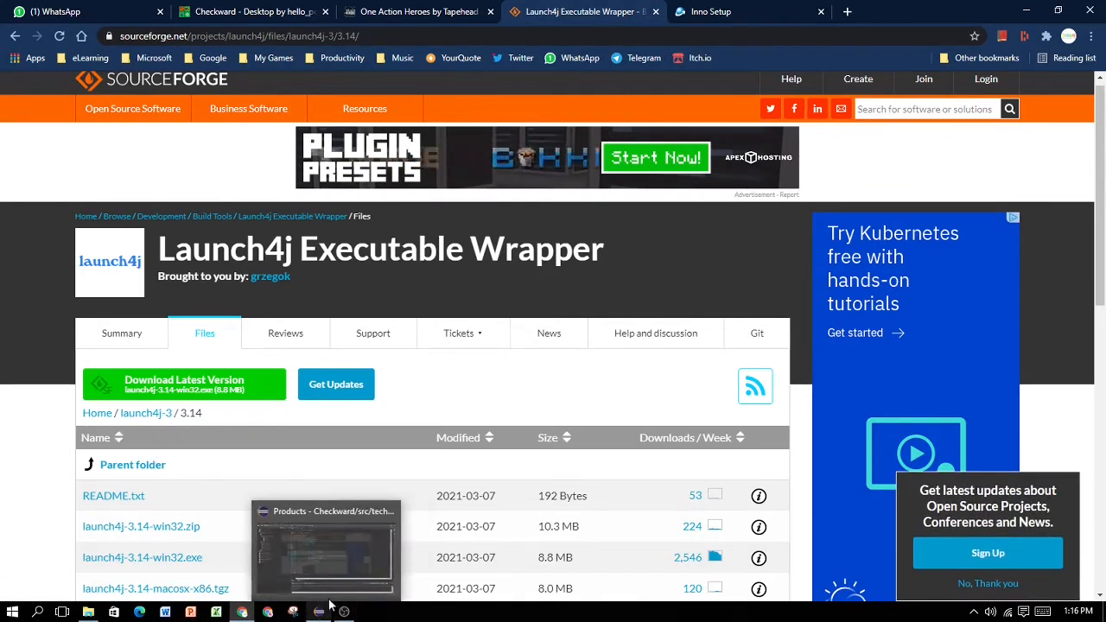
{"action": "left_click", "coordinate": [86, 612]}
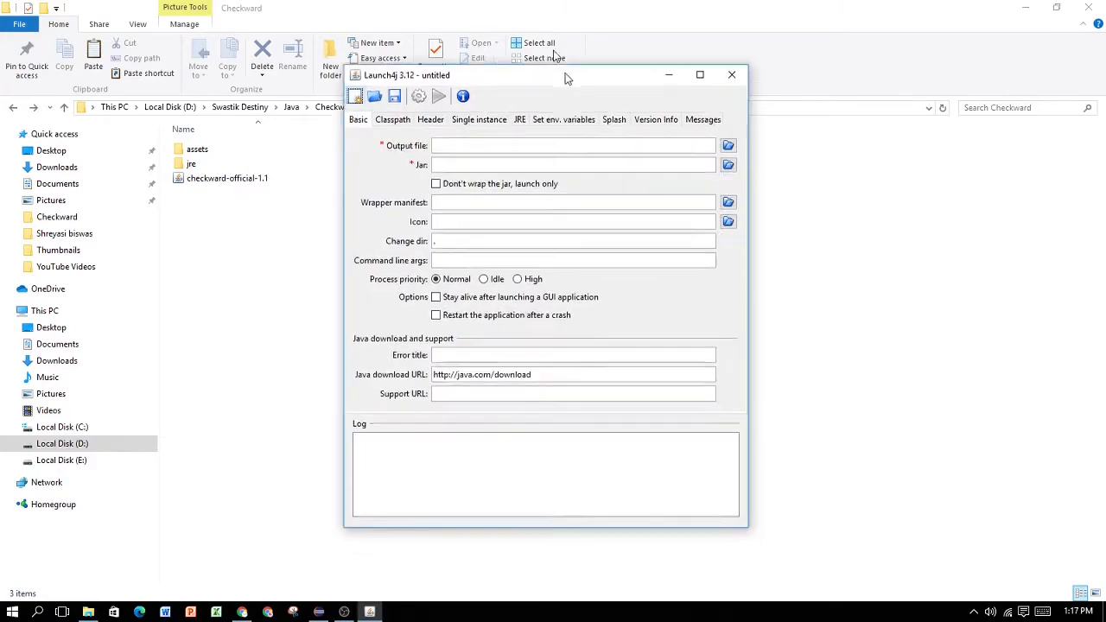
Step: Arrange the Launch4j window at a workable size and position on screen
{"action": "left_click_drag", "start_coordinate": [568, 78], "coordinate": [513, 76]}
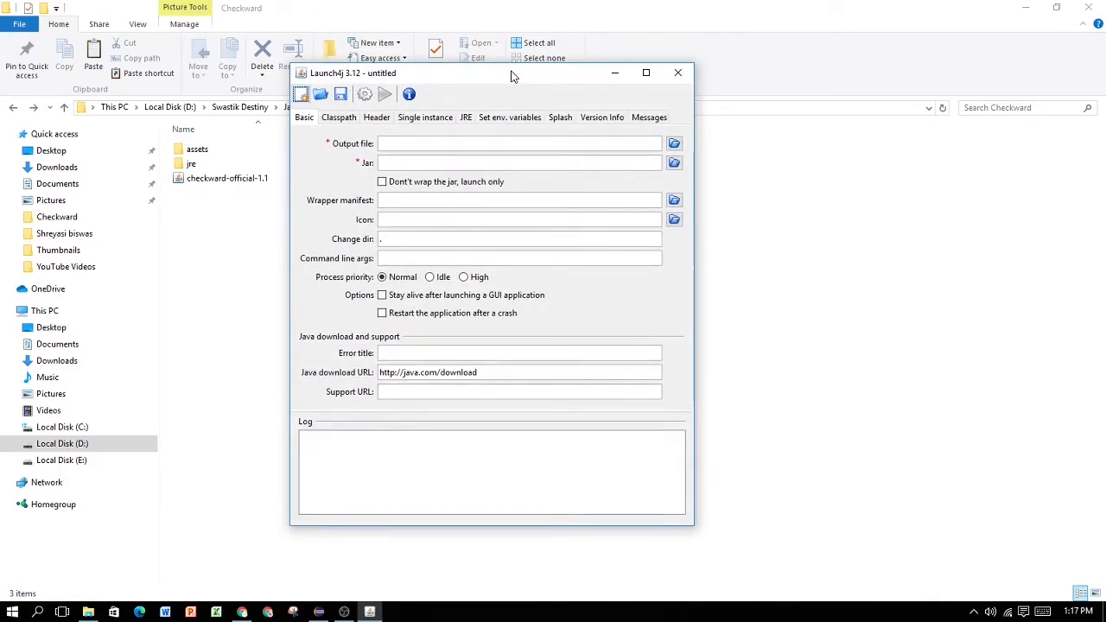
{"action": "left_click", "coordinate": [646, 72]}
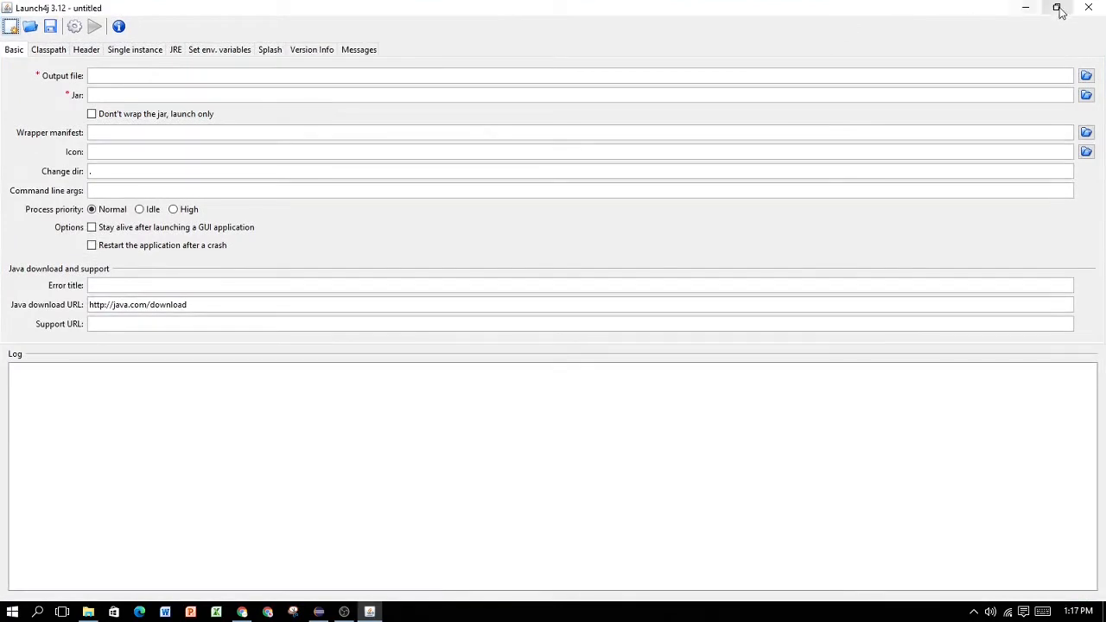
{"action": "left_click", "coordinate": [1058, 7]}
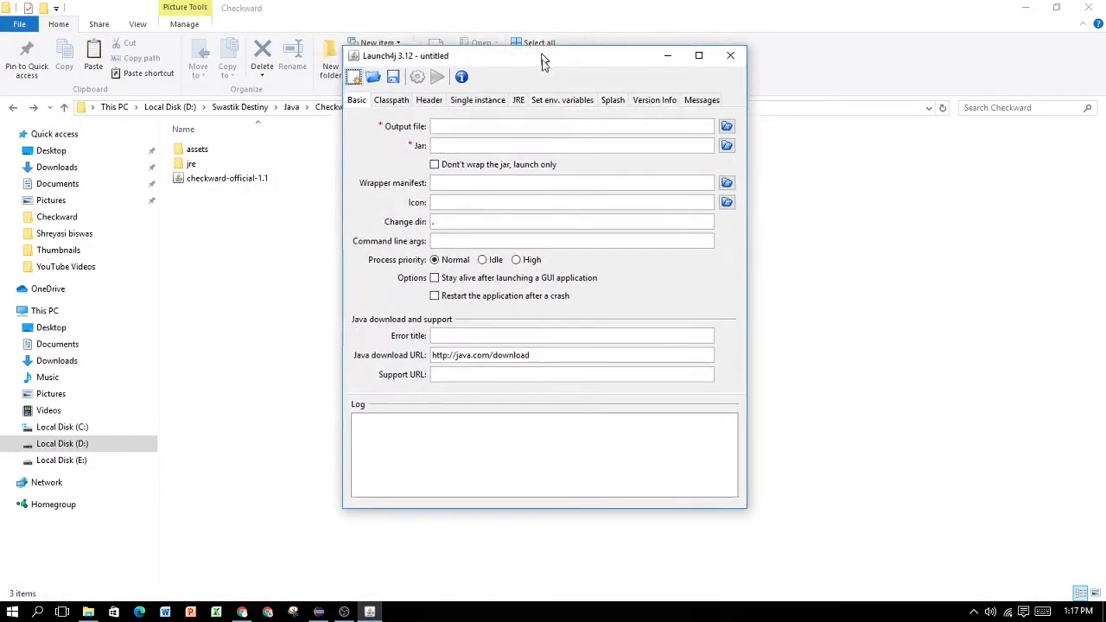
{"action": "left_click_drag", "start_coordinate": [544, 55], "coordinate": [545, 93]}
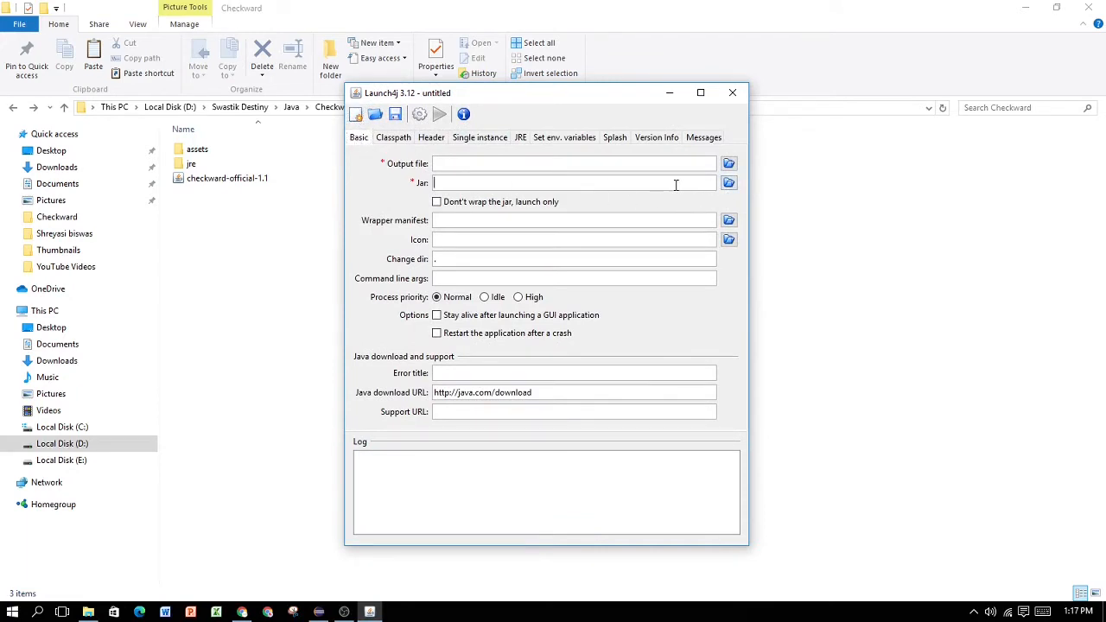
Step: Set the Jar field to Checkward\checkward-official-1.1.jar, leaving the icon unset
{"action": "left_click", "coordinate": [729, 183]}
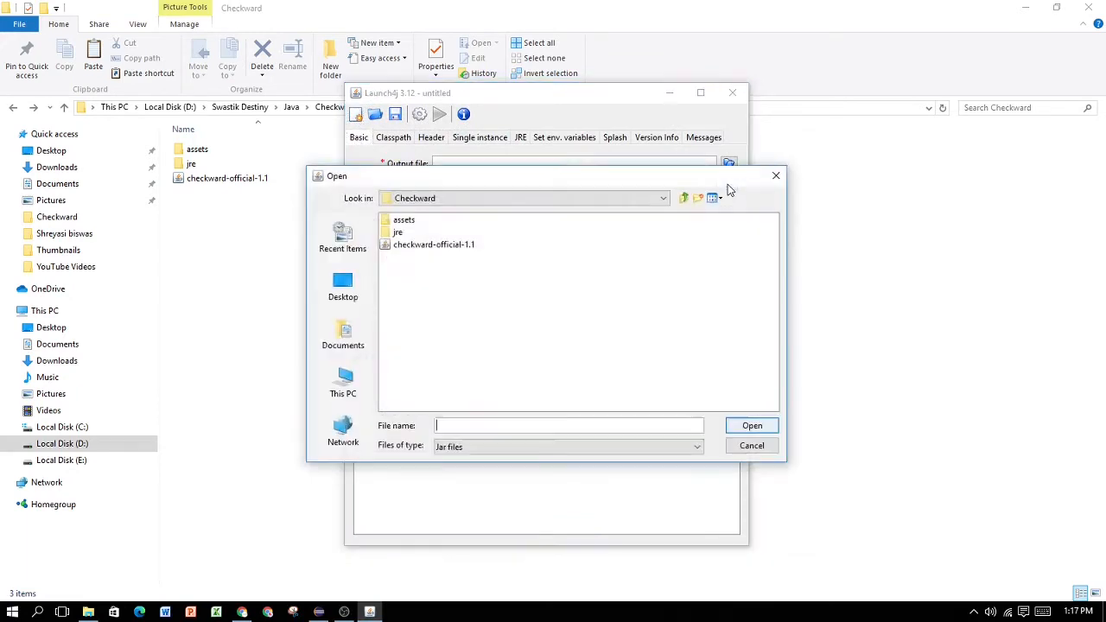
{"action": "left_click", "coordinate": [432, 244]}
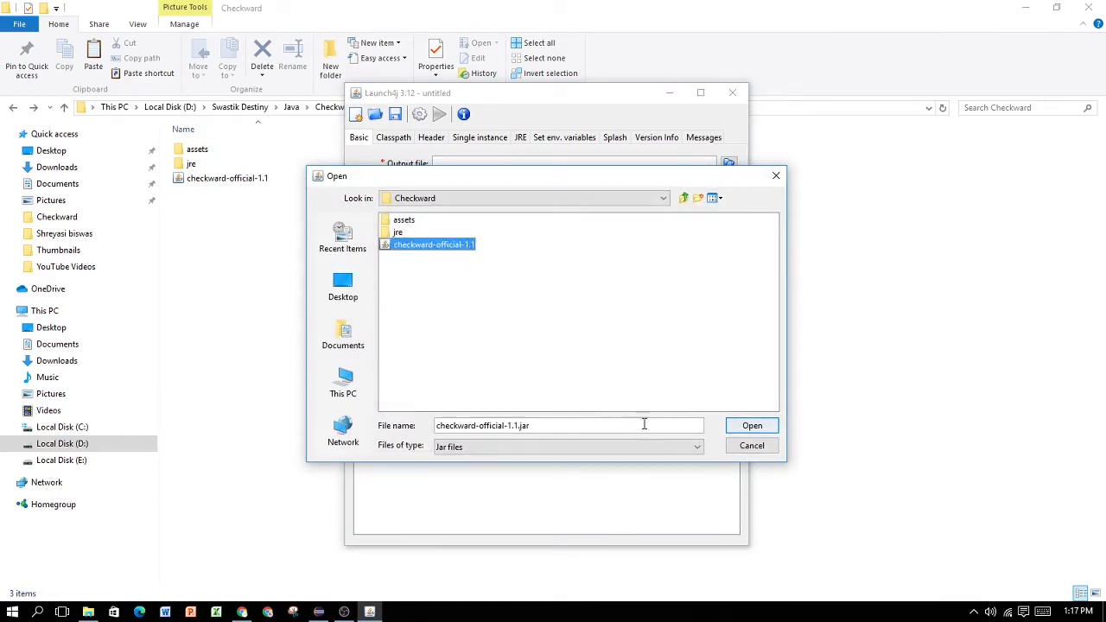
{"action": "left_click", "coordinate": [749, 425]}
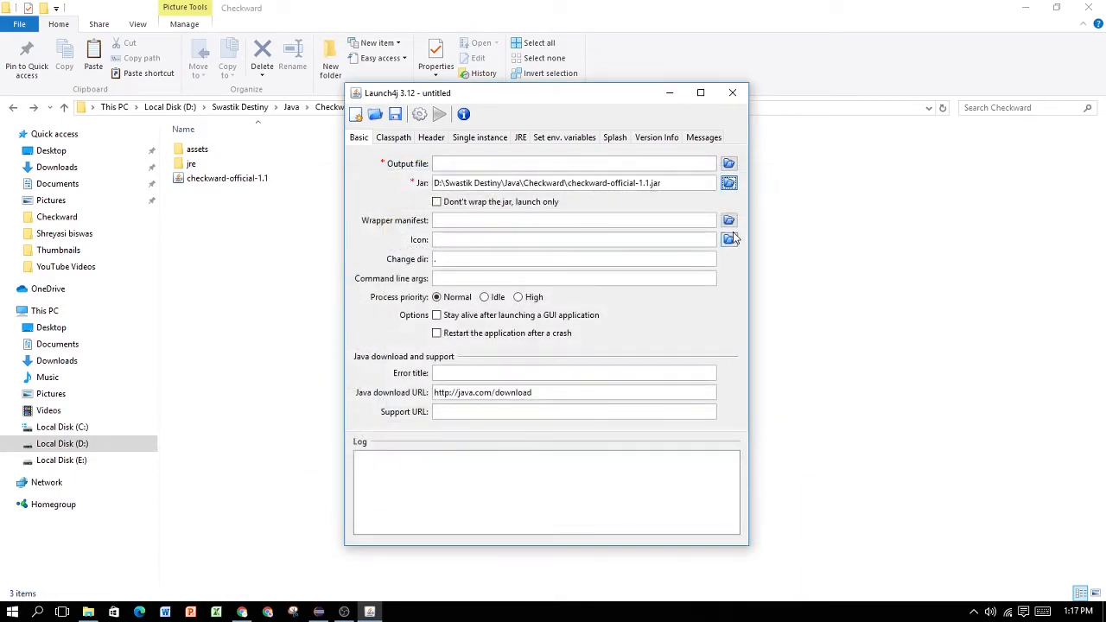
{"action": "left_click", "coordinate": [729, 238]}
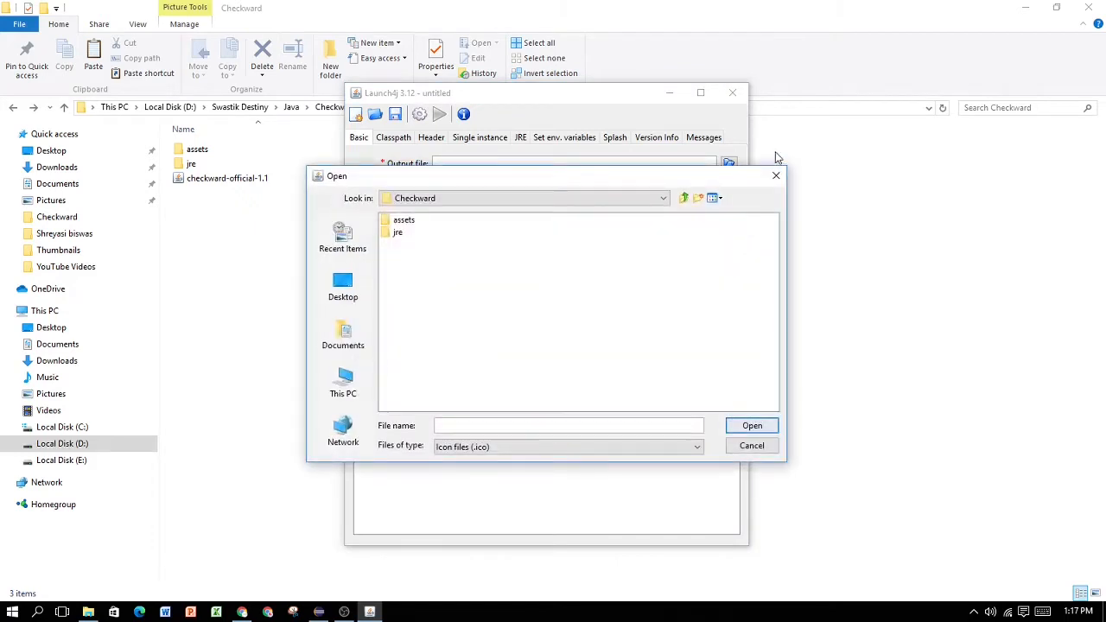
{"action": "left_click", "coordinate": [750, 446]}
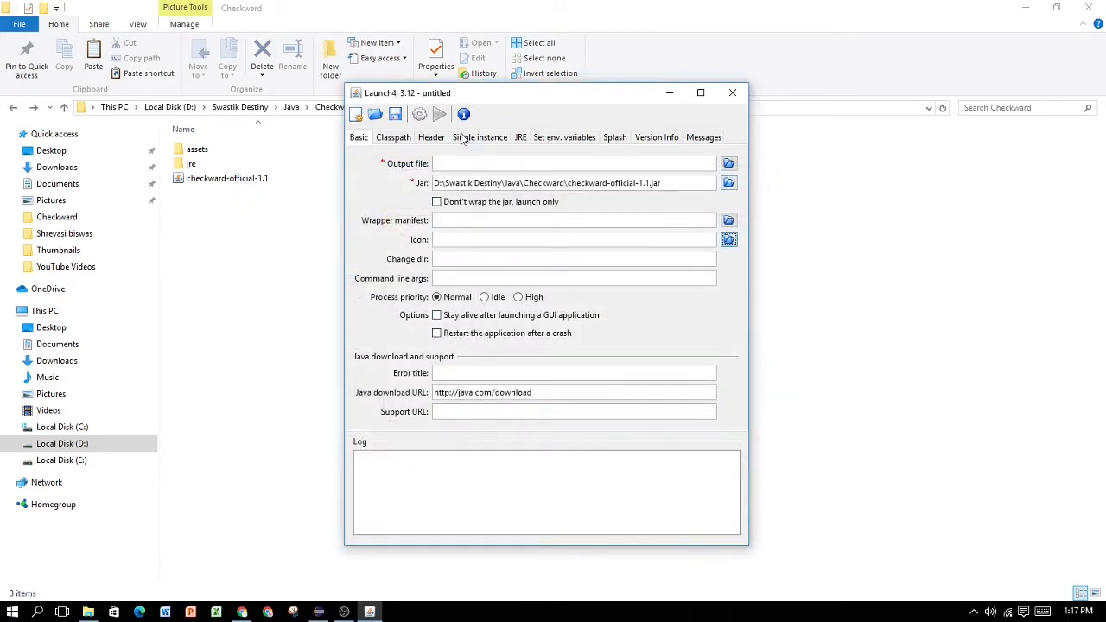
Step: Enable Custom classpath and take the main class from checkward-official-1.1.jar
{"action": "left_click", "coordinate": [394, 137]}
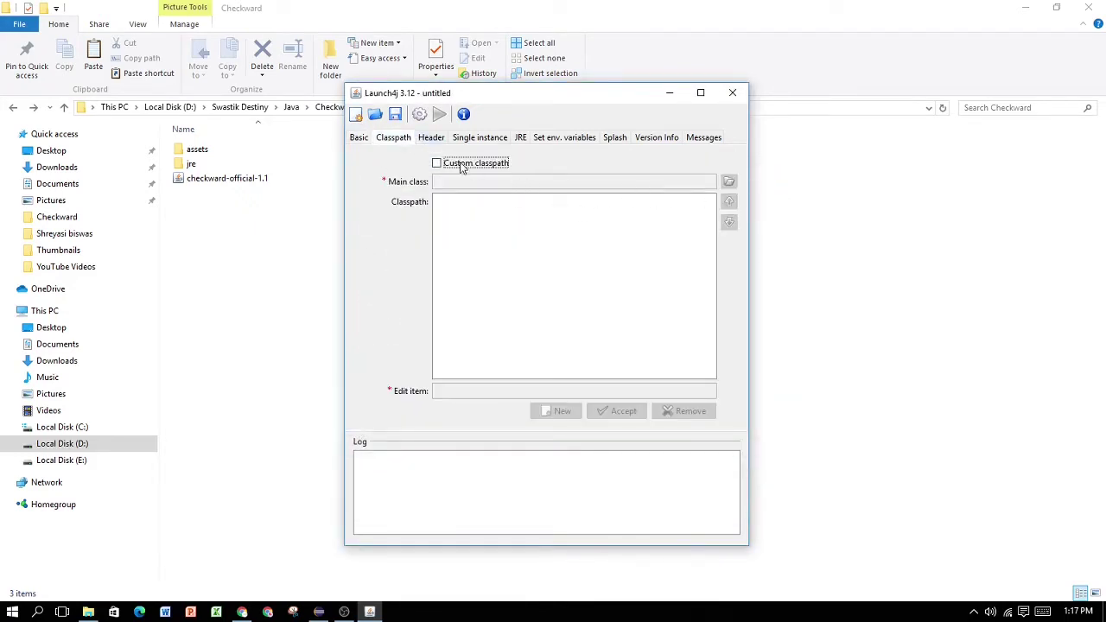
{"action": "left_click", "coordinate": [435, 162]}
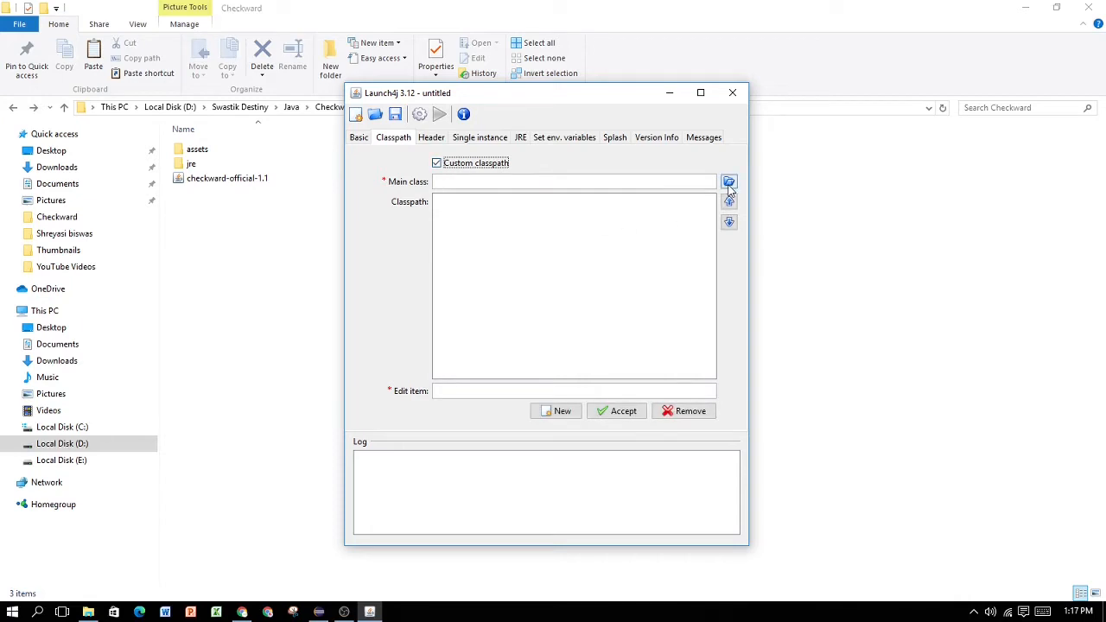
{"action": "left_click", "coordinate": [729, 182]}
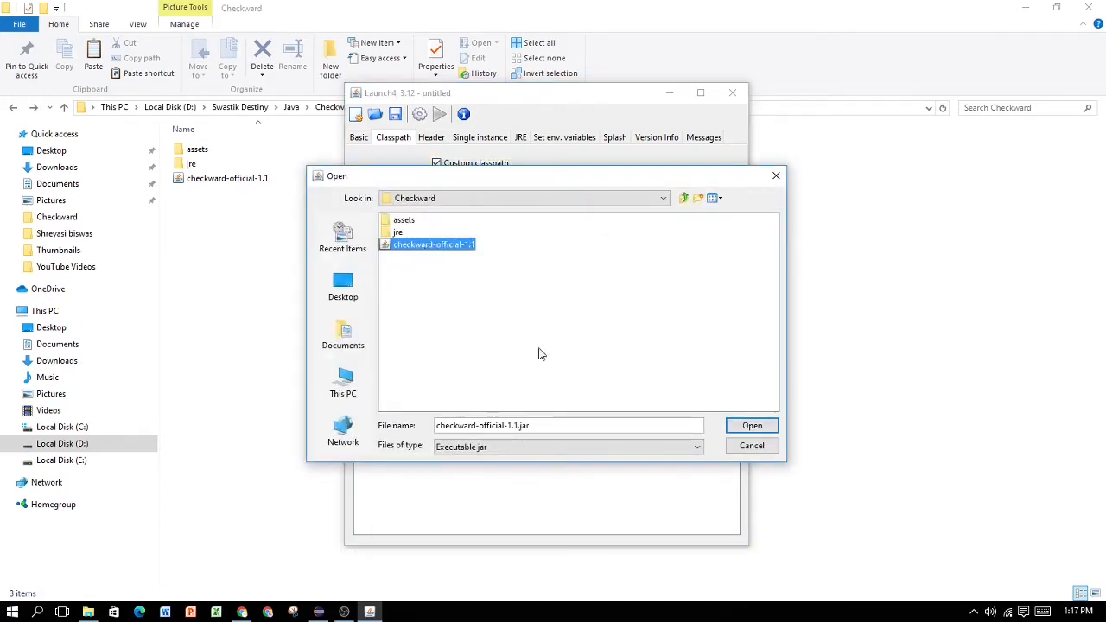
{"action": "left_click", "coordinate": [750, 425]}
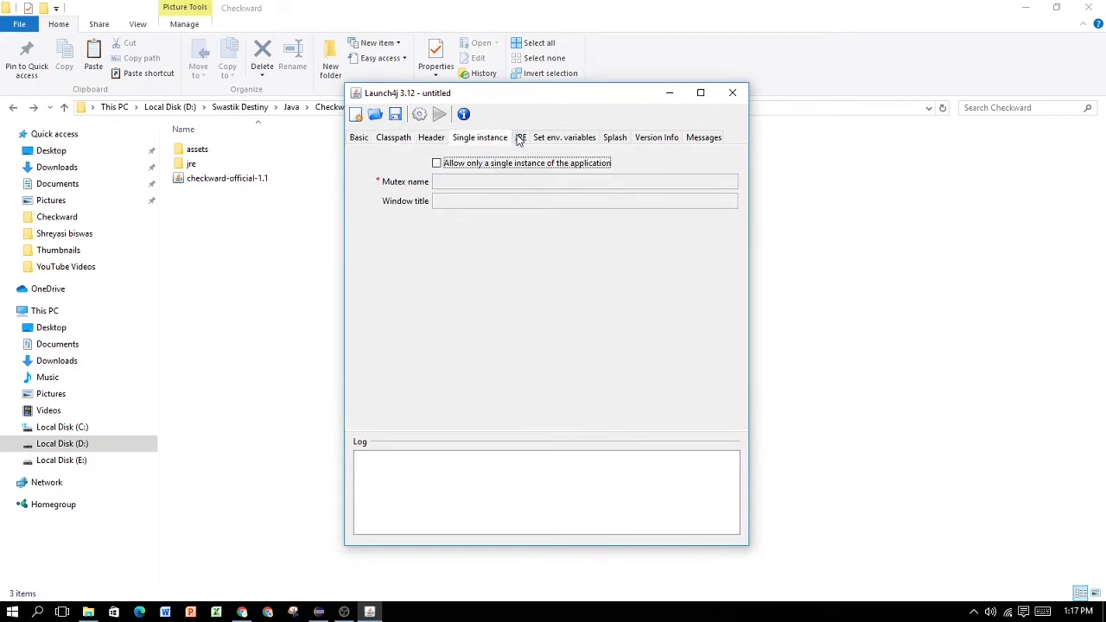
Step: Set bundled JRE path to jre, minimum Java version 1.8, and require a 64-bit runtime
{"action": "left_click", "coordinate": [520, 139]}
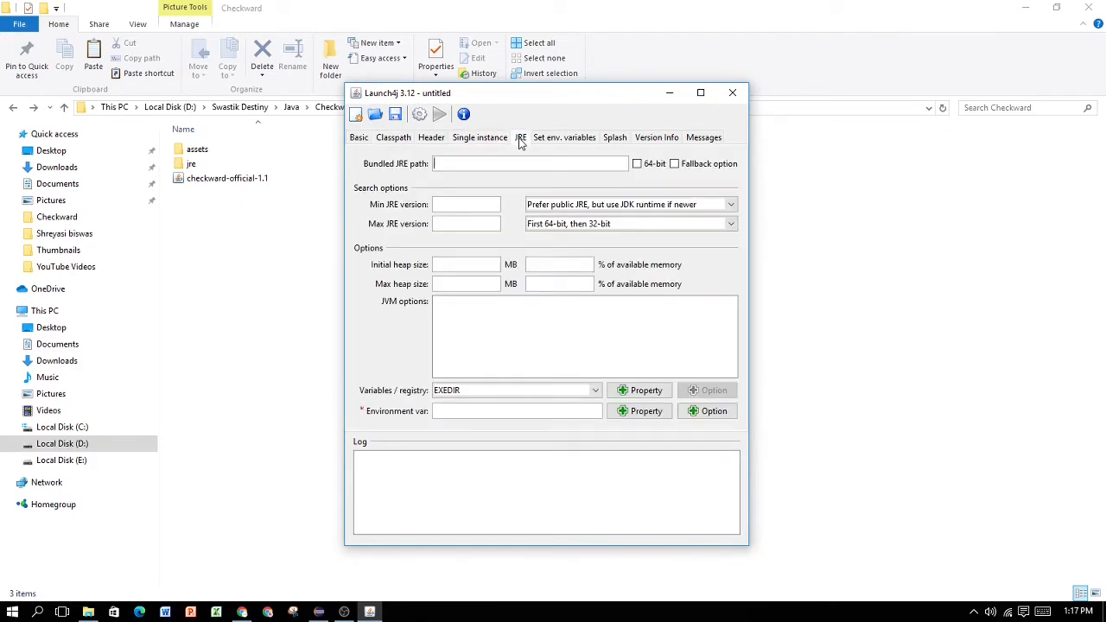
{"action": "type", "text": "jre"}
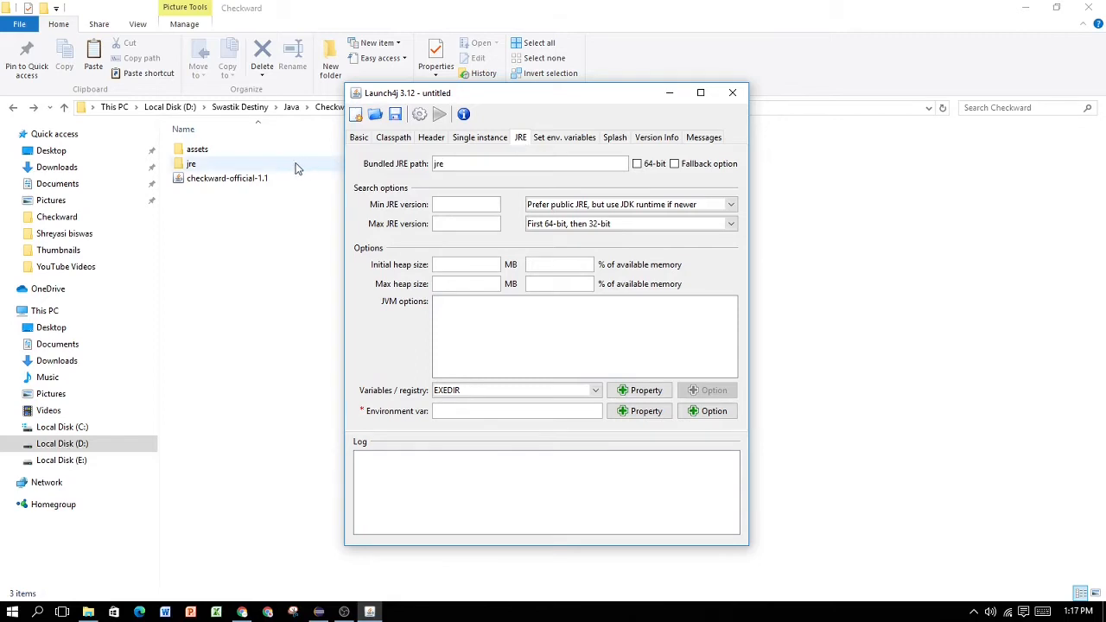
{"action": "double_click", "coordinate": [190, 163]}
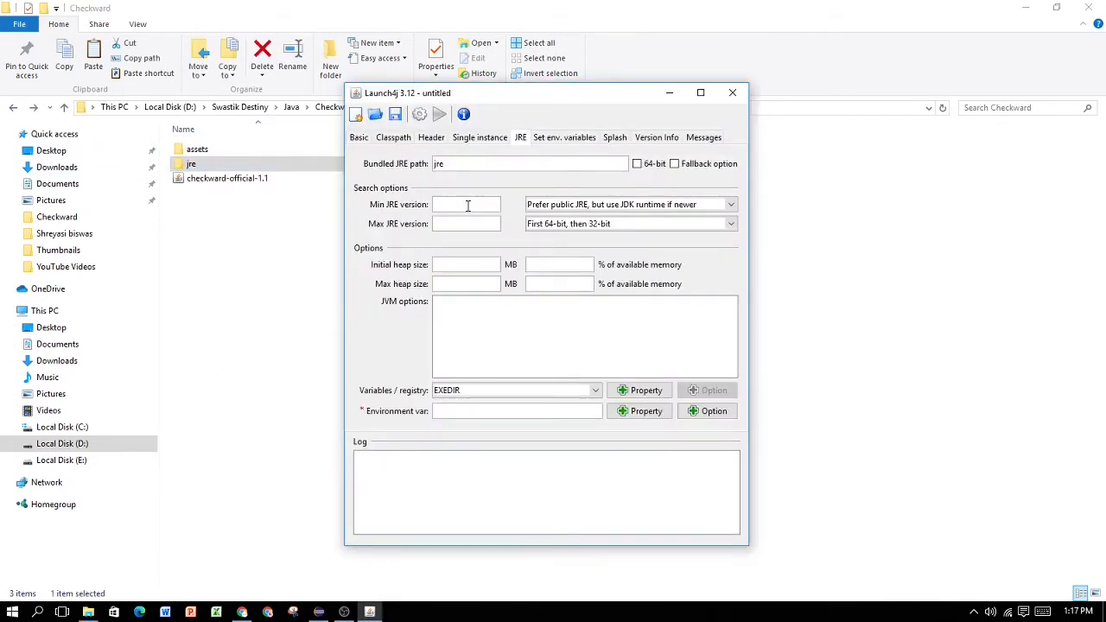
{"action": "type", "text": "1."}
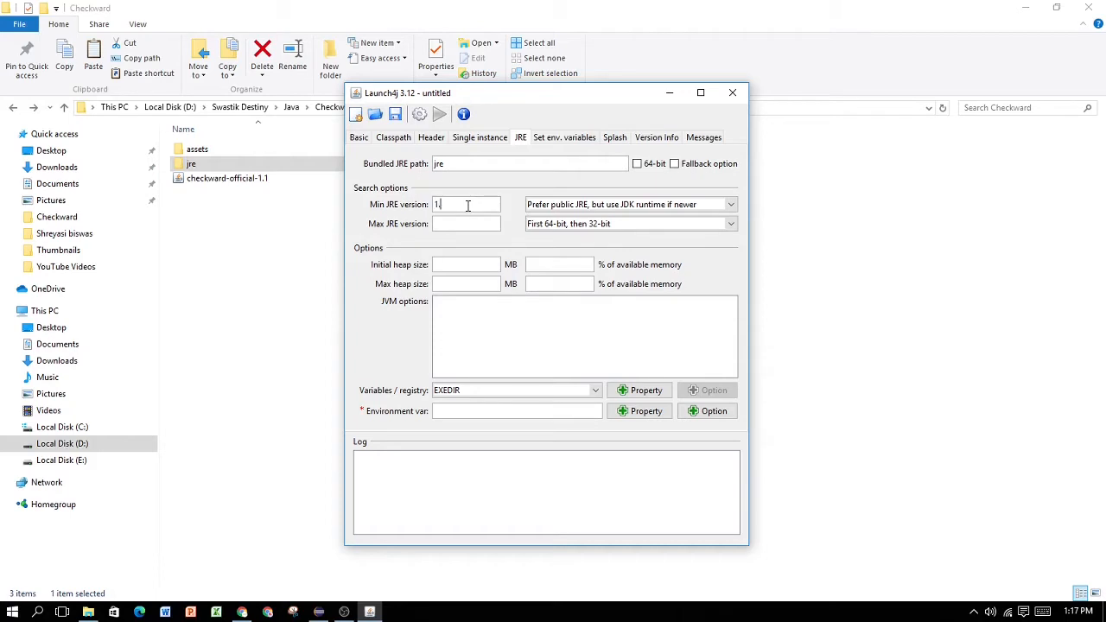
{"action": "type", "text": "8"}
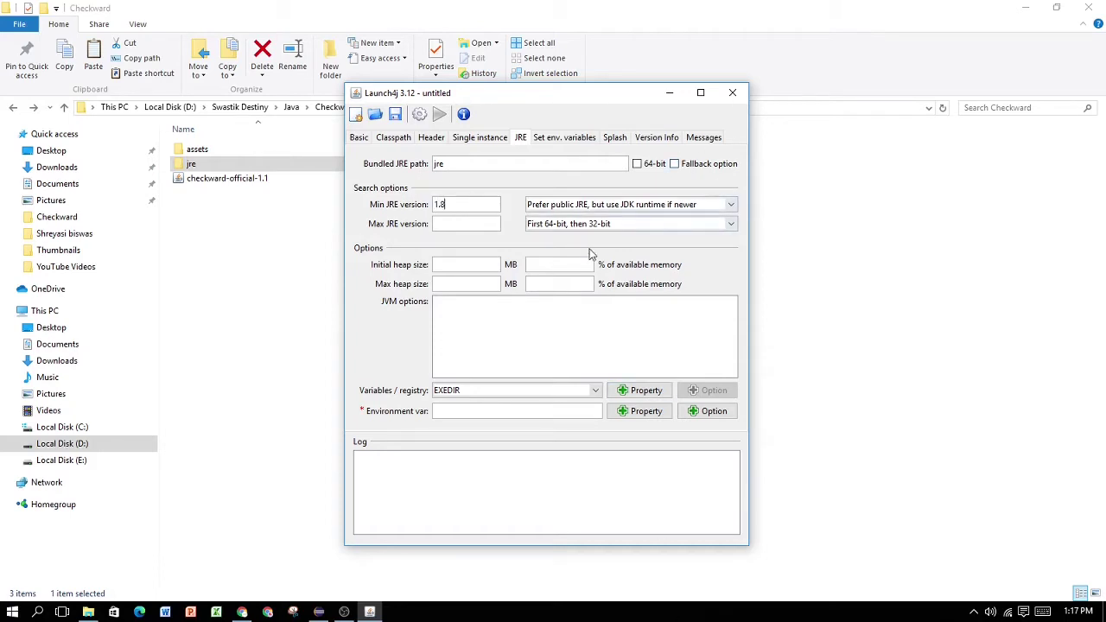
{"action": "left_click", "coordinate": [637, 162]}
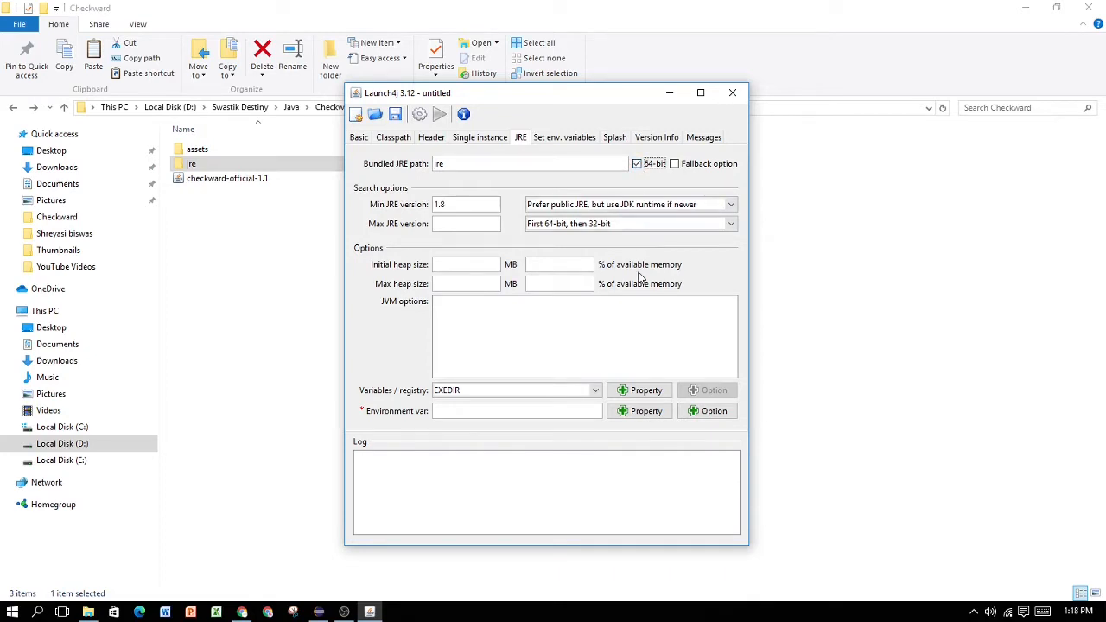
{"action": "left_click", "coordinate": [615, 136]}
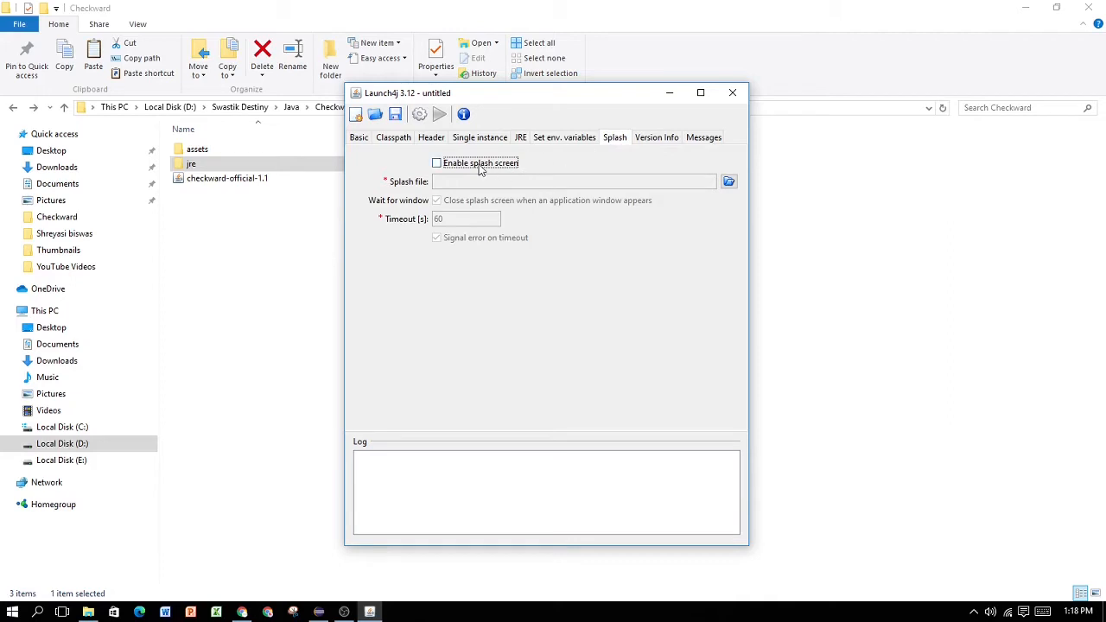
Step: Toggle the splash screen on then off, review version info and messages unchanged, return to Basic
{"action": "left_click", "coordinate": [435, 162]}
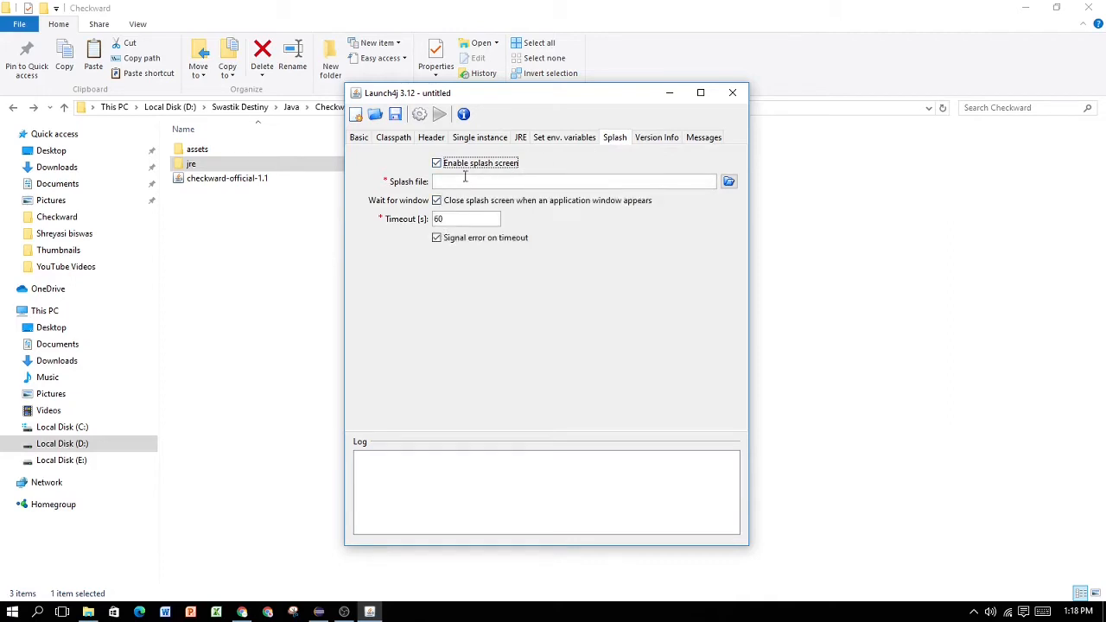
{"action": "left_click", "coordinate": [435, 163]}
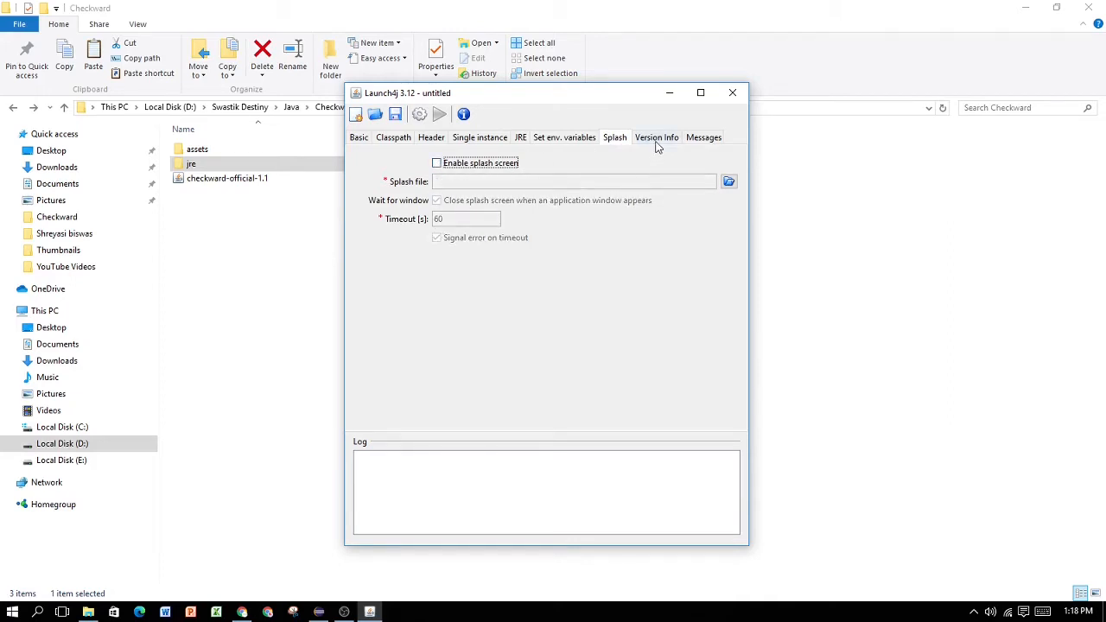
{"action": "left_click", "coordinate": [656, 137]}
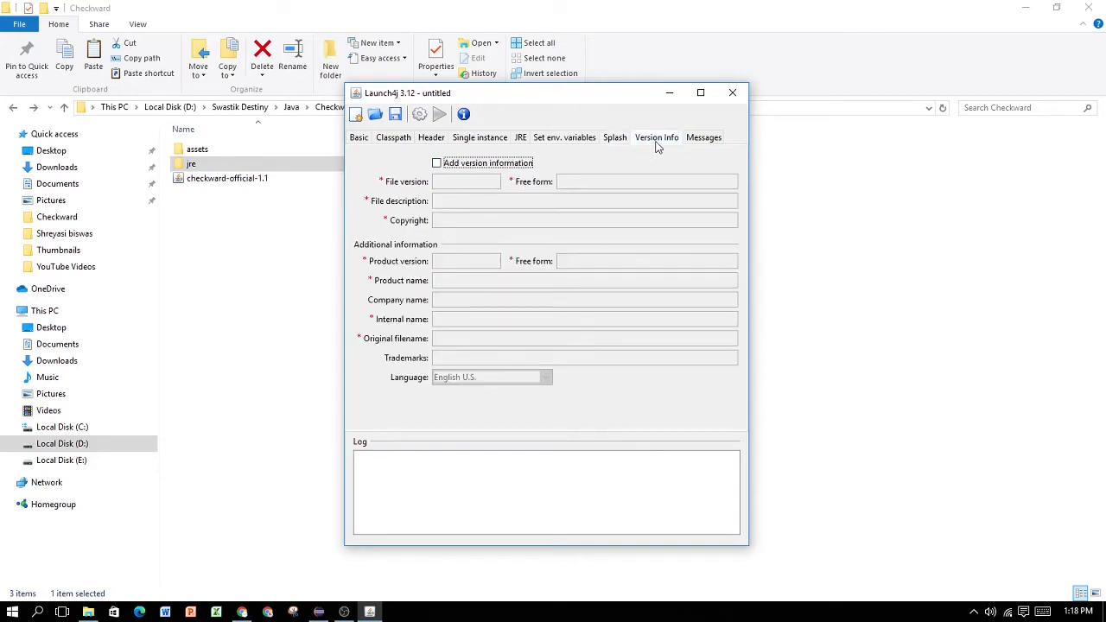
{"action": "mouse_move", "coordinate": [674, 147]}
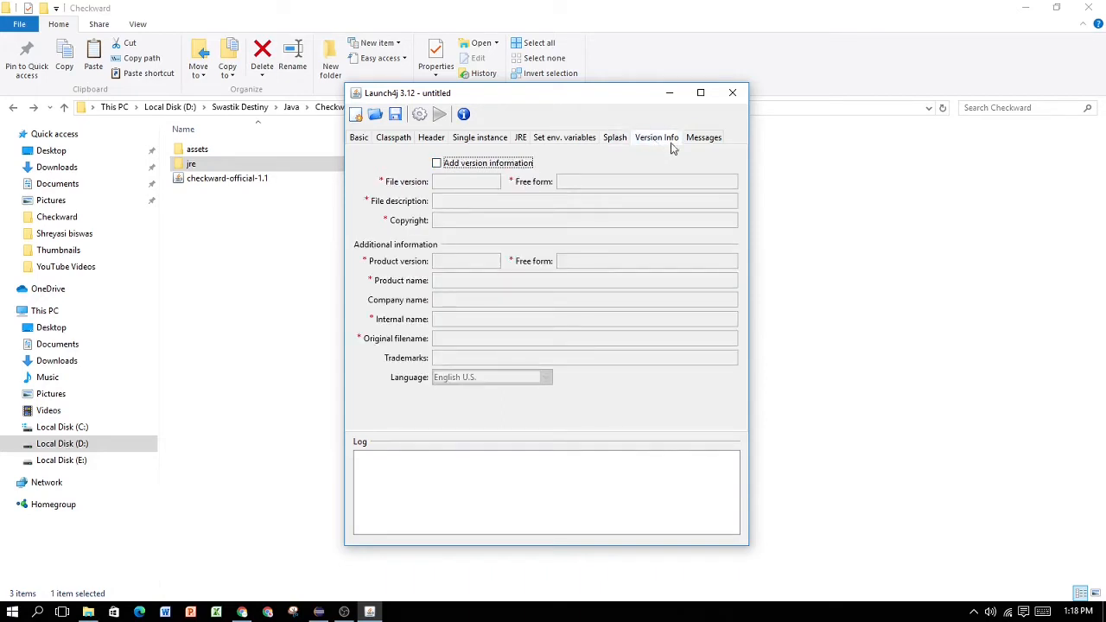
{"action": "left_click", "coordinate": [703, 136]}
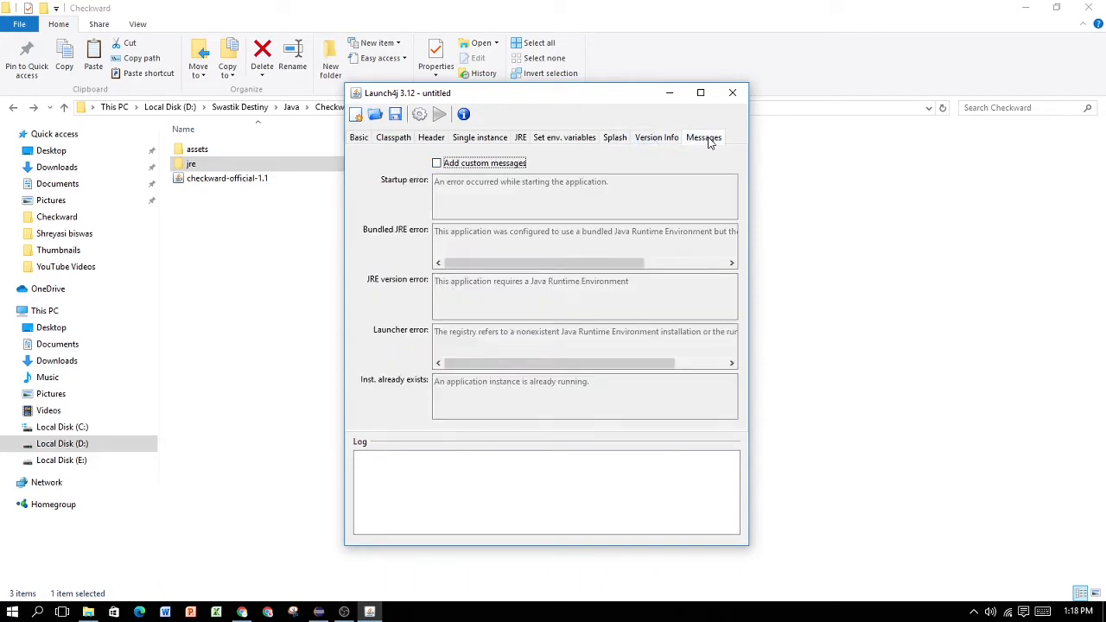
{"action": "mouse_move", "coordinate": [313, 353]}
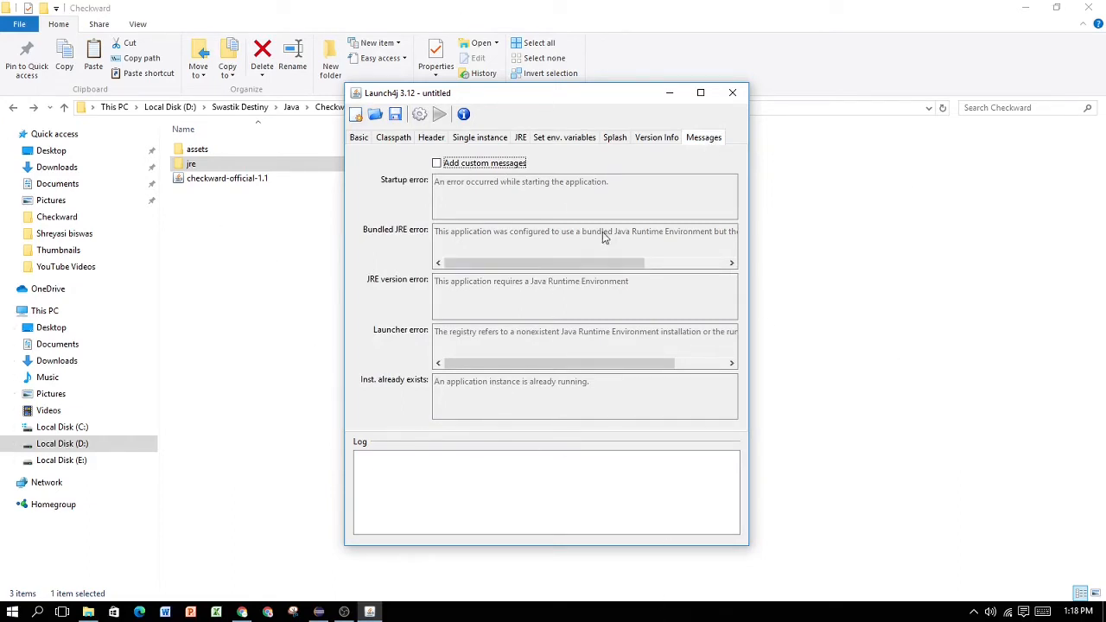
{"action": "left_click", "coordinate": [360, 138]}
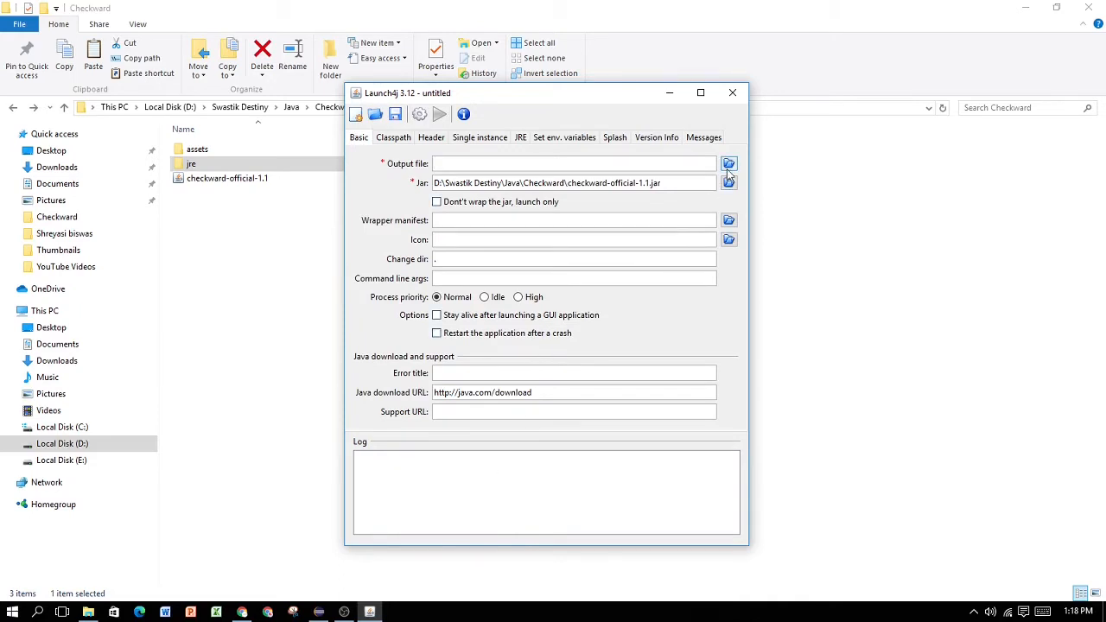
Step: Set the output executable to checkward-1.1.exe in the Checkward folder
{"action": "left_click", "coordinate": [729, 162]}
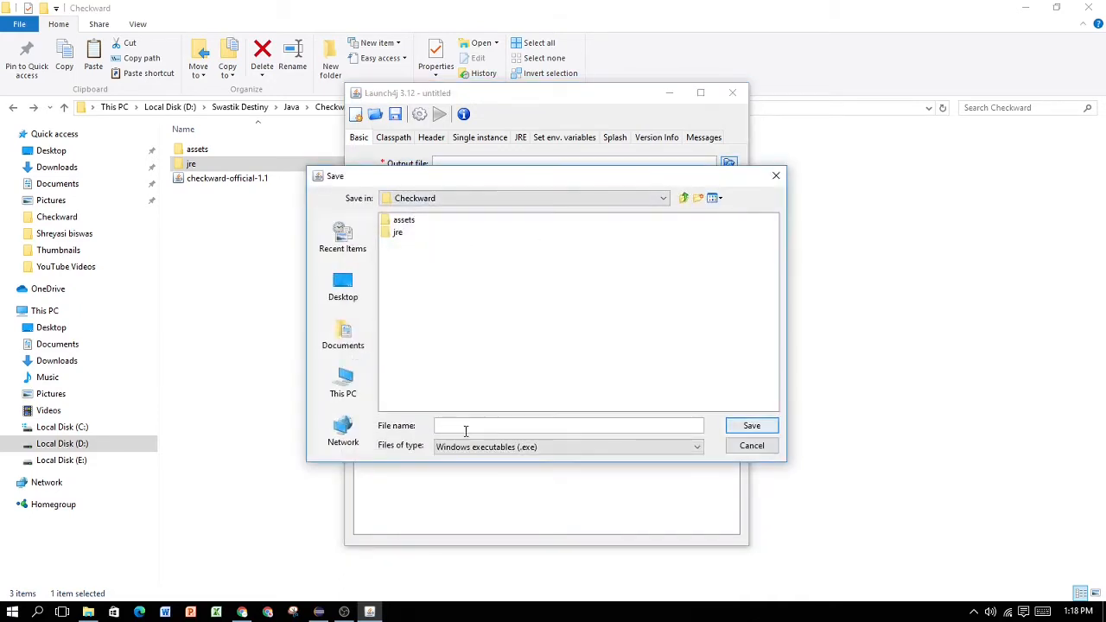
{"action": "type", "text": "checkward-"}
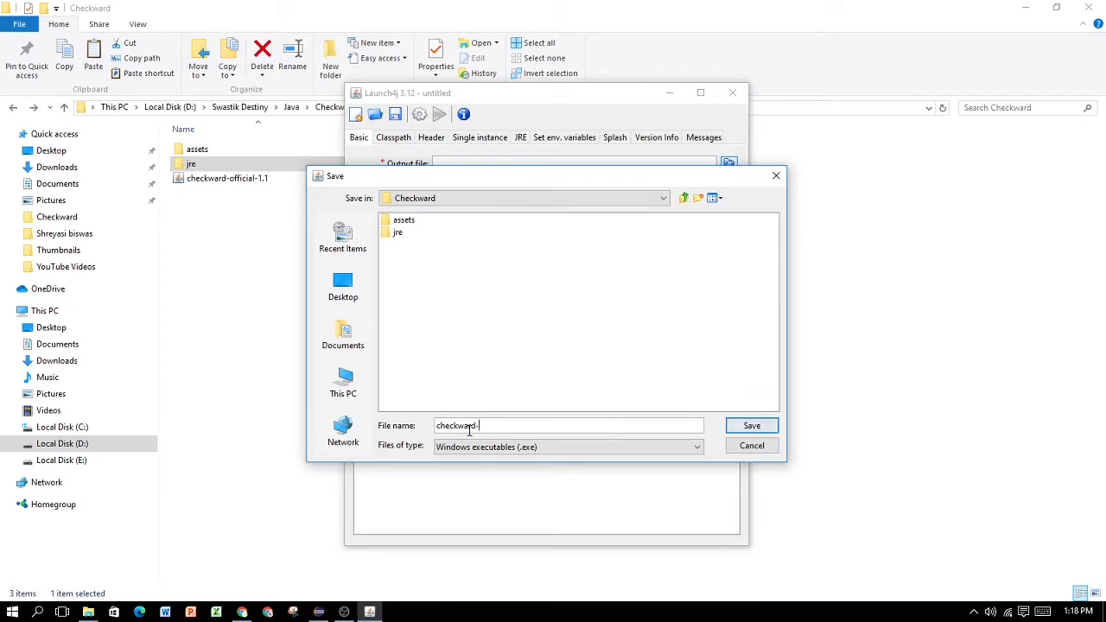
{"action": "type", "text": "1.1"}
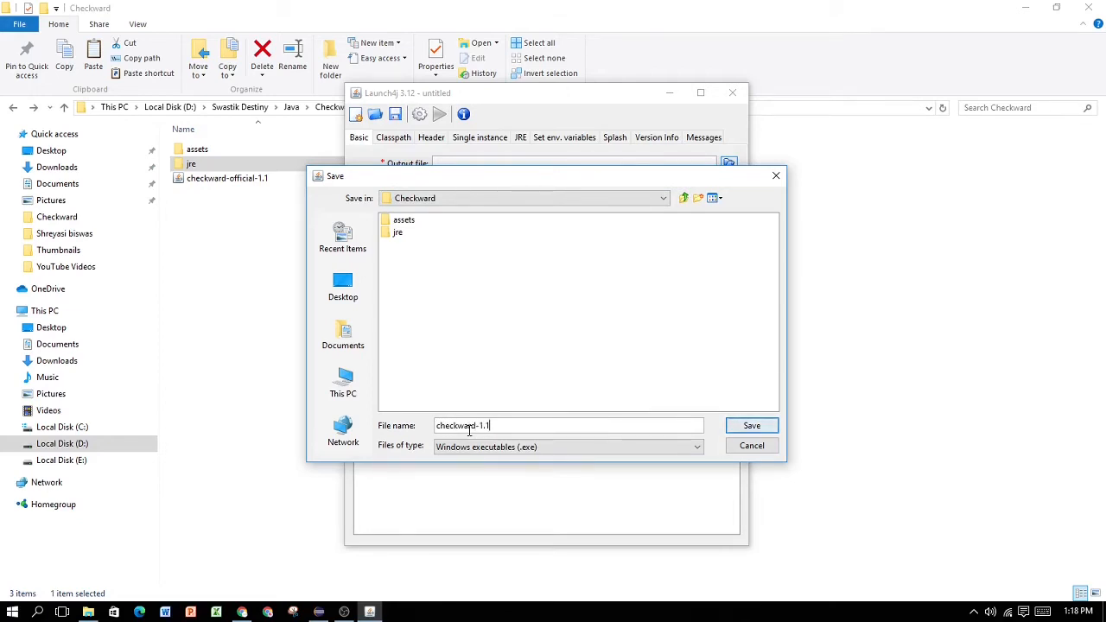
{"action": "type", "text": ".exe"}
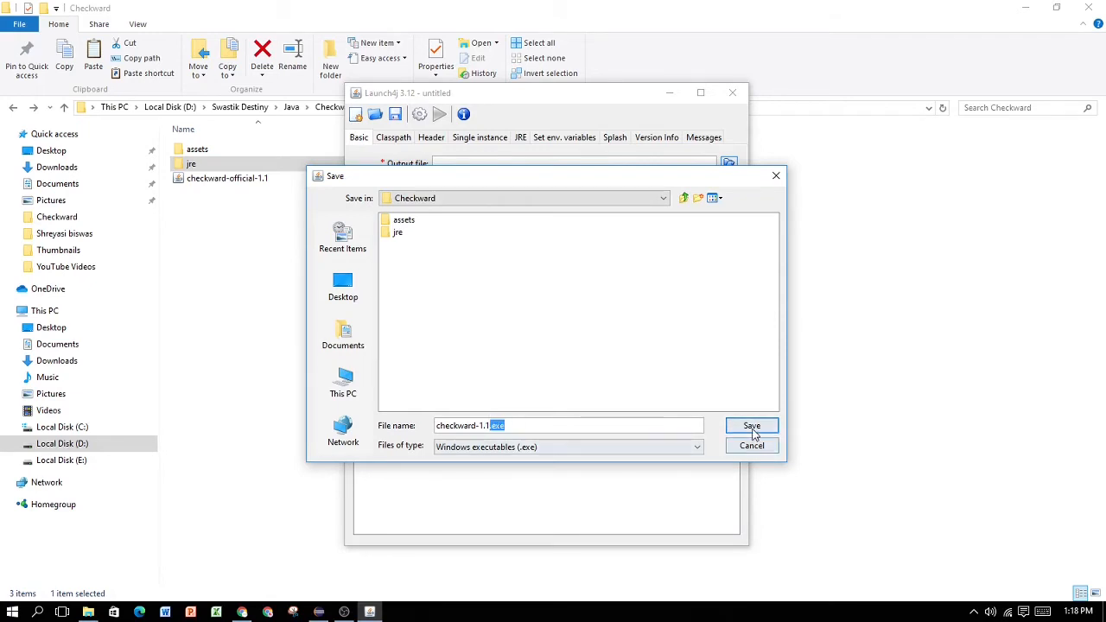
{"action": "left_click", "coordinate": [750, 425]}
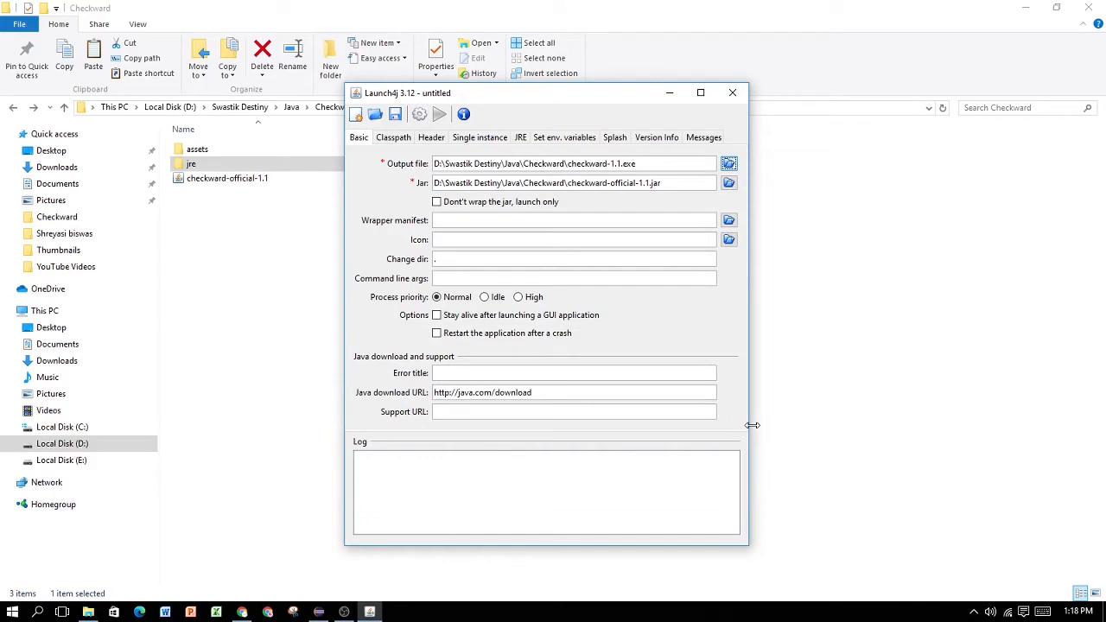
{"action": "mouse_move", "coordinate": [418, 114]}
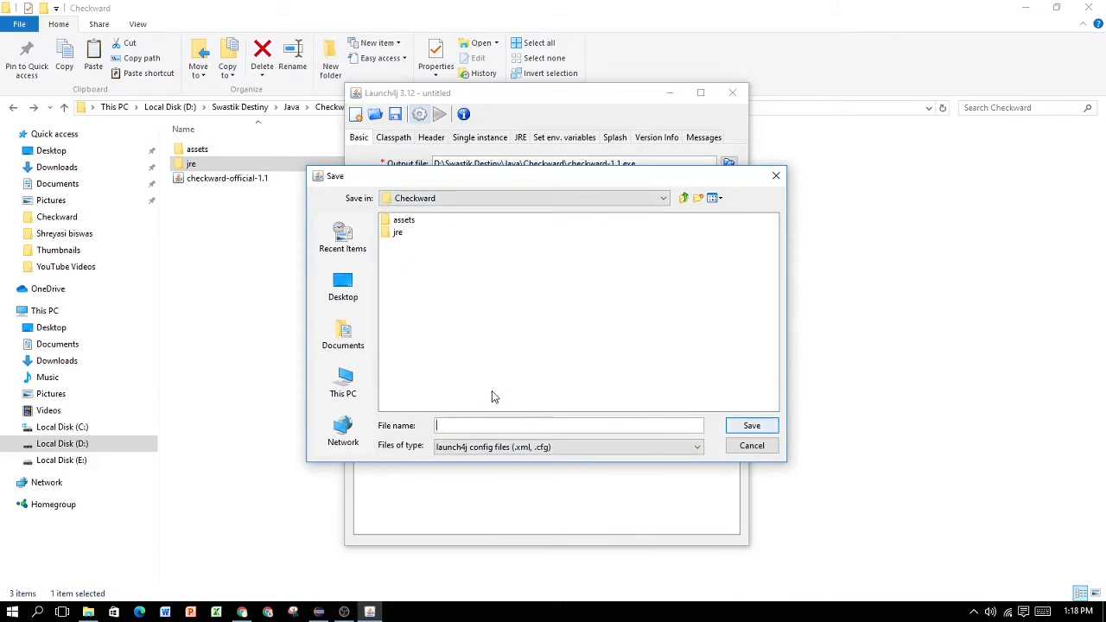
Step: Save the configuration as config.xml, build checkward-1.1.exe, and close Launch4j
{"action": "type", "text": "config"}
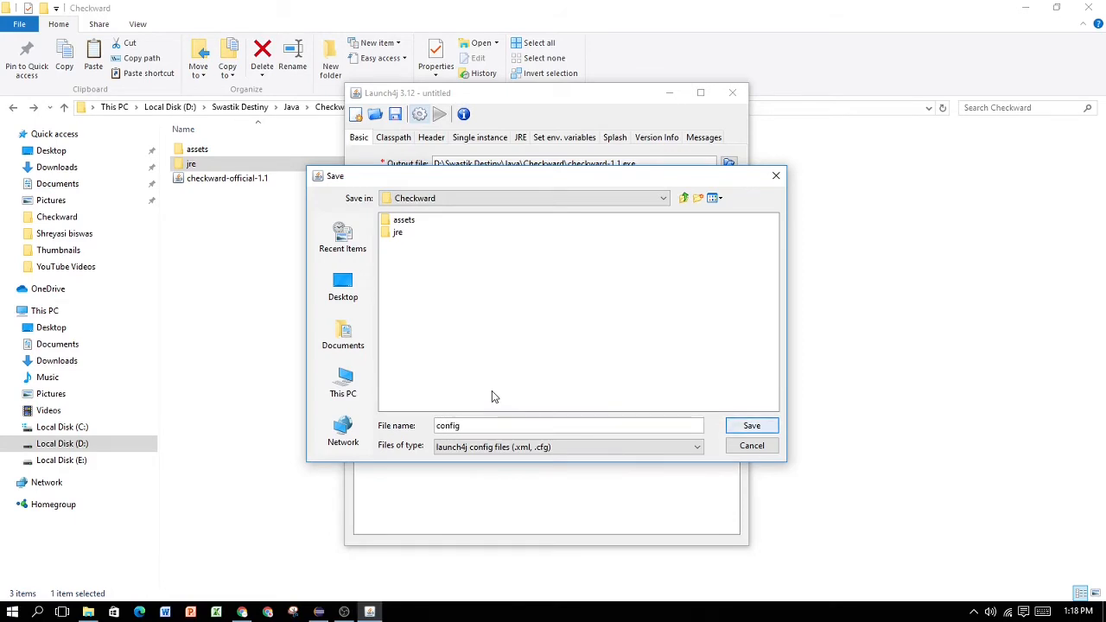
{"action": "left_click", "coordinate": [750, 425]}
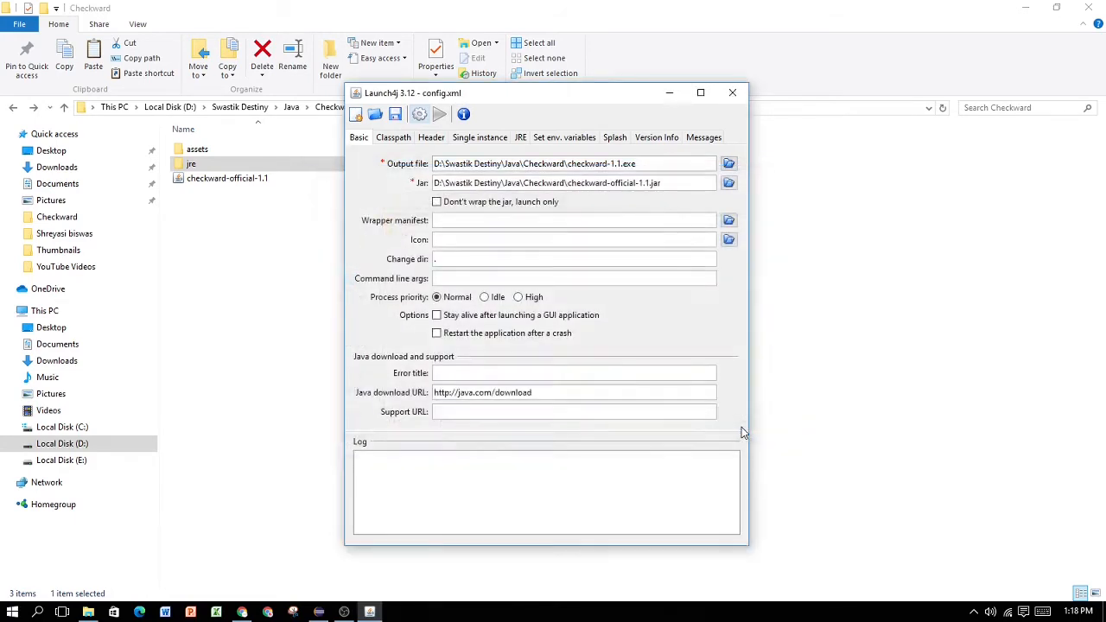
{"action": "left_click", "coordinate": [439, 114]}
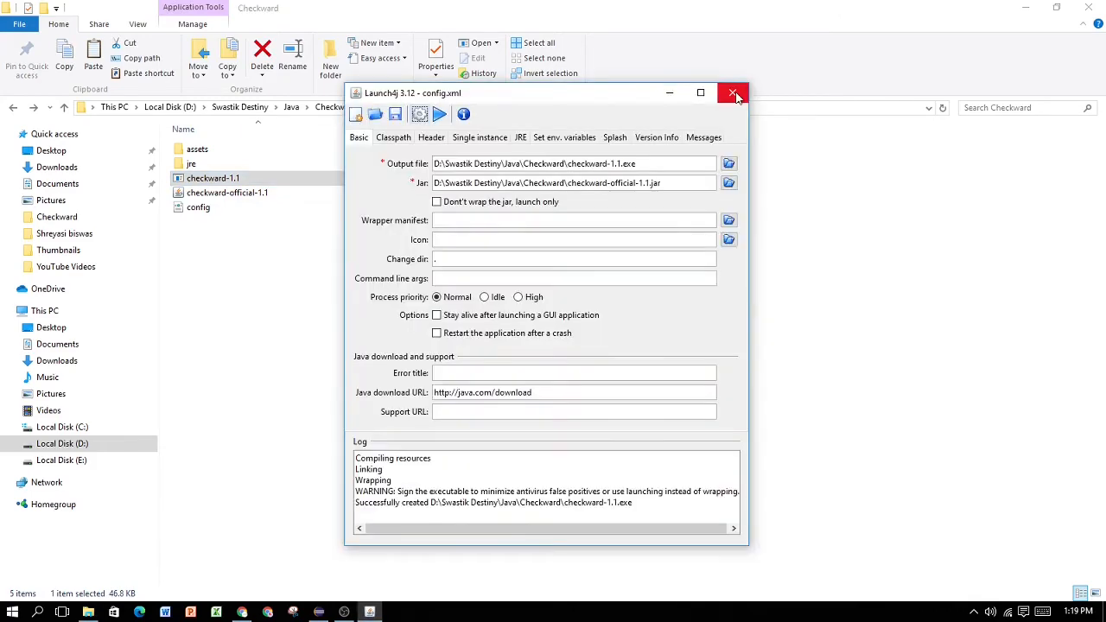
{"action": "left_click", "coordinate": [732, 93]}
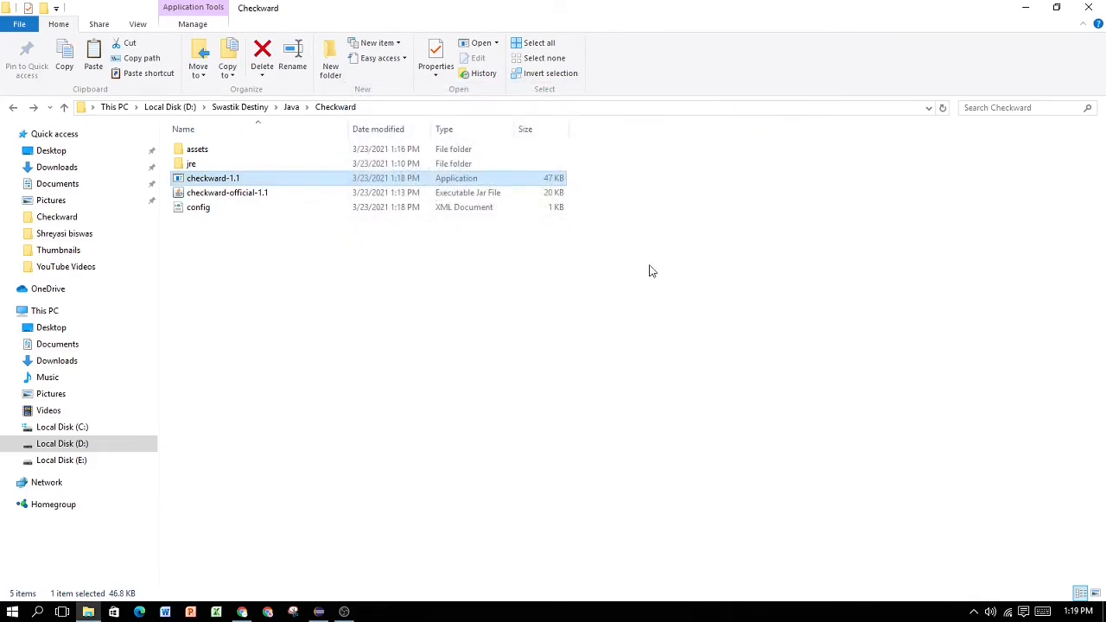
{"action": "mouse_move", "coordinate": [280, 297]}
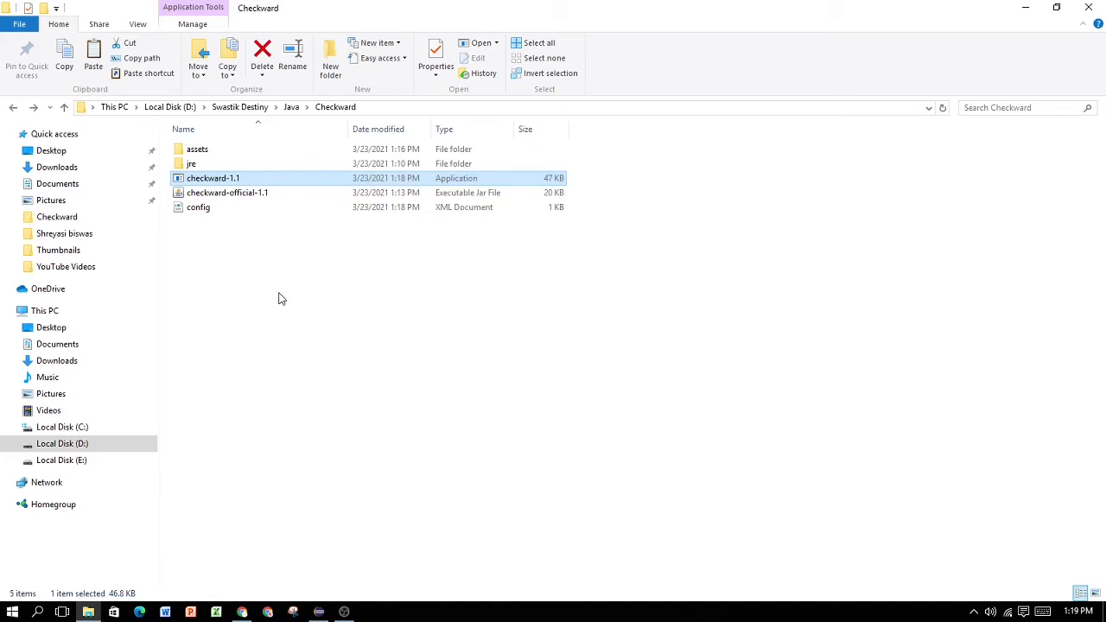
{"action": "mouse_move", "coordinate": [330, 62]}
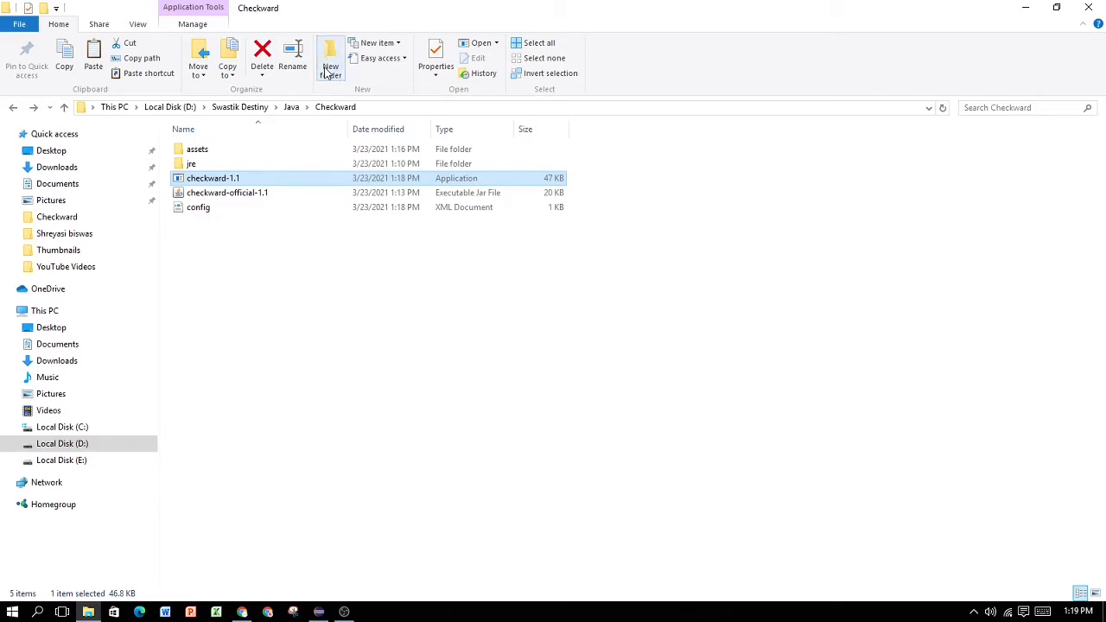
Step: Create a new stuff folder inside Checkward and open it
{"action": "left_click", "coordinate": [330, 69]}
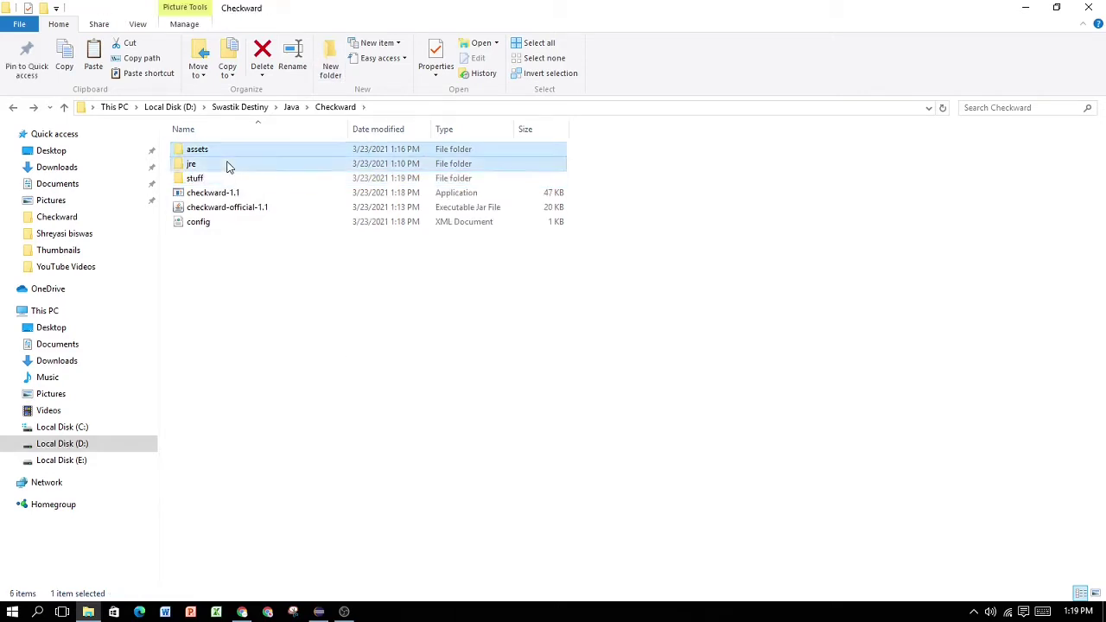
{"action": "left_click", "coordinate": [193, 178]}
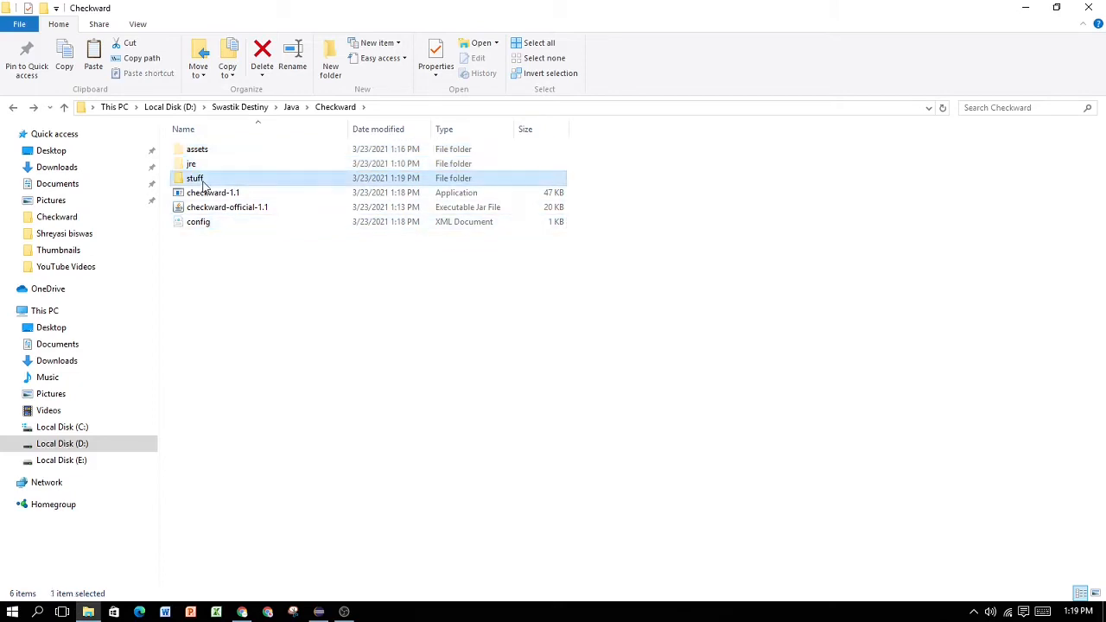
{"action": "double_click", "coordinate": [193, 178]}
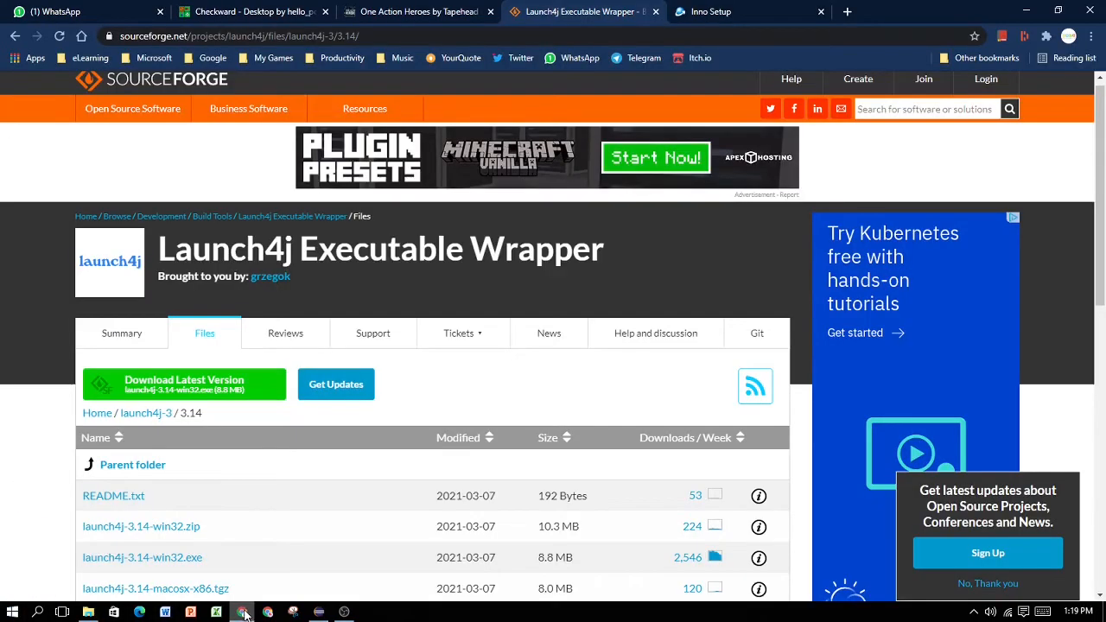
Step: On the Inno Setup site, download innosetup-6.1.2.exe from the US mirror under Stable Release
{"action": "left_click", "coordinate": [746, 10]}
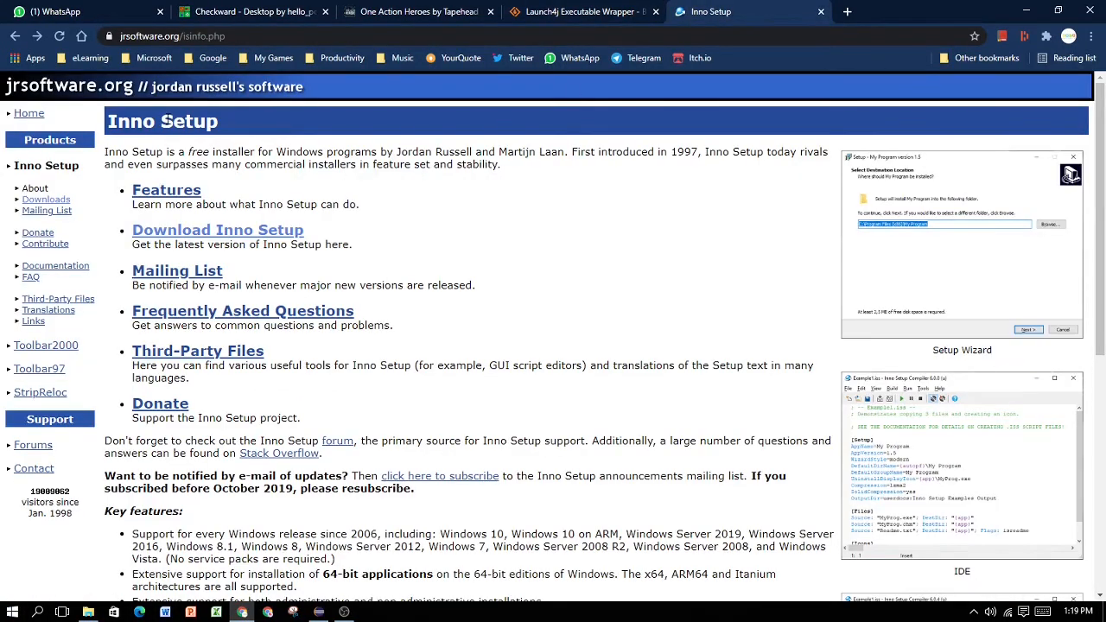
{"action": "mouse_move", "coordinate": [218, 230]}
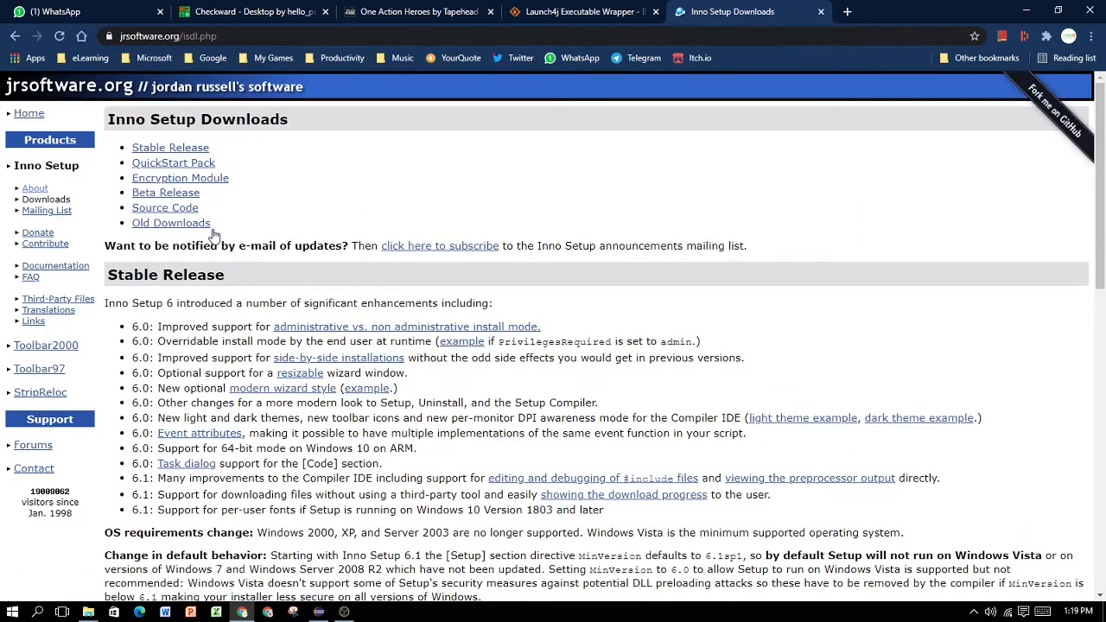
{"action": "scroll", "scroll_direction": "down", "scroll_amount": 3}
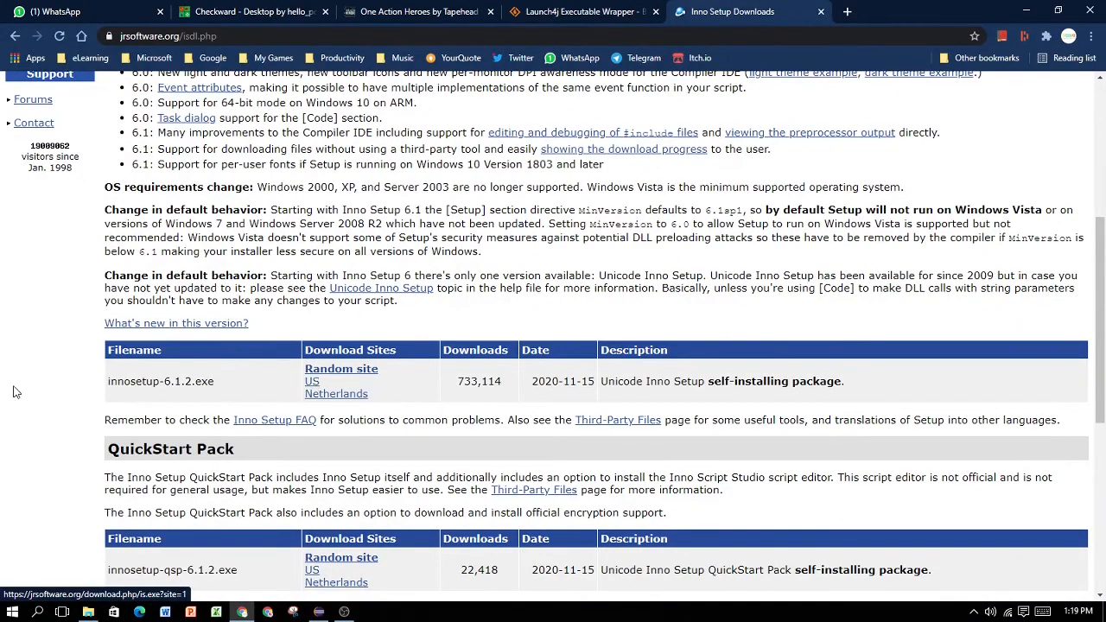
{"action": "mouse_move", "coordinate": [324, 386]}
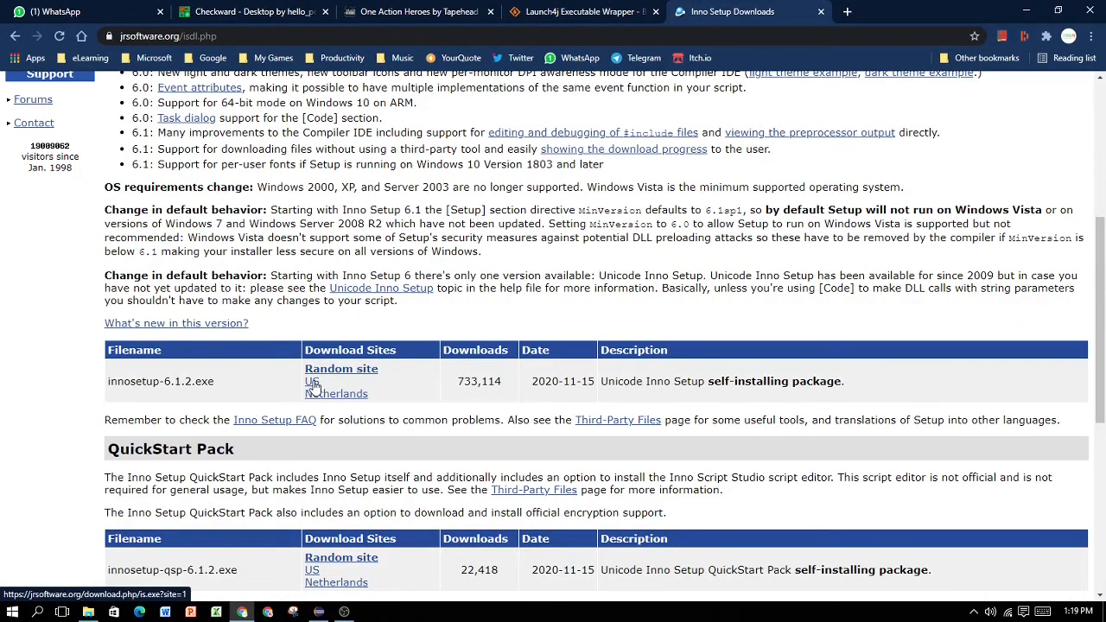
{"action": "left_click", "coordinate": [86, 612]}
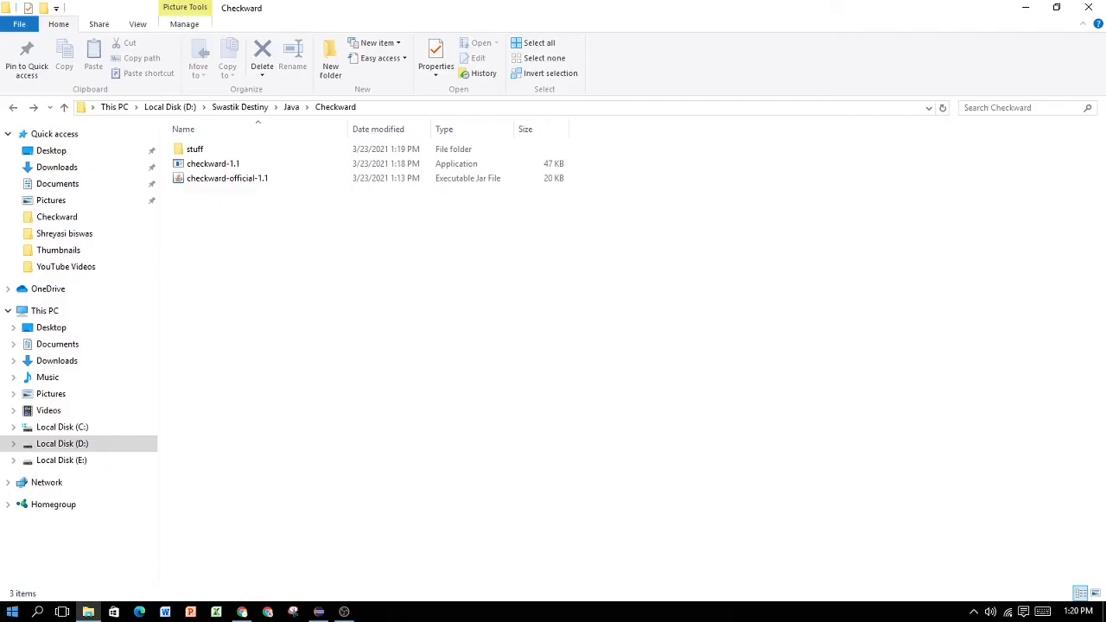
Step: Launch Inno Setup Compiler from Start, cancel the Welcome dialog, and start the Script Wizard
{"action": "left_click", "coordinate": [12, 611]}
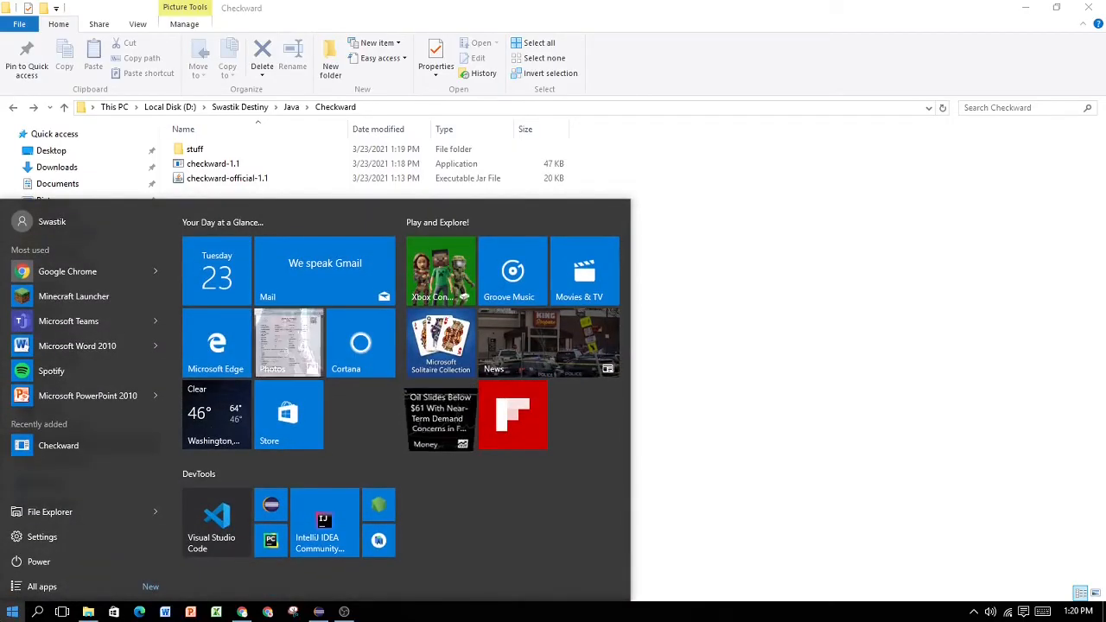
{"action": "type", "text": "inno"}
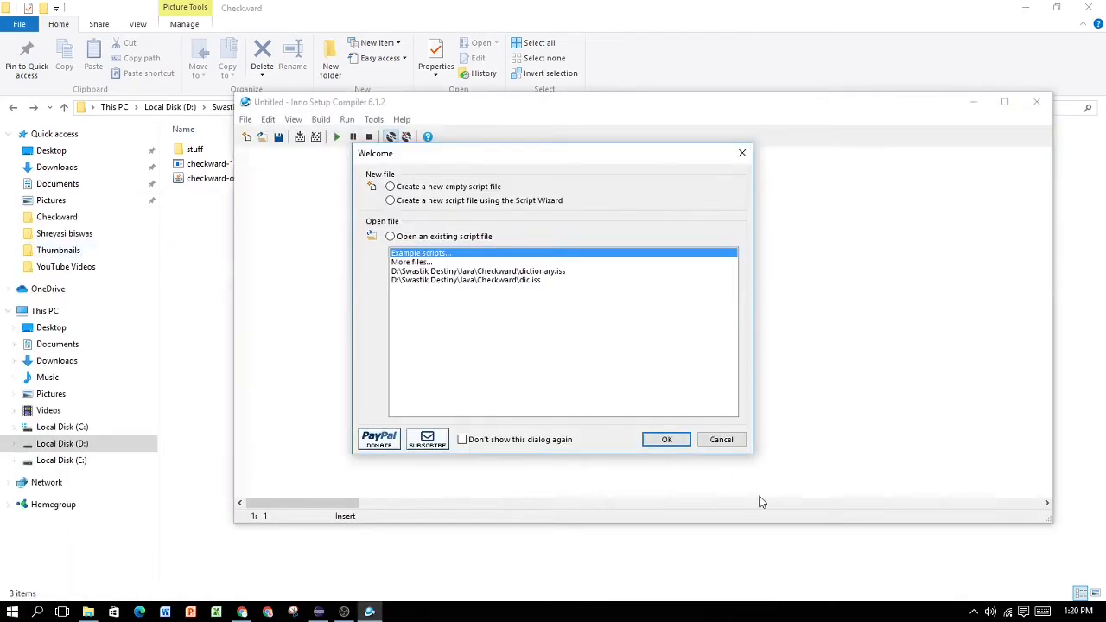
{"action": "left_click", "coordinate": [721, 439]}
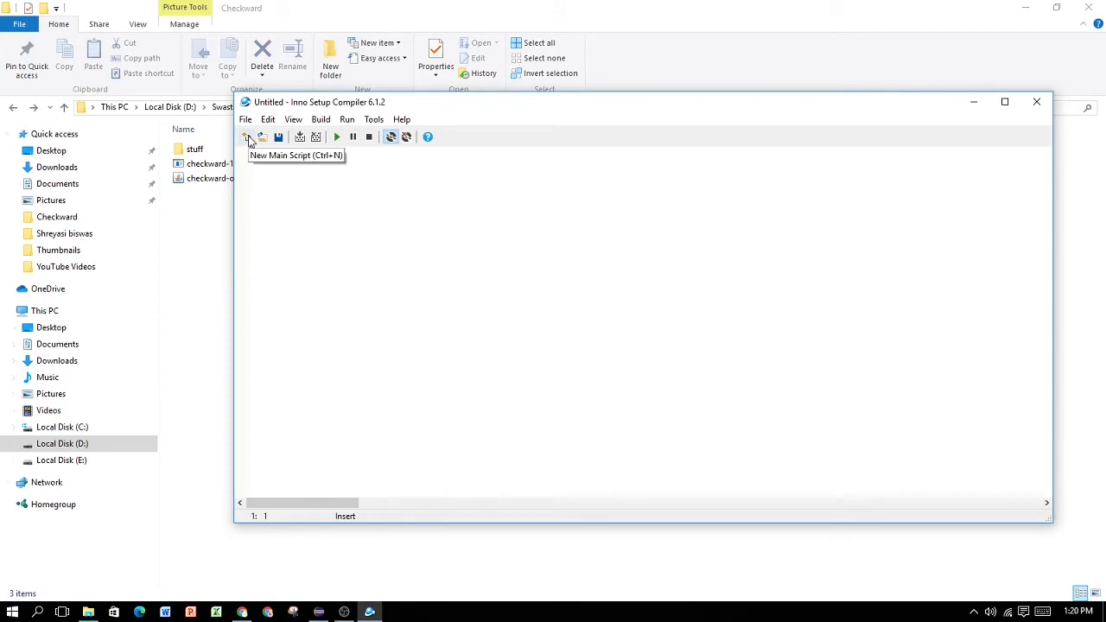
{"action": "left_click", "coordinate": [249, 136]}
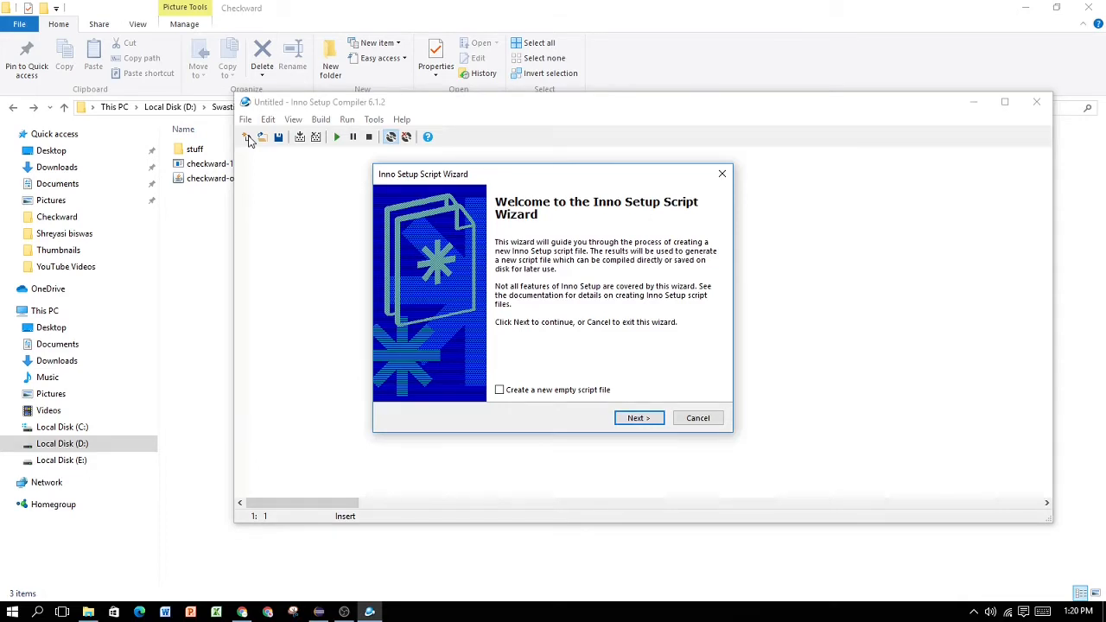
{"action": "mouse_move", "coordinate": [629, 228]}
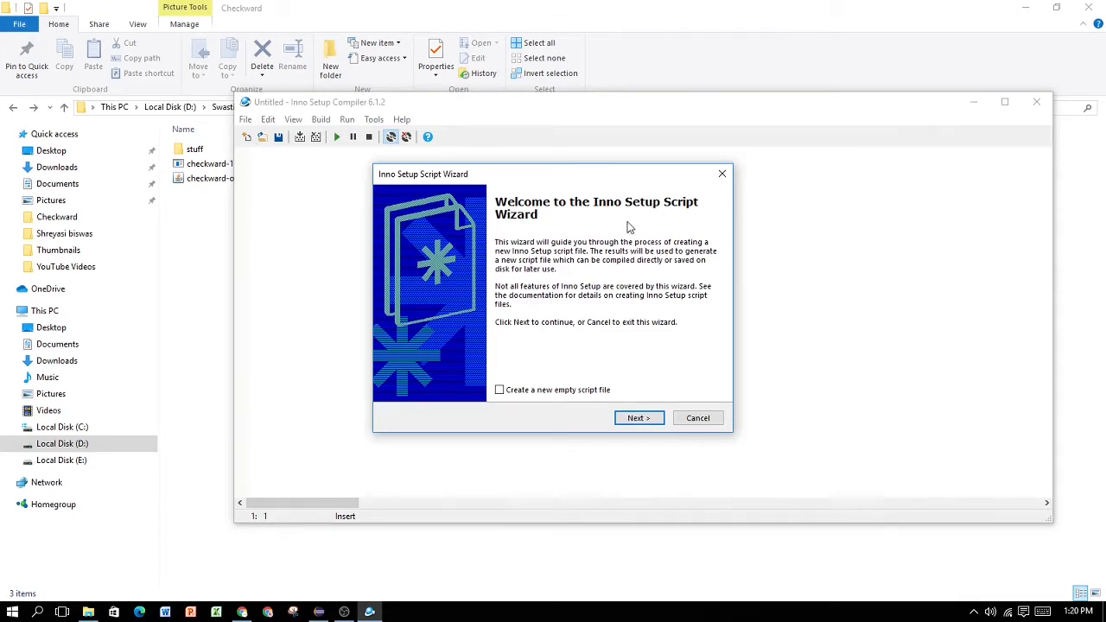
Step: Name the application Checkward, publisher Polybit Inc, version 1.1, keep folder Checkward and continue
{"action": "left_click", "coordinate": [637, 416]}
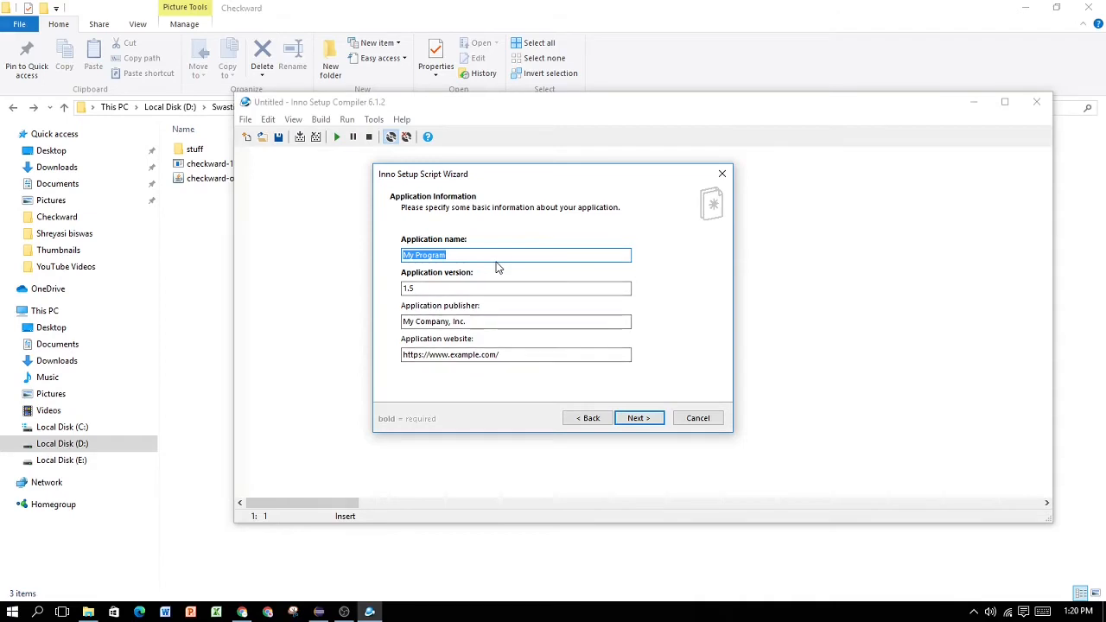
{"action": "type", "text": "Checkward"}
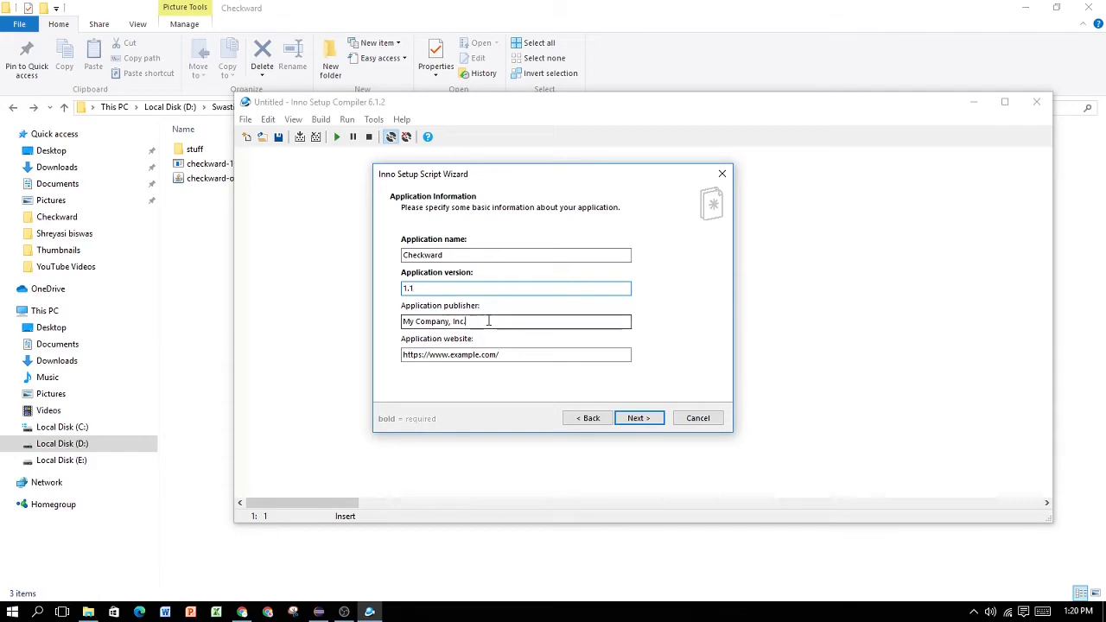
{"action": "type", "text": "Polybit Inc"}
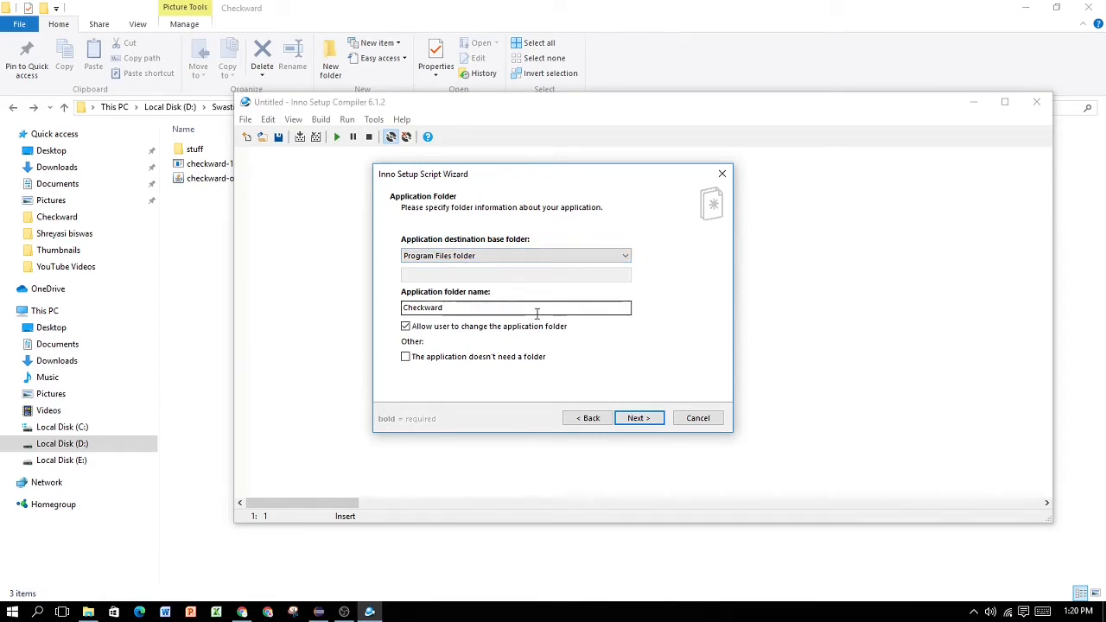
{"action": "left_click", "coordinate": [639, 418]}
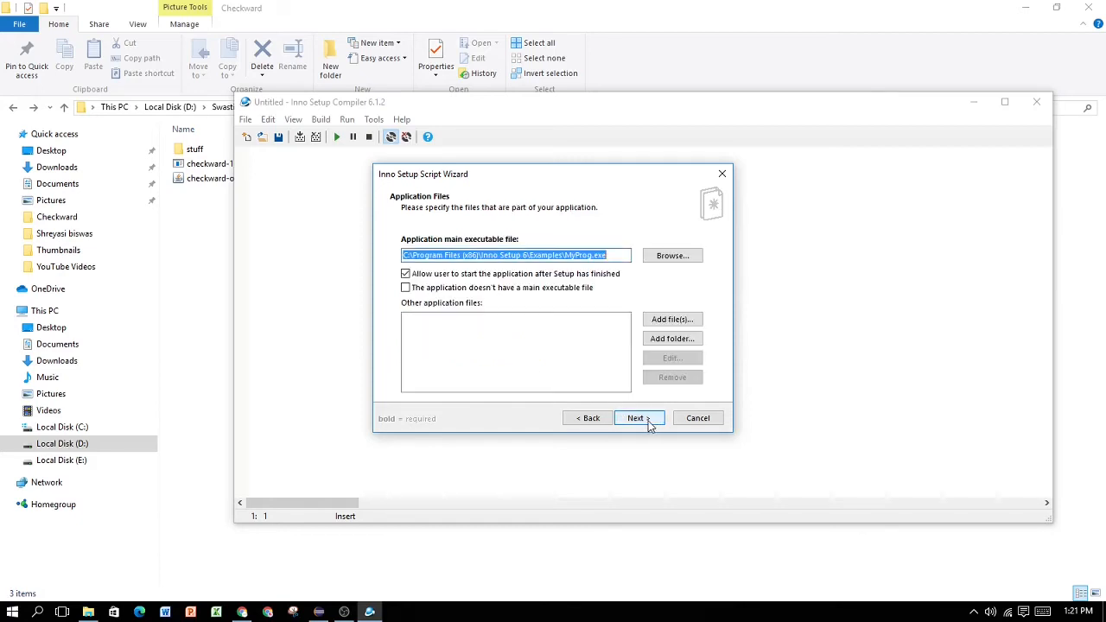
Step: Browse on the D drive toward the Checkward folder to choose checkward-1.1.exe as main executable
{"action": "left_click", "coordinate": [670, 255]}
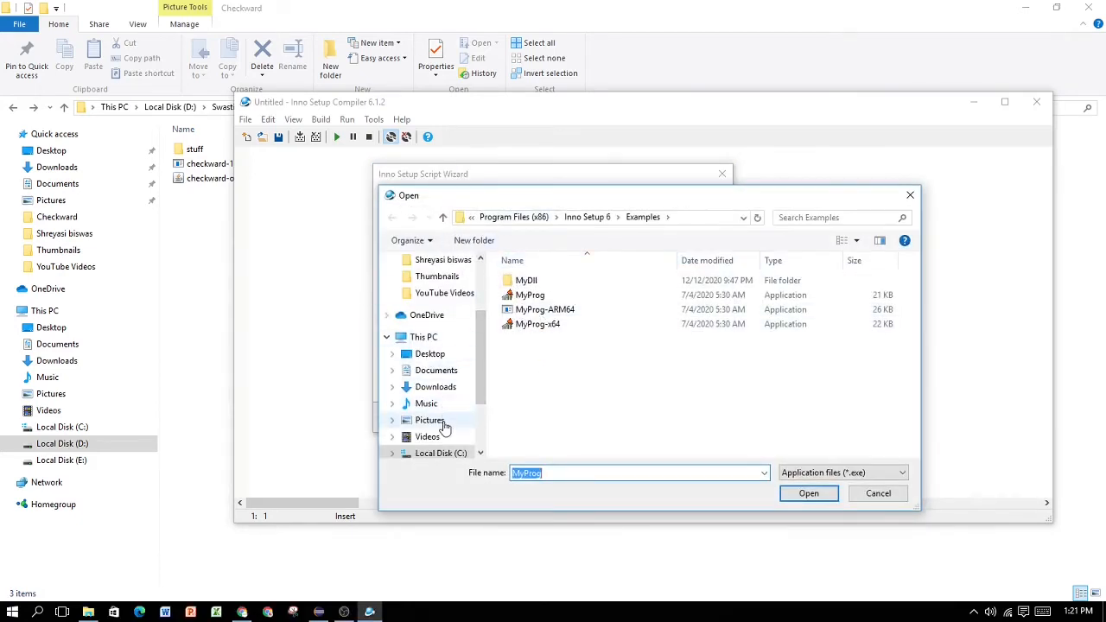
{"action": "left_click", "coordinate": [442, 397]}
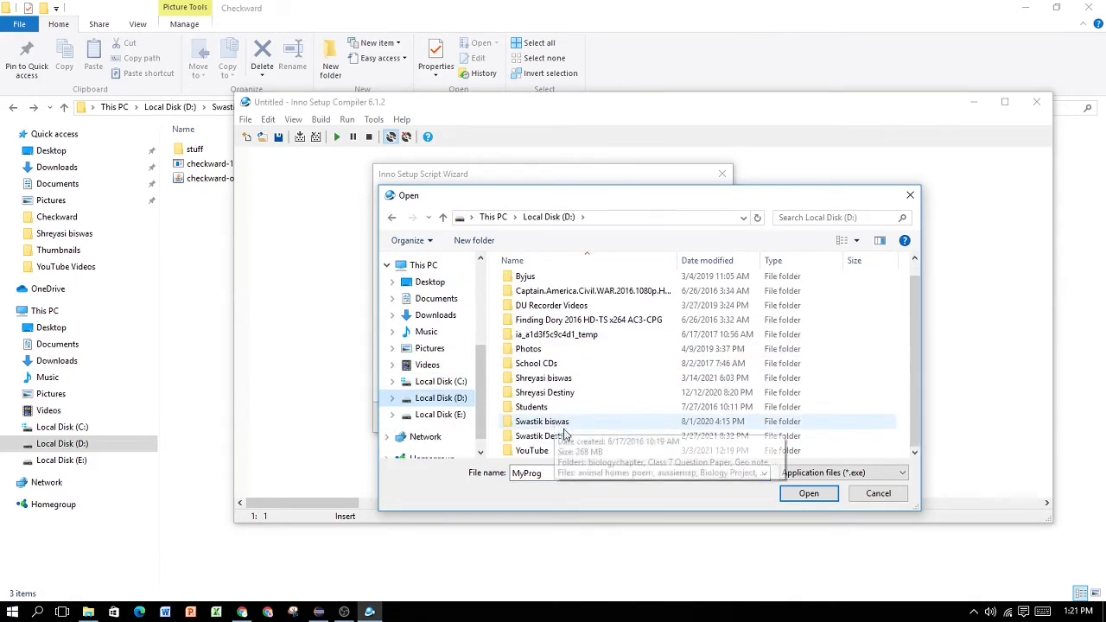
{"action": "left_click", "coordinate": [808, 493]}
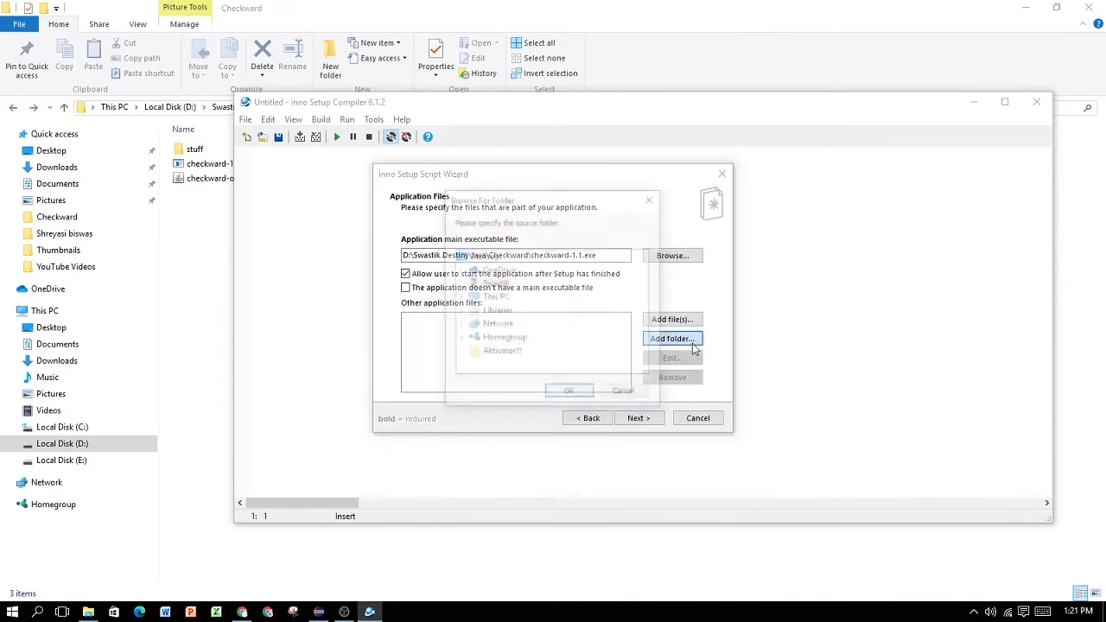
Step: Add the Java\Checkward\stuff folder to other application files, including its subfolders
{"action": "left_click", "coordinate": [672, 337]}
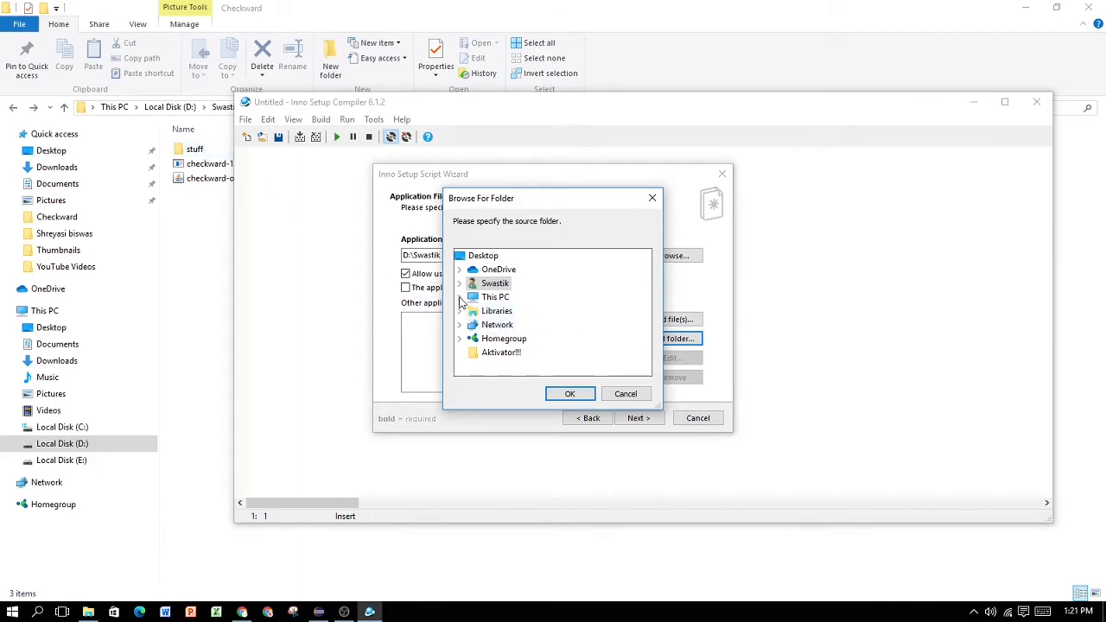
{"action": "left_click", "coordinate": [460, 284]}
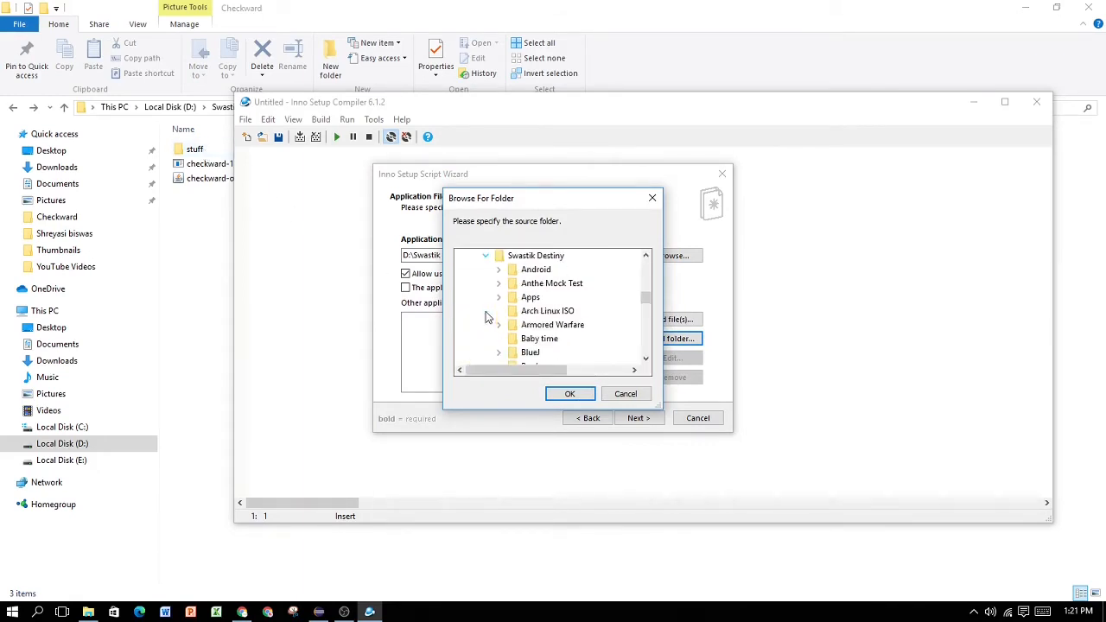
{"action": "scroll", "scroll_direction": "down", "scroll_amount": 3}
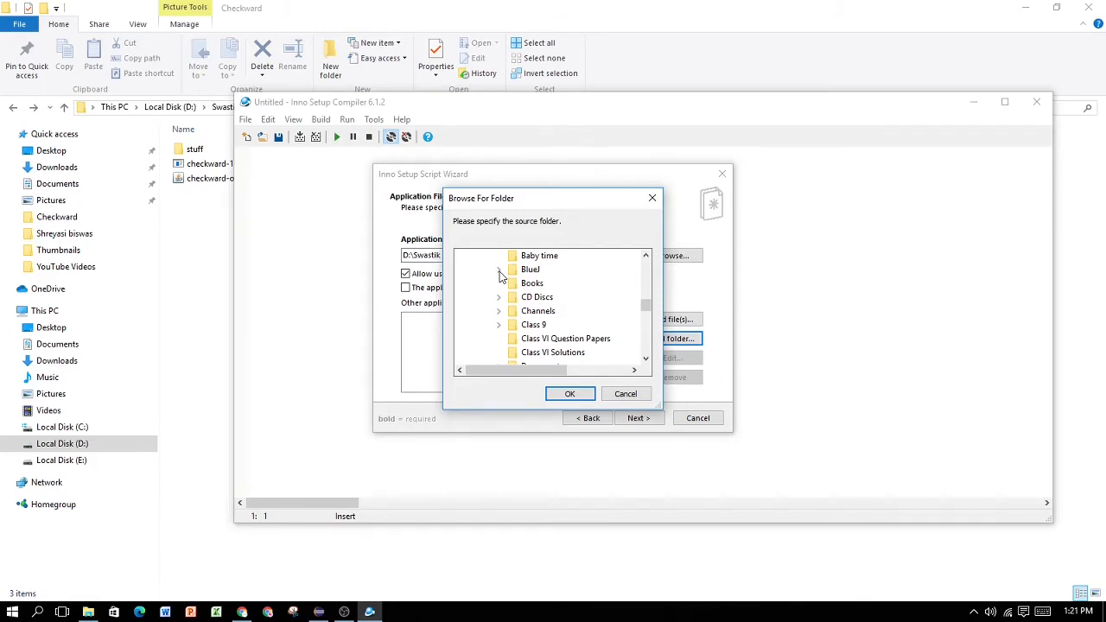
{"action": "mouse_move", "coordinate": [518, 298]}
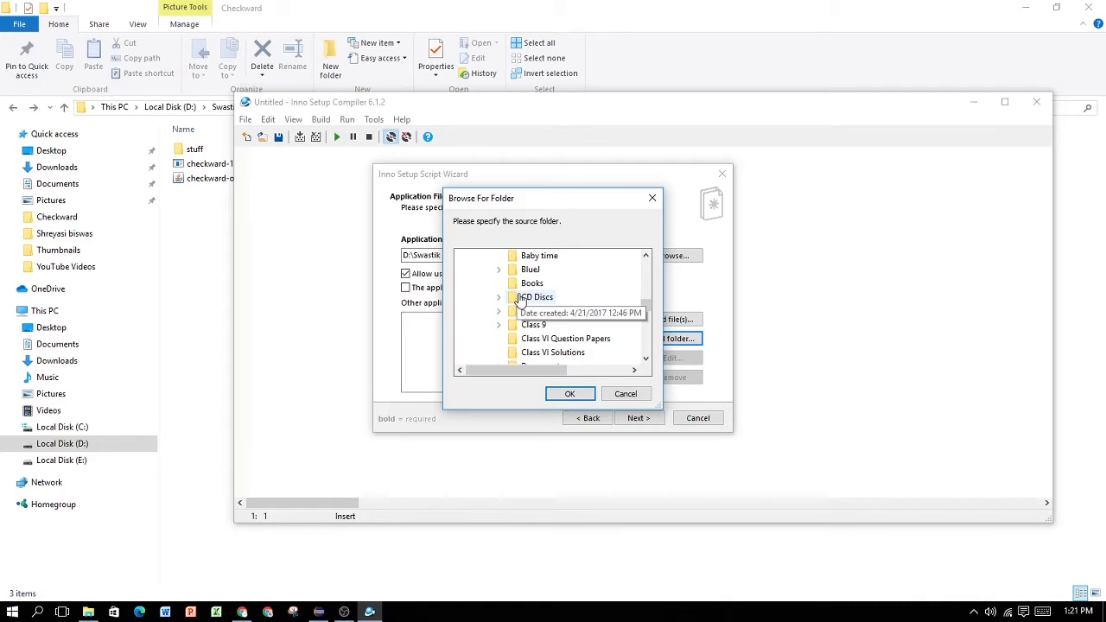
{"action": "scroll", "scroll_direction": "down", "scroll_amount": 3}
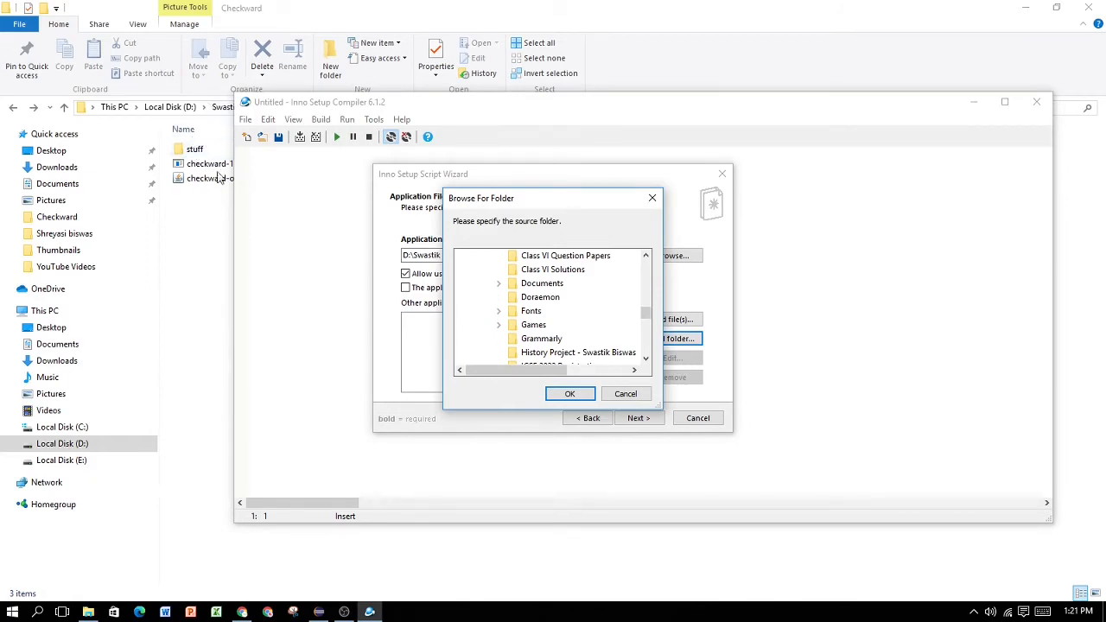
{"action": "mouse_move", "coordinate": [498, 312]}
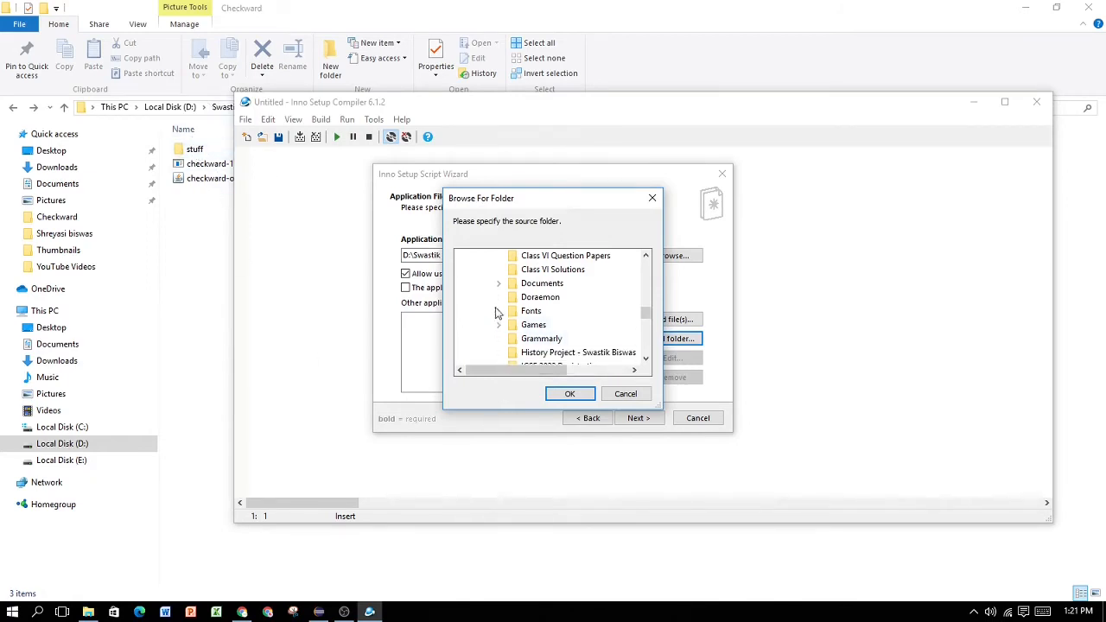
{"action": "mouse_move", "coordinate": [531, 311]}
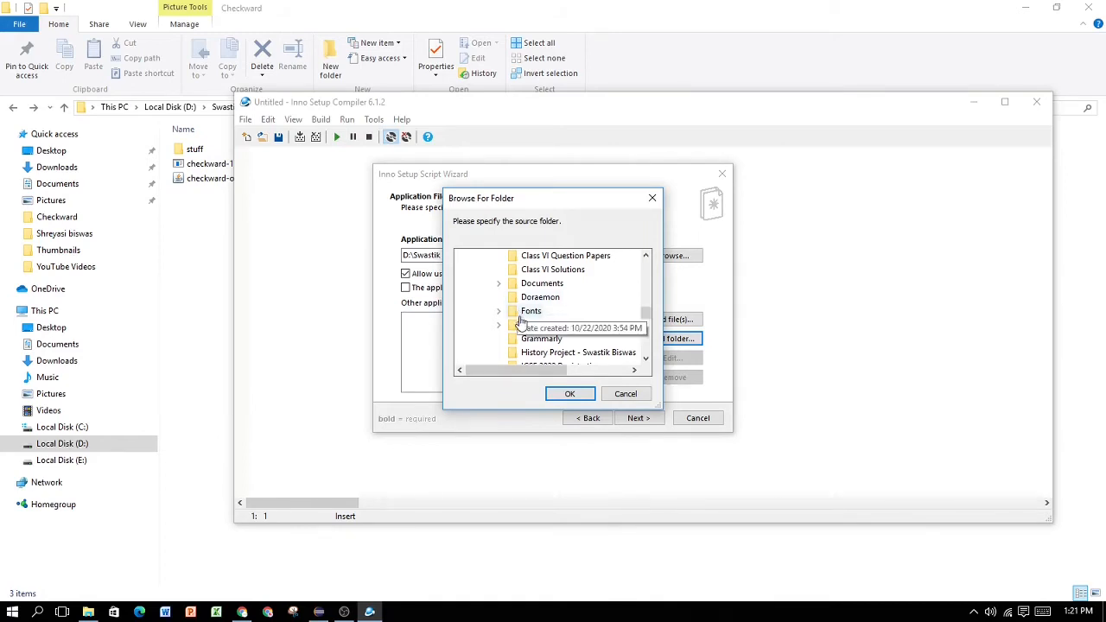
{"action": "left_click", "coordinate": [570, 394]}
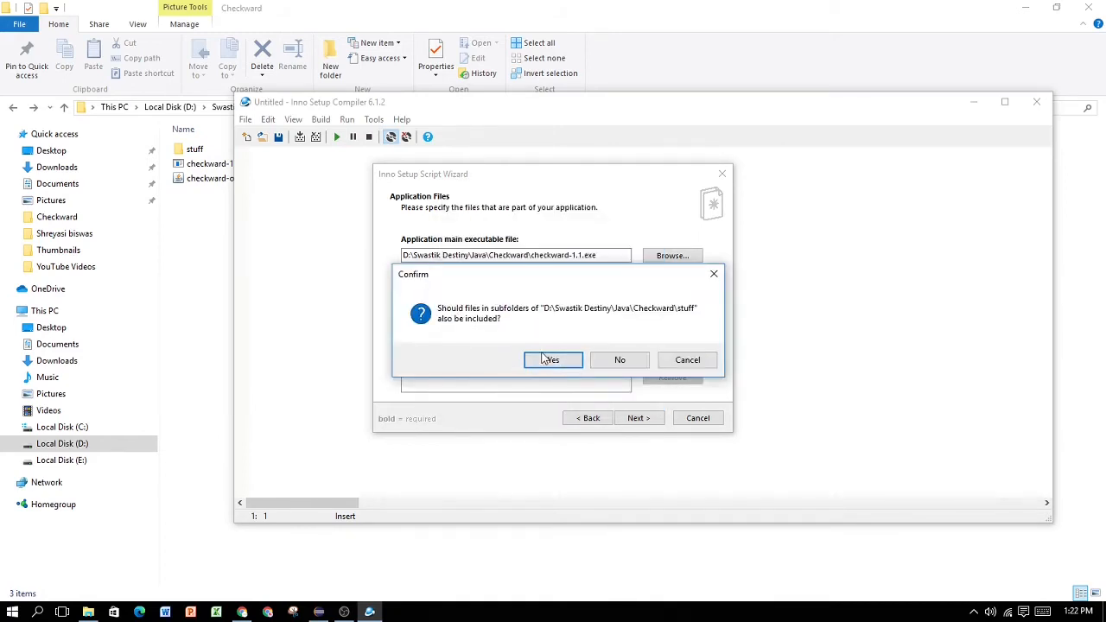
{"action": "left_click", "coordinate": [552, 359]}
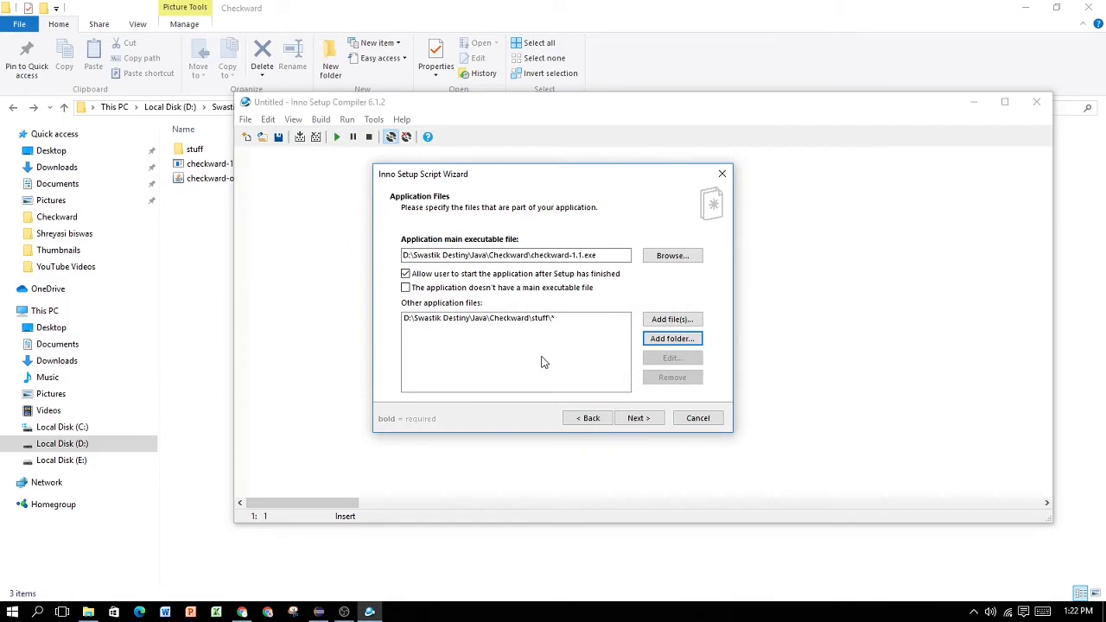
Step: Name the associated file type 'Checkward Setup File' and accept the file association settings
{"action": "left_click", "coordinate": [637, 416]}
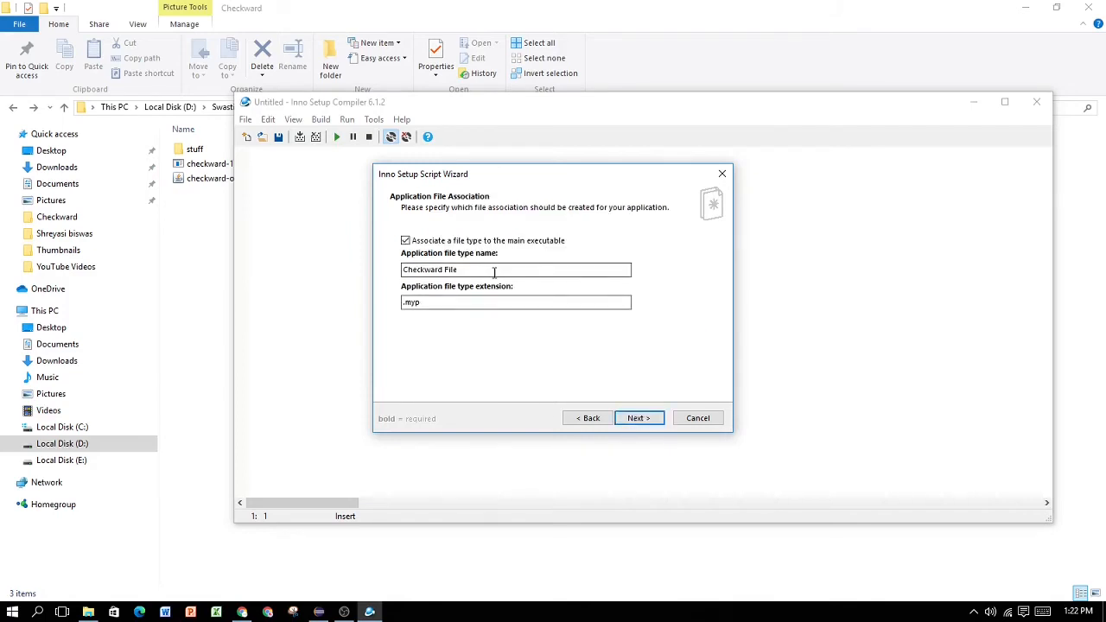
{"action": "double_click", "coordinate": [449, 269]}
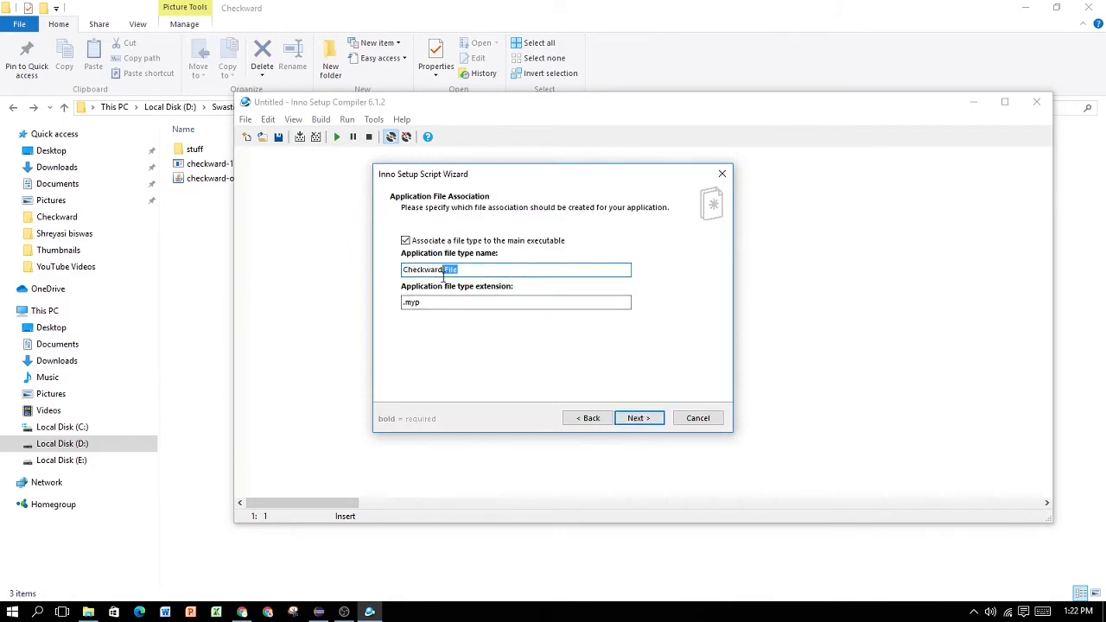
{"action": "type", "text": "Setup File"}
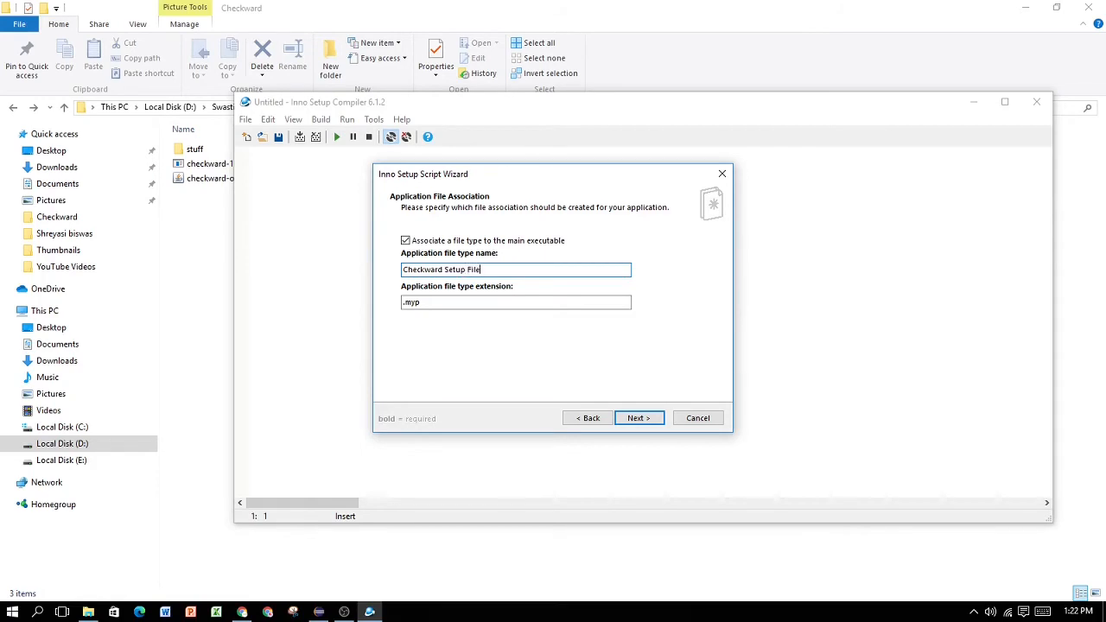
{"action": "left_click", "coordinate": [638, 416]}
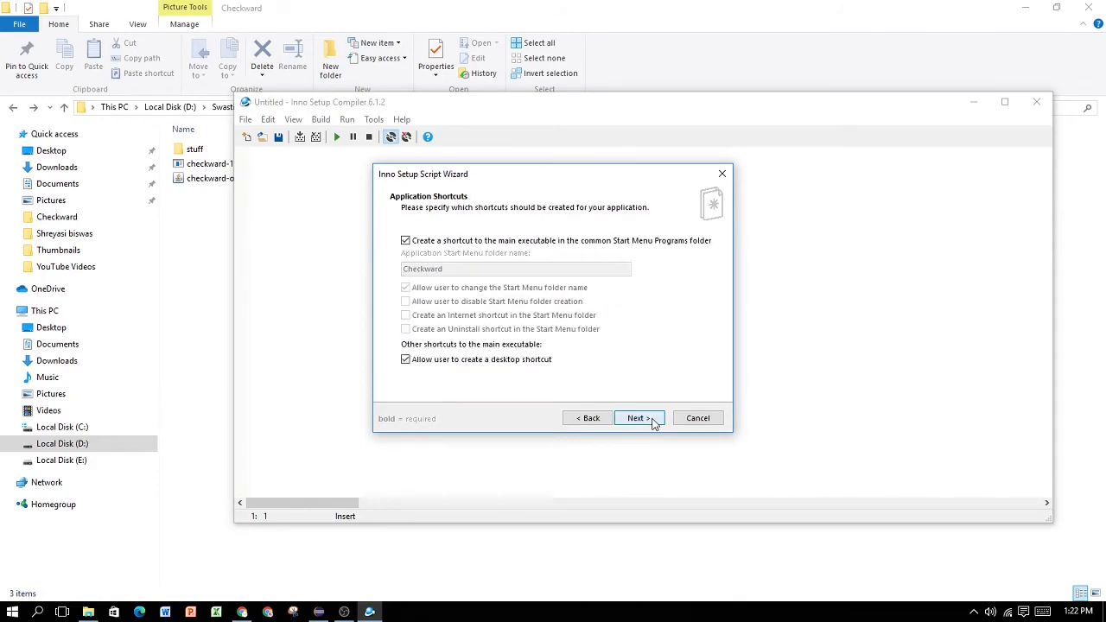
{"action": "mouse_move", "coordinate": [435, 348]}
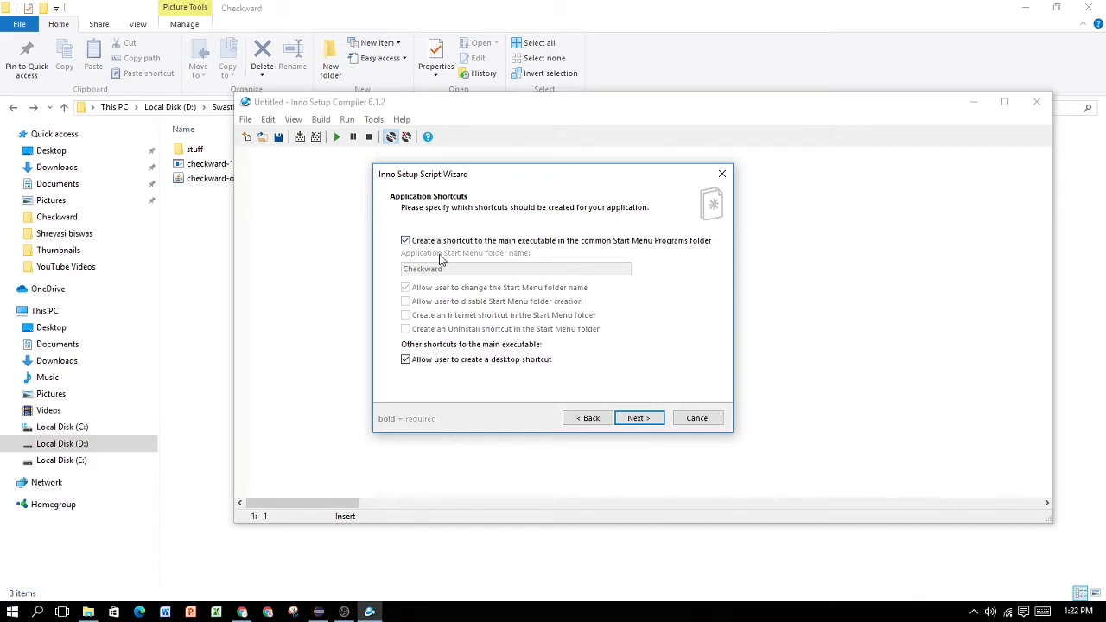
Step: Toggle the Start Menu shortcut option and continue past the Application Shortcuts page
{"action": "left_click", "coordinate": [404, 240]}
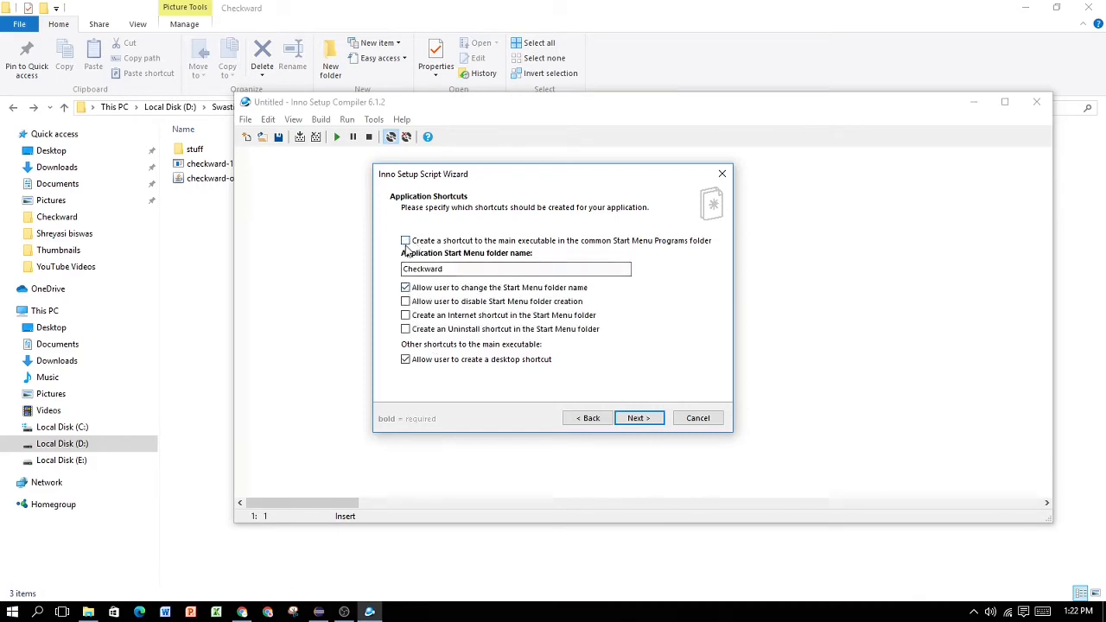
{"action": "left_click", "coordinate": [638, 417]}
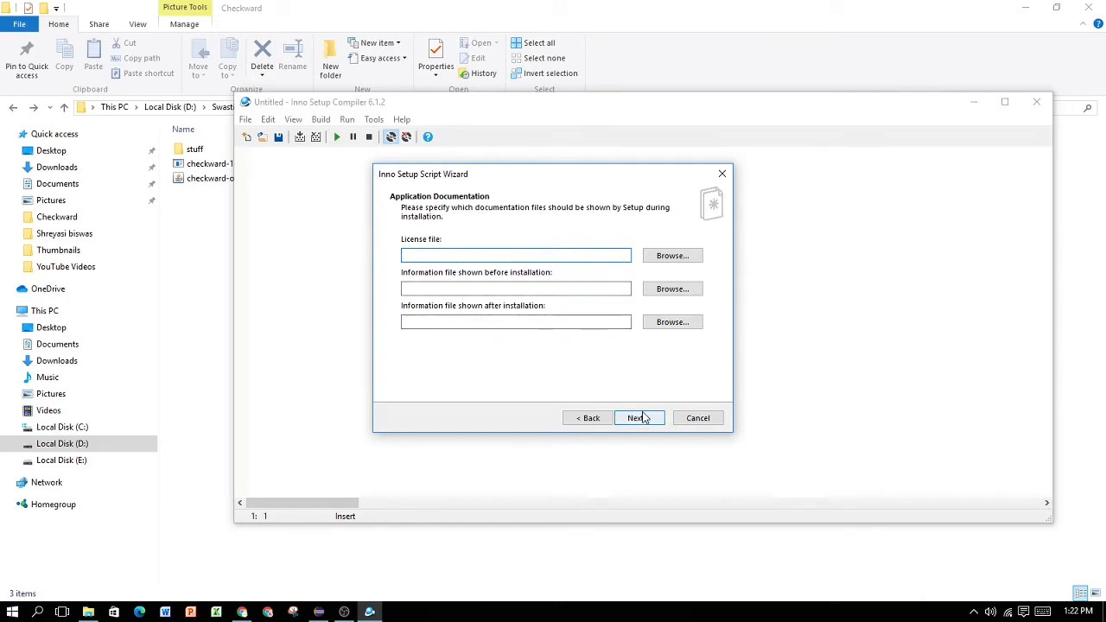
Step: Skip documentation files, keep administrative install mode, and add Russian to the setup languages
{"action": "left_click", "coordinate": [638, 417]}
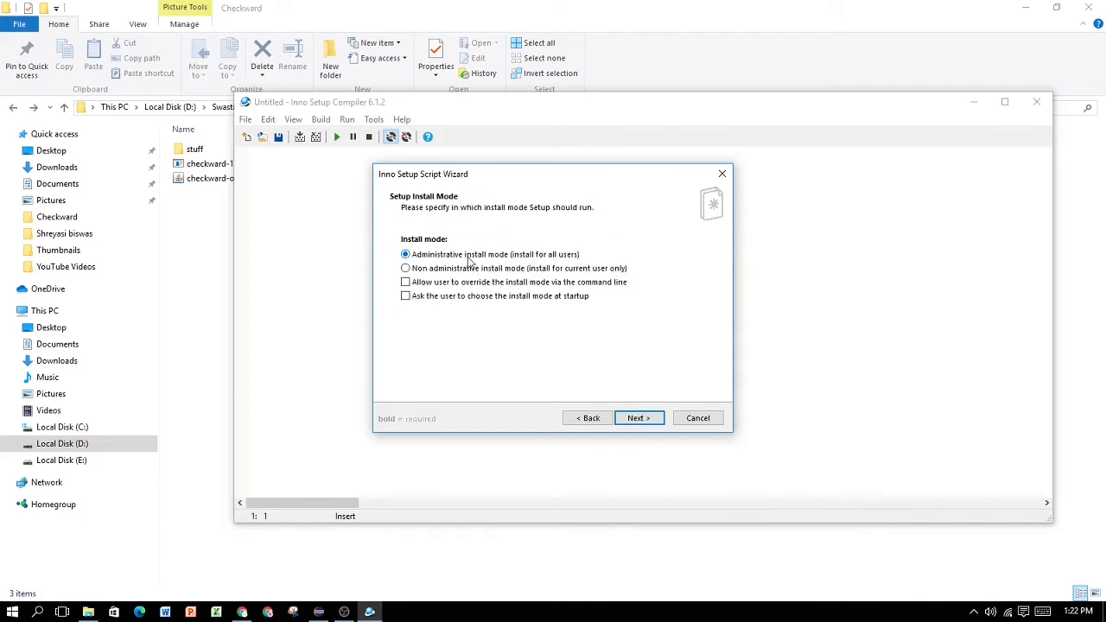
{"action": "mouse_move", "coordinate": [435, 269]}
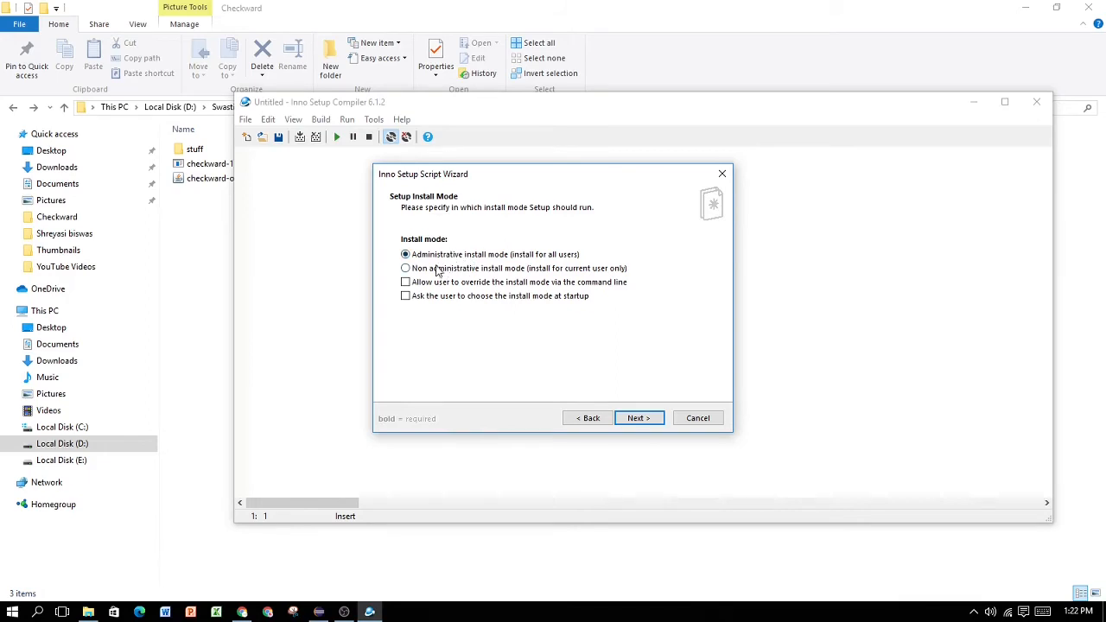
{"action": "left_click", "coordinate": [405, 268]}
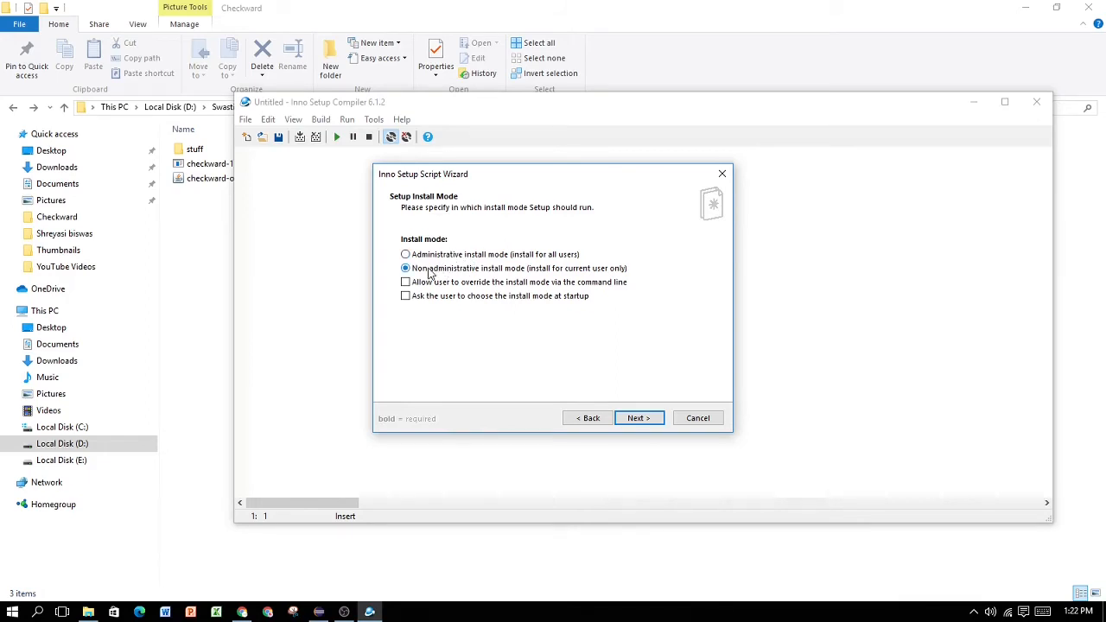
{"action": "left_click", "coordinate": [405, 254]}
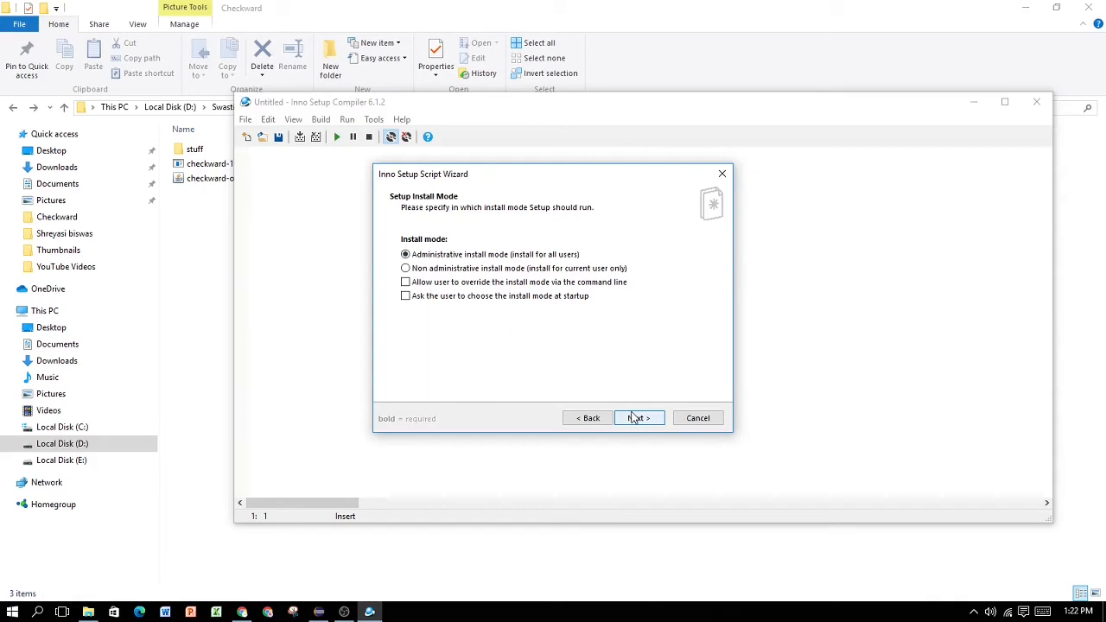
{"action": "left_click", "coordinate": [639, 417]}
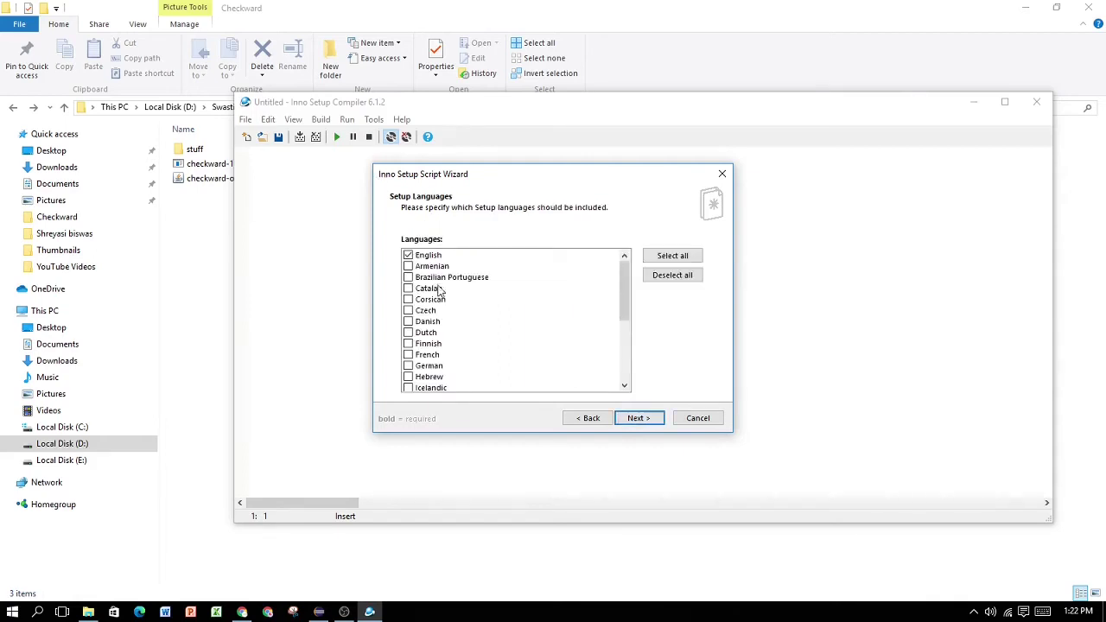
{"action": "left_click", "coordinate": [408, 254]}
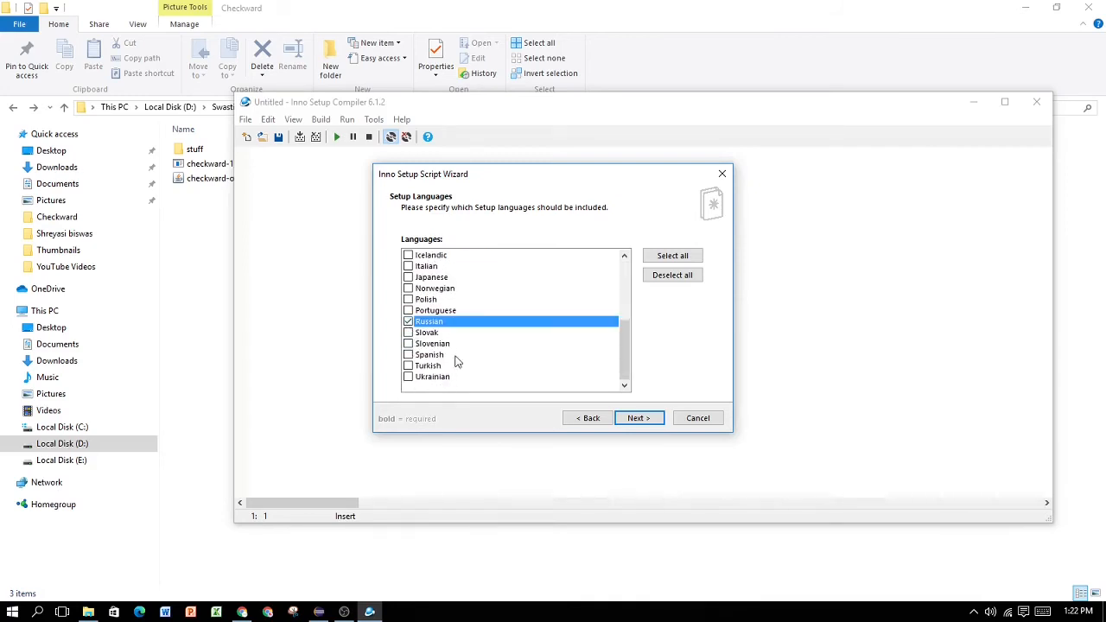
Step: Choose checkward-output as the custom compiler output folder
{"action": "left_click", "coordinate": [640, 417]}
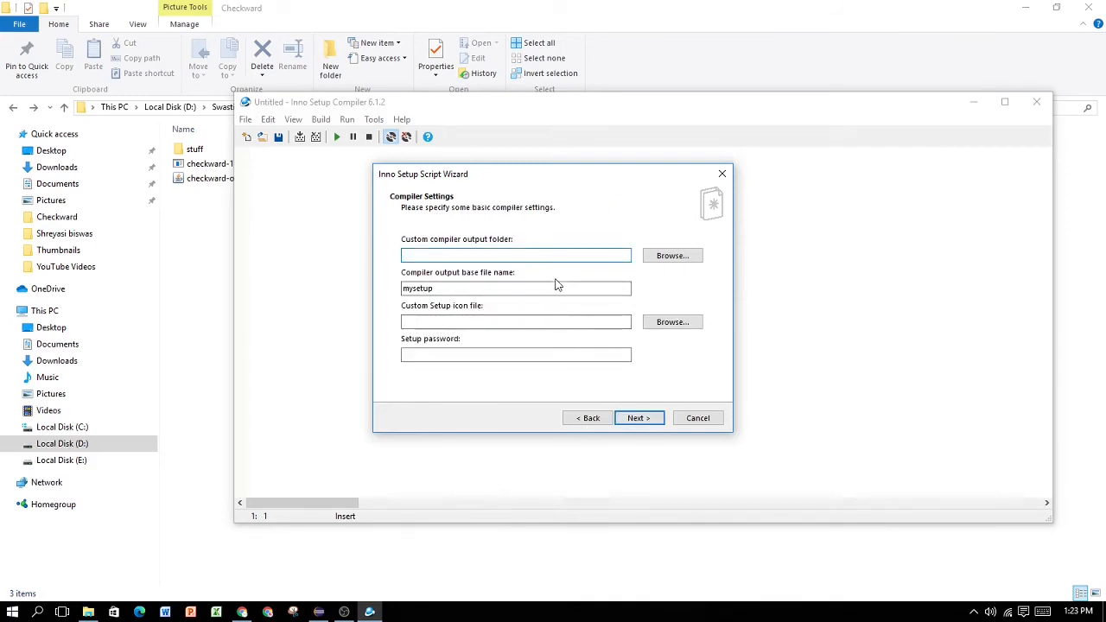
{"action": "mouse_move", "coordinate": [562, 307]}
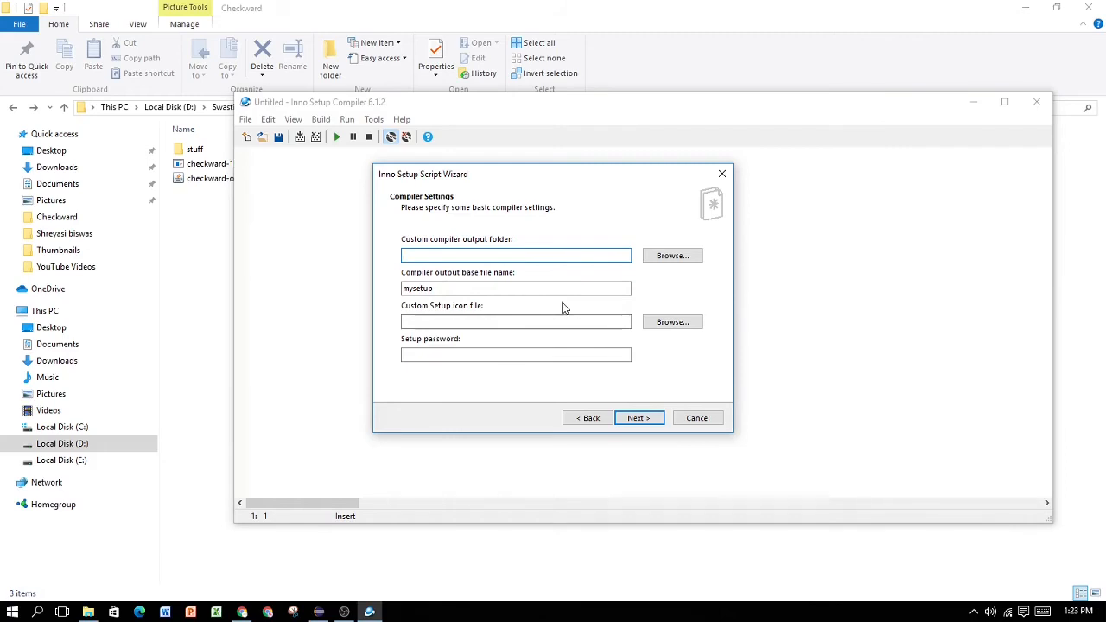
{"action": "left_click", "coordinate": [670, 256]}
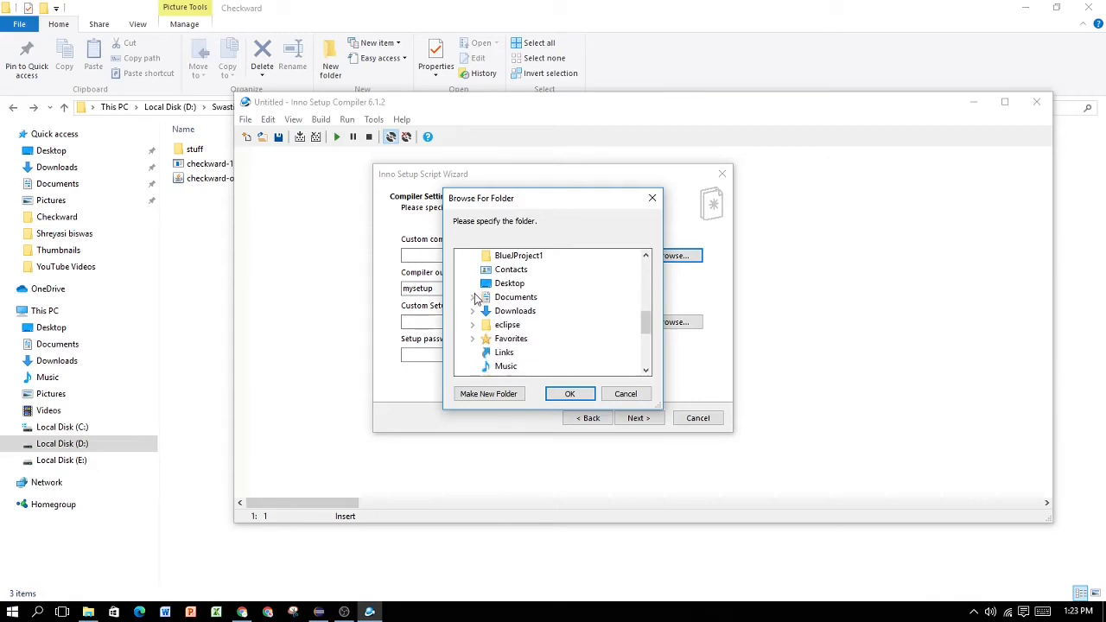
{"action": "scroll", "scroll_direction": "up", "scroll_amount": 3}
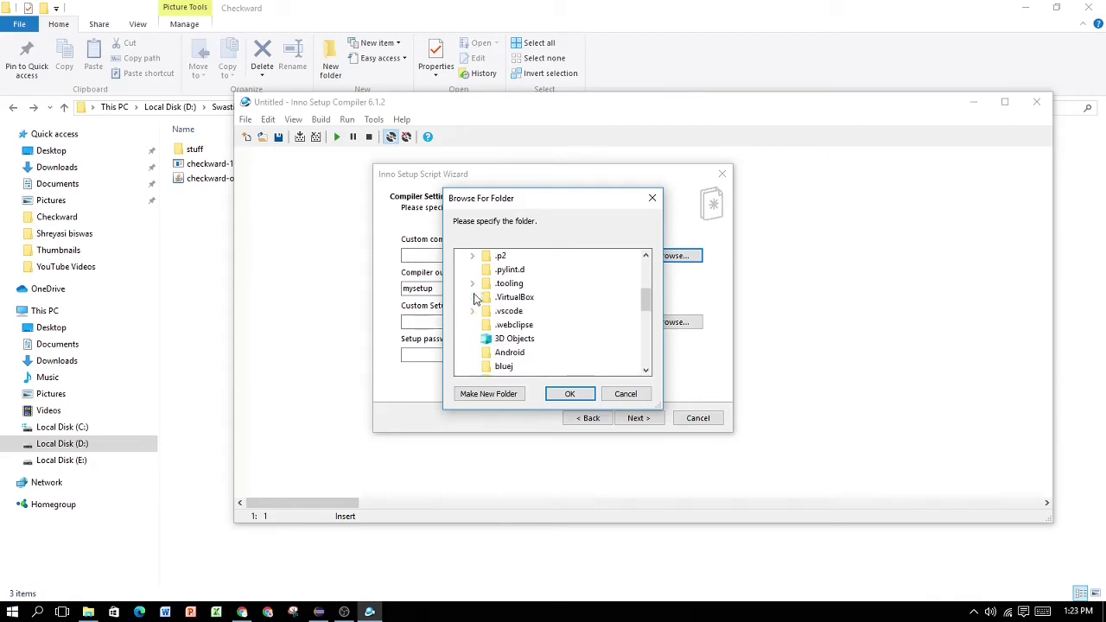
{"action": "scroll", "scroll_direction": "down", "scroll_amount": 3}
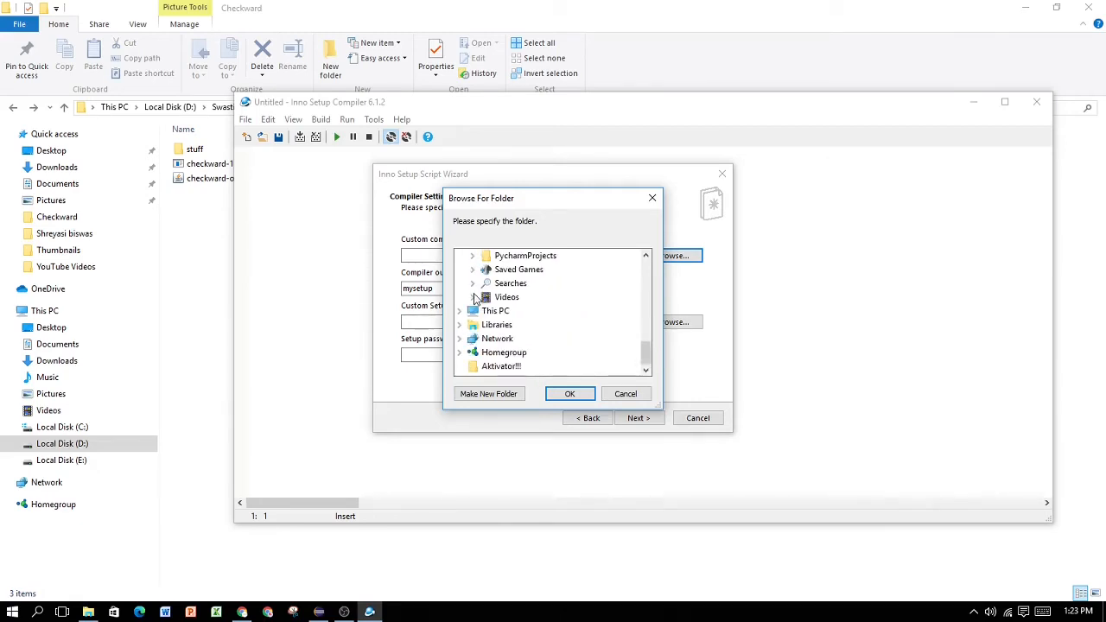
{"action": "left_click", "coordinate": [570, 394]}
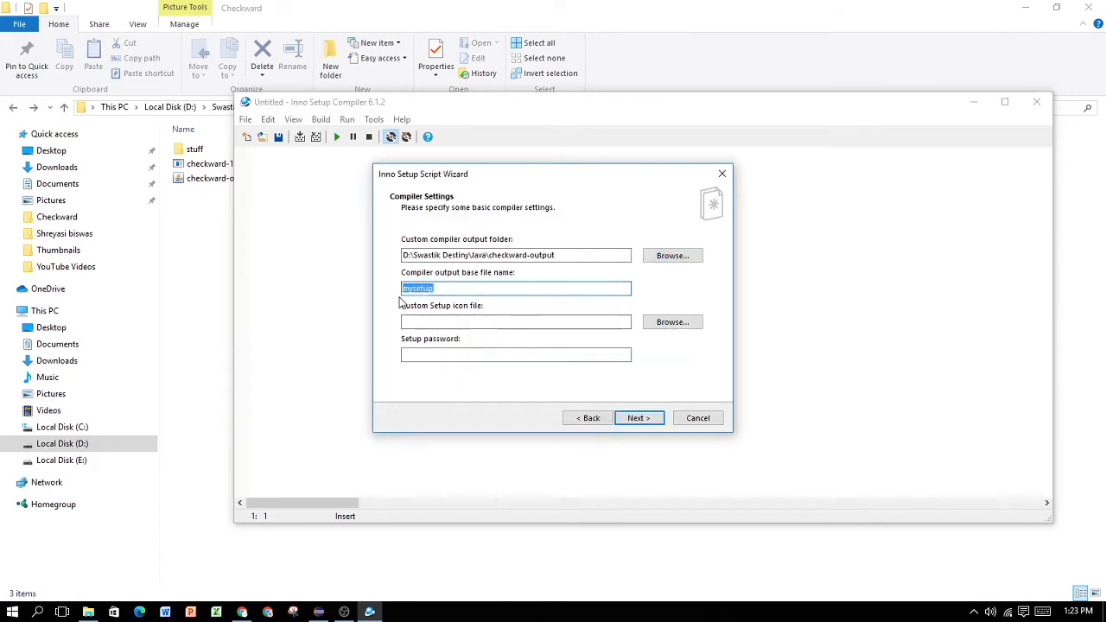
{"action": "type", "text": "checkward-1.1-installer"}
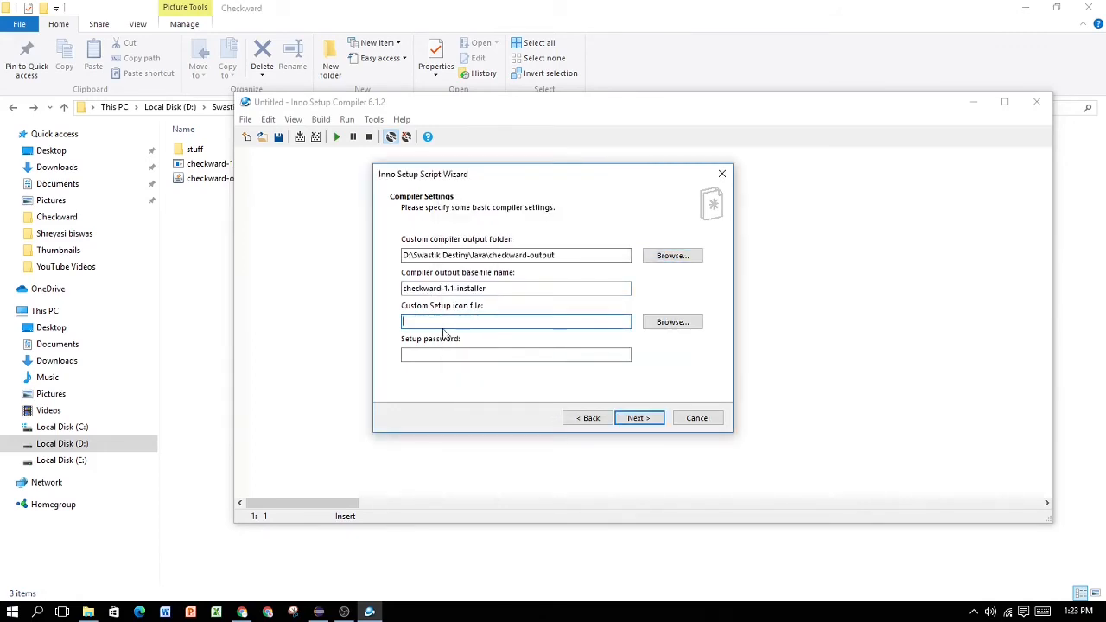
{"action": "left_click", "coordinate": [515, 355]}
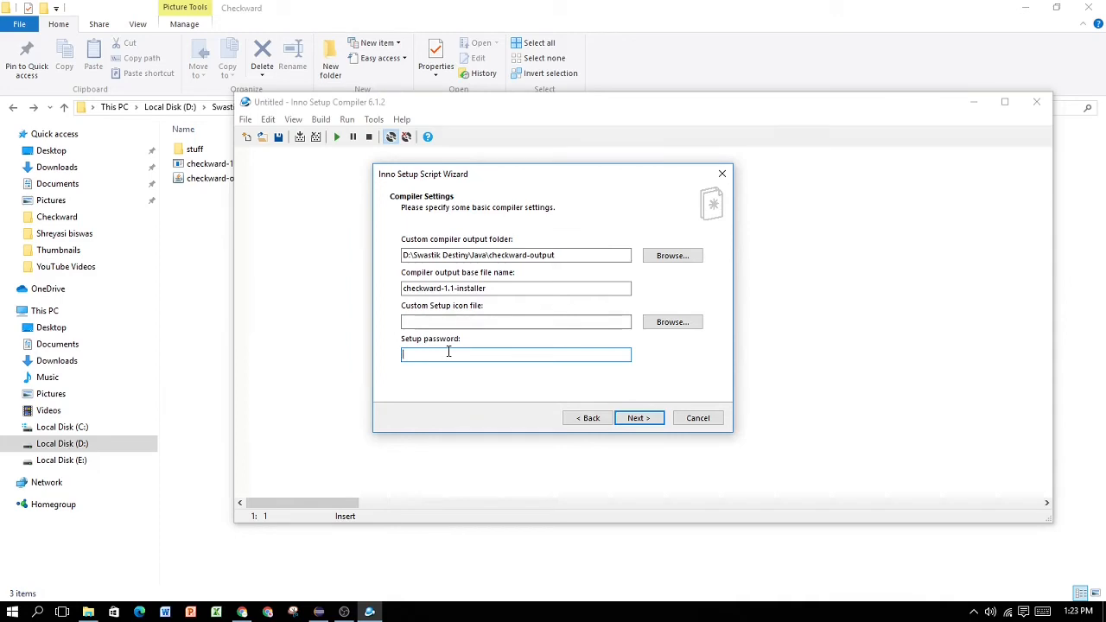
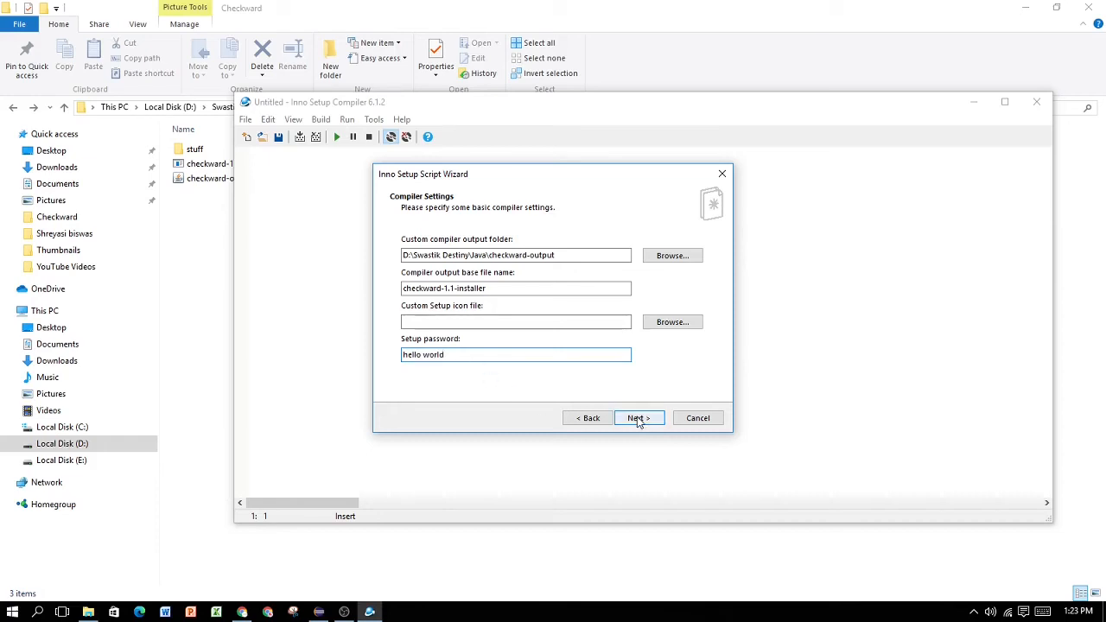
{"action": "left_click", "coordinate": [638, 417]}
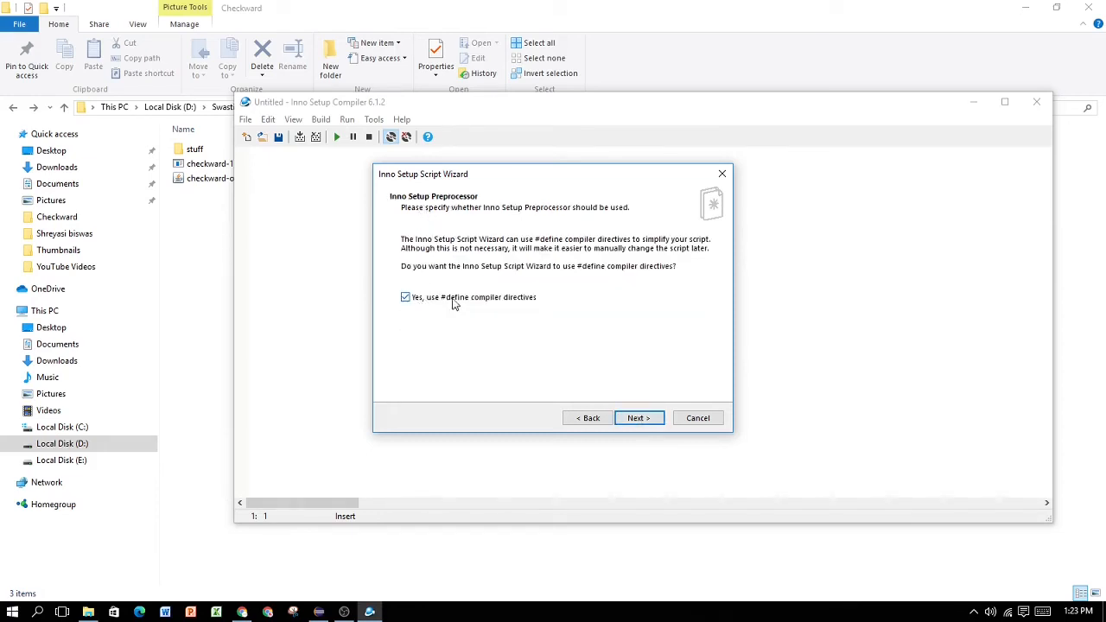
{"action": "mouse_move", "coordinate": [628, 382]}
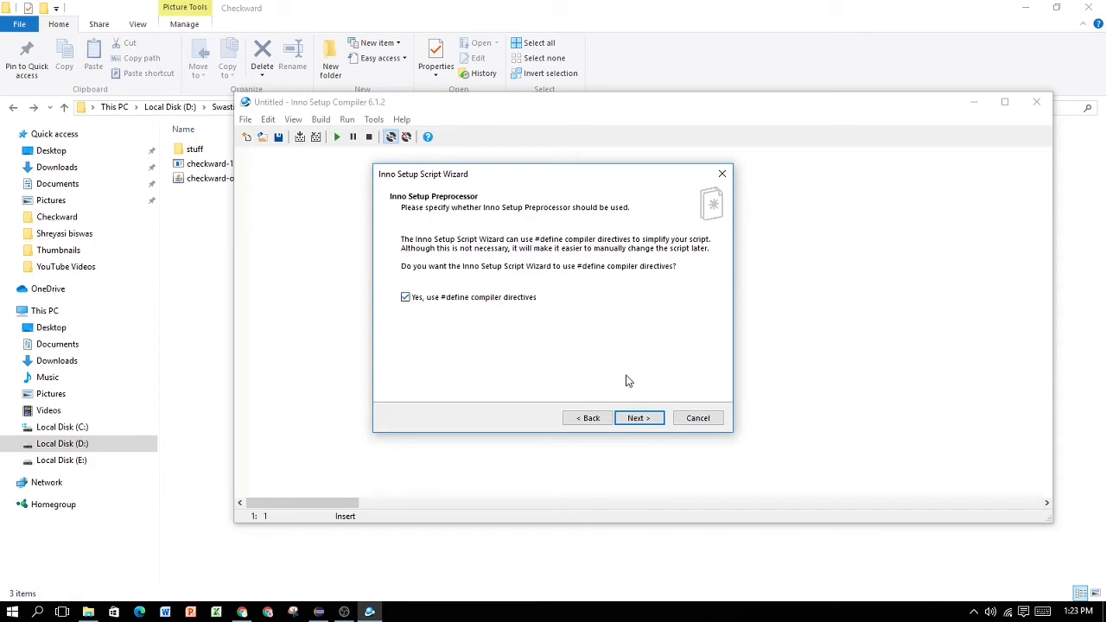
Step: Keep #define compiler directives enabled and advance to the wizard's completion page
{"action": "left_click", "coordinate": [639, 416]}
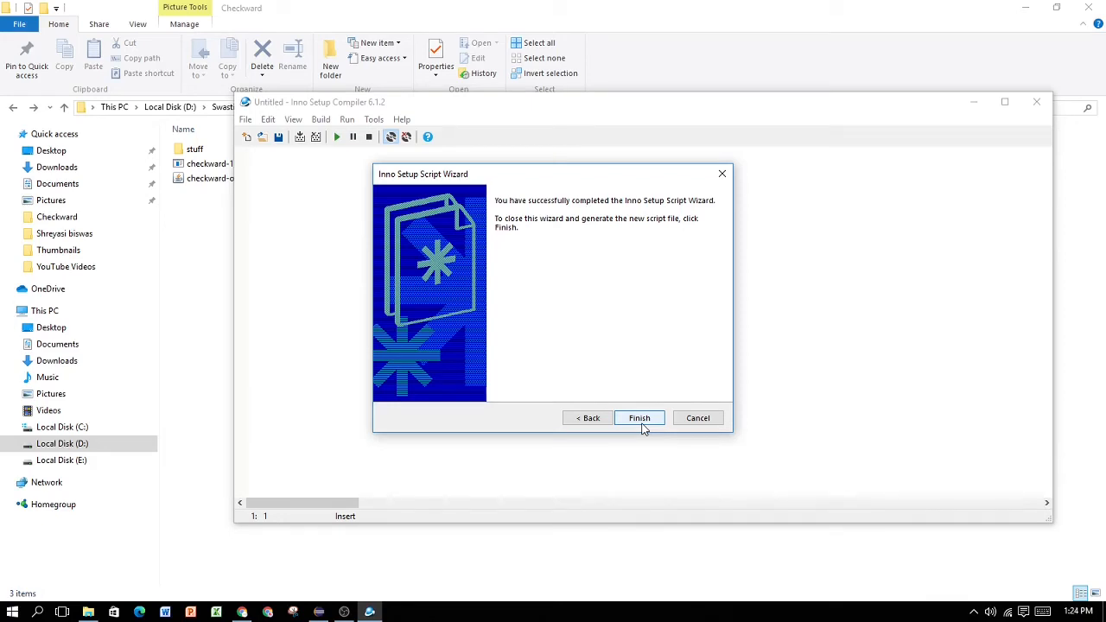
{"action": "mouse_move", "coordinate": [582, 310]}
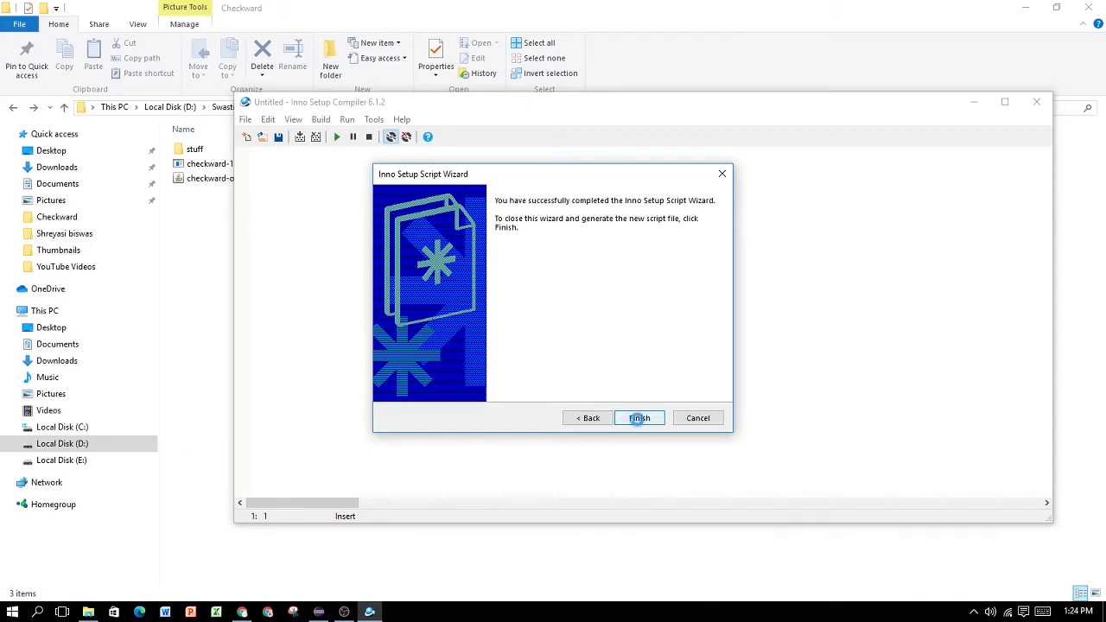
Step: Finish the wizard, agree to compile now, and save the script as 'dictionary' in the Checkward folder
{"action": "left_click", "coordinate": [639, 417]}
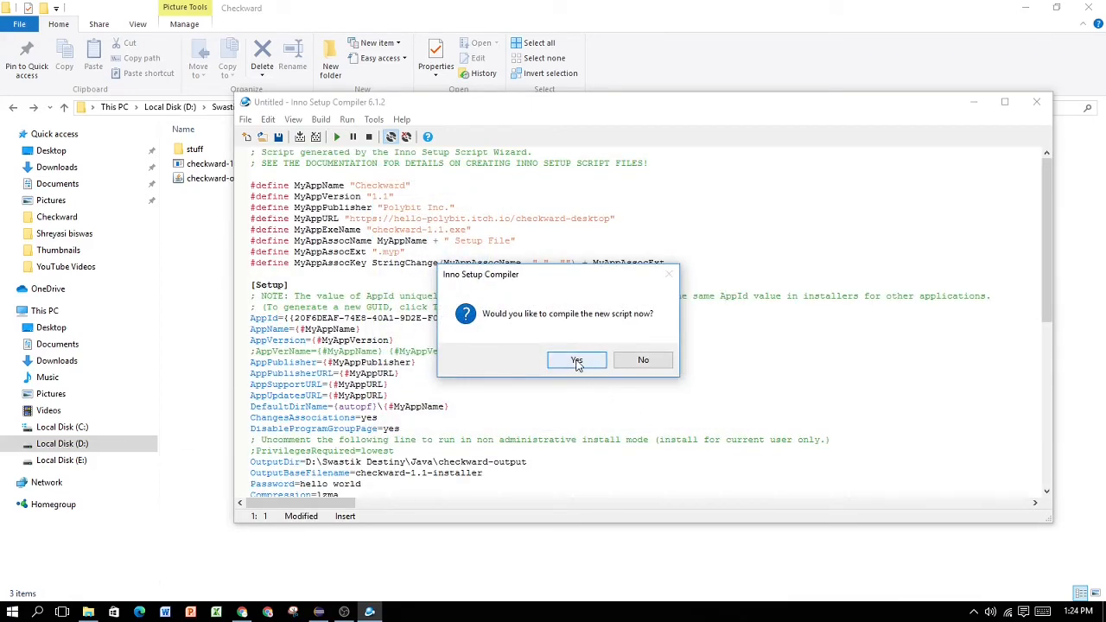
{"action": "left_click", "coordinate": [577, 360]}
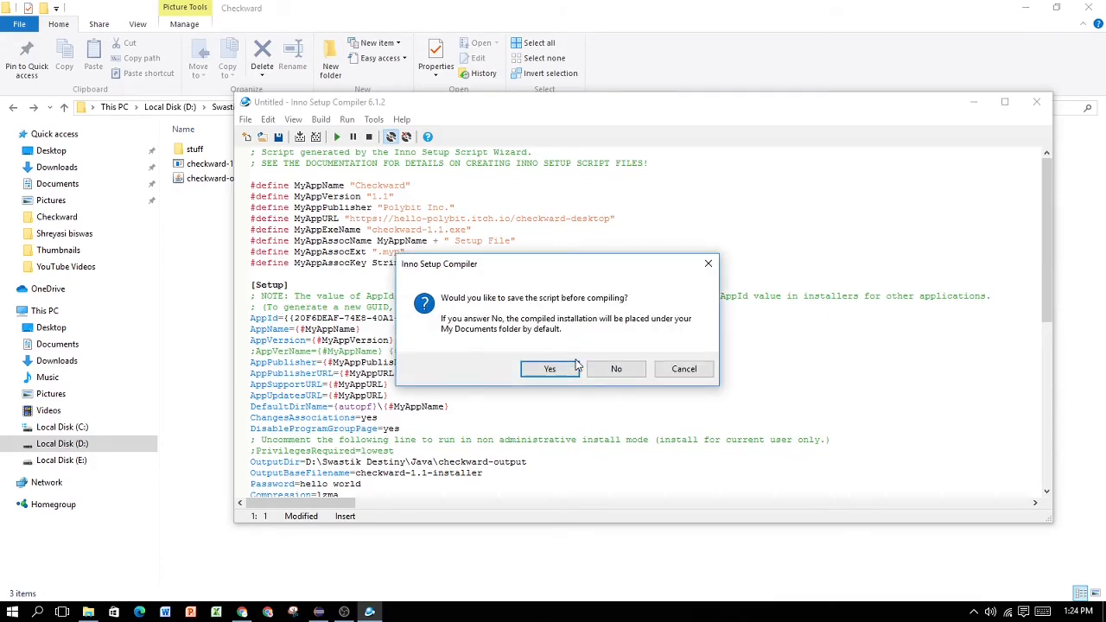
{"action": "left_click", "coordinate": [549, 370]}
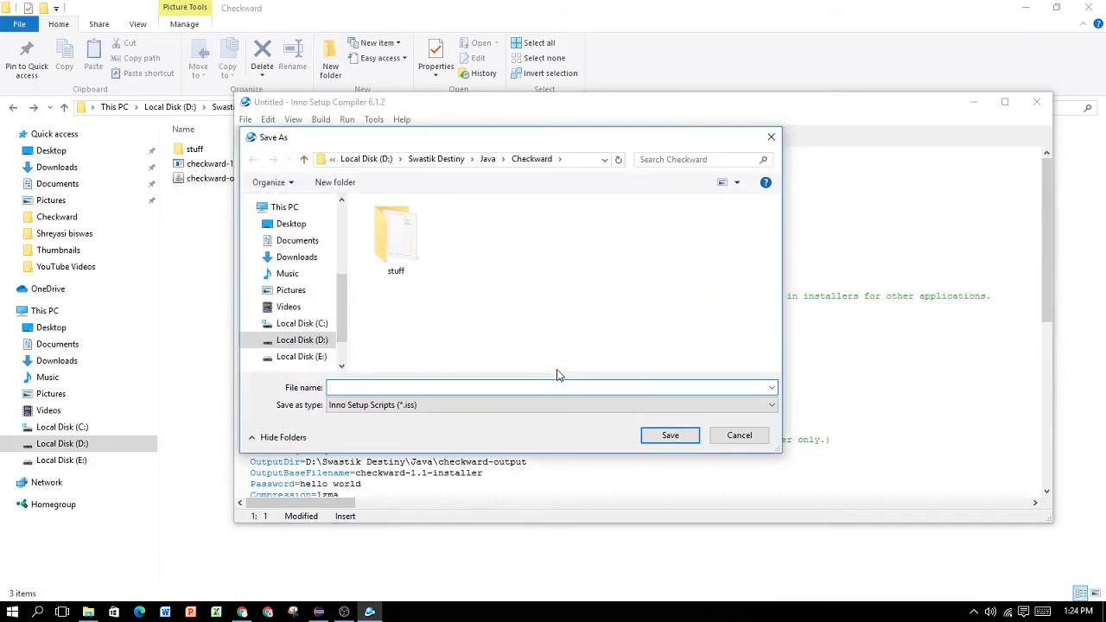
{"action": "type", "text": "dic"}
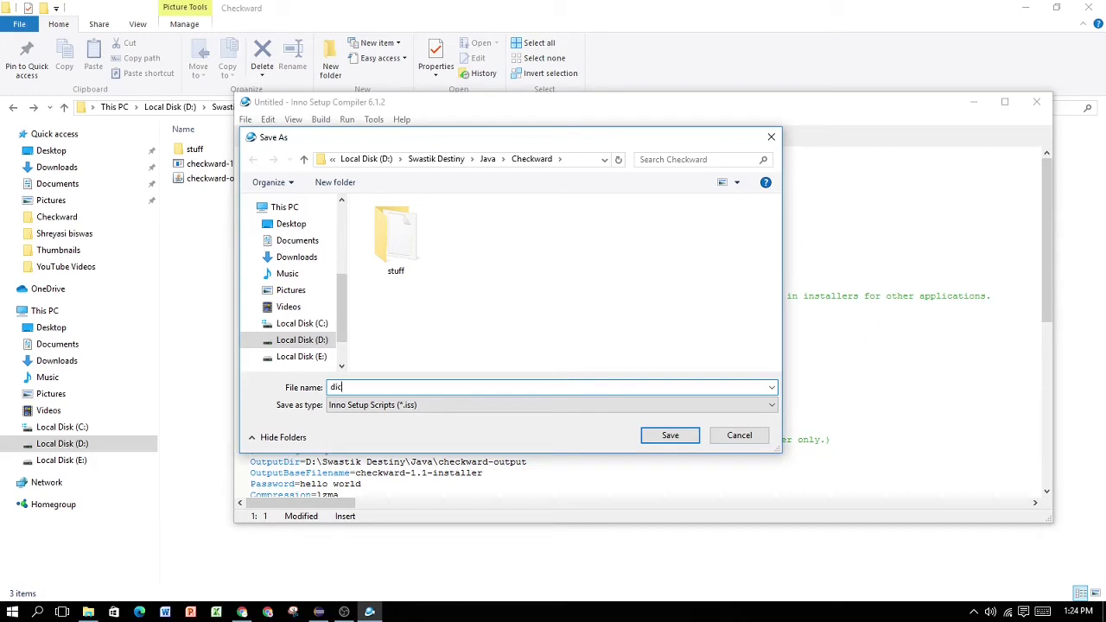
{"action": "type", "text": "tionary"}
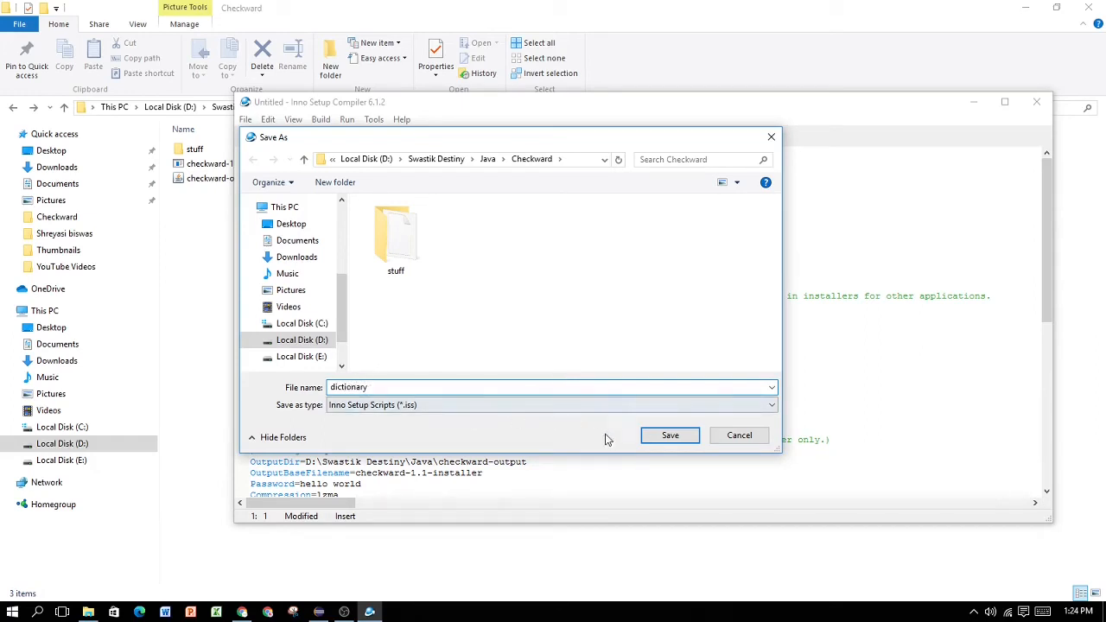
{"action": "left_click", "coordinate": [670, 435]}
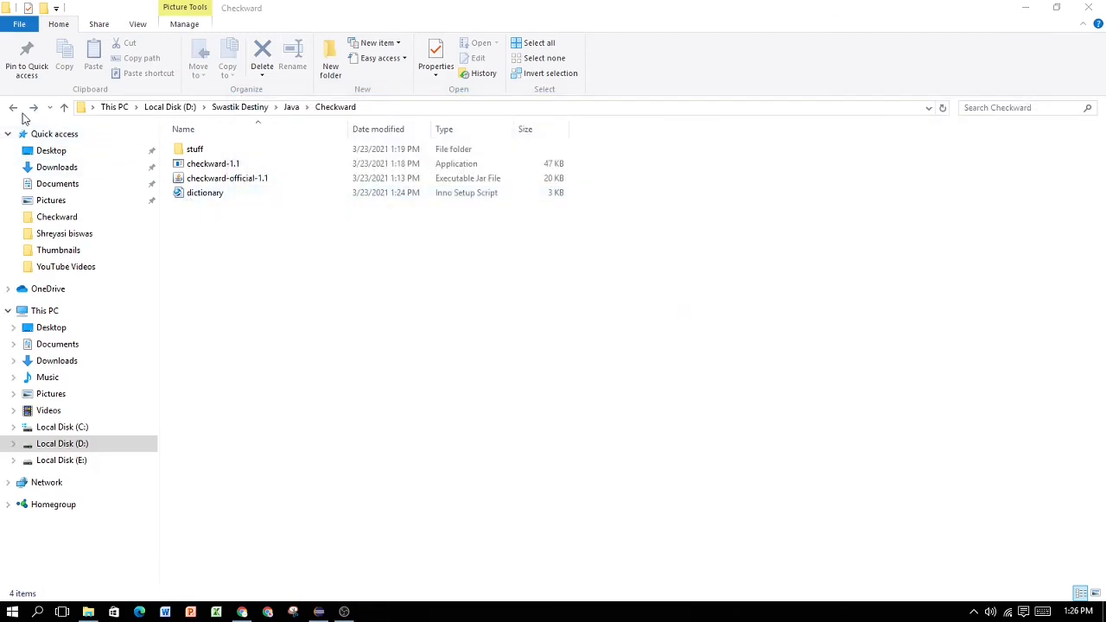
Step: Browse to checkward-output and select the compiled checkward-1.1-installer application
{"action": "left_click", "coordinate": [13, 107]}
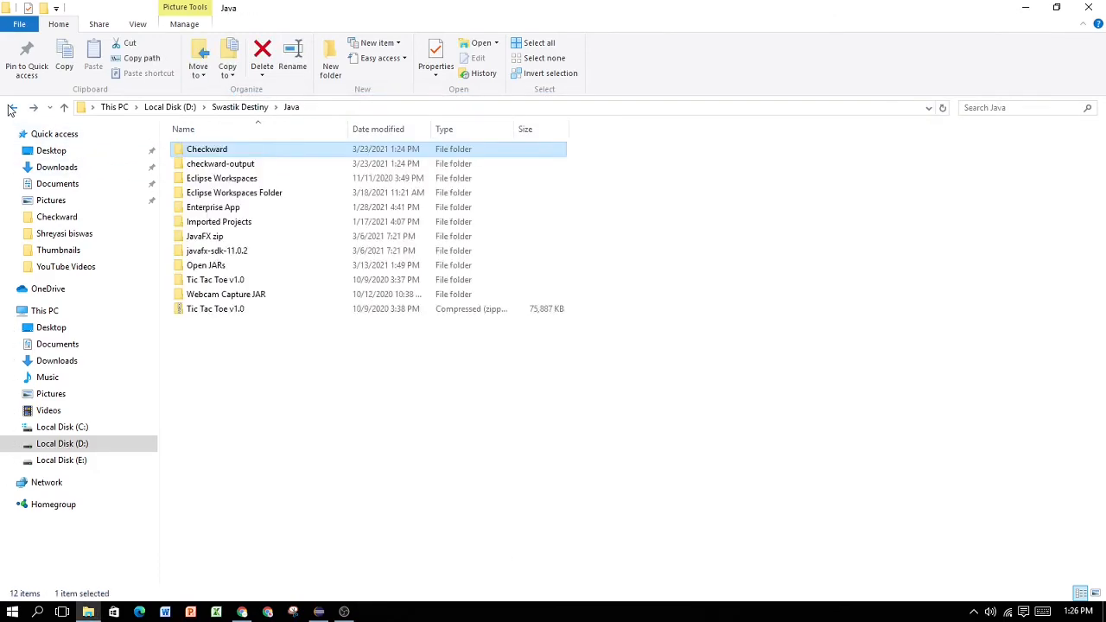
{"action": "double_click", "coordinate": [221, 162]}
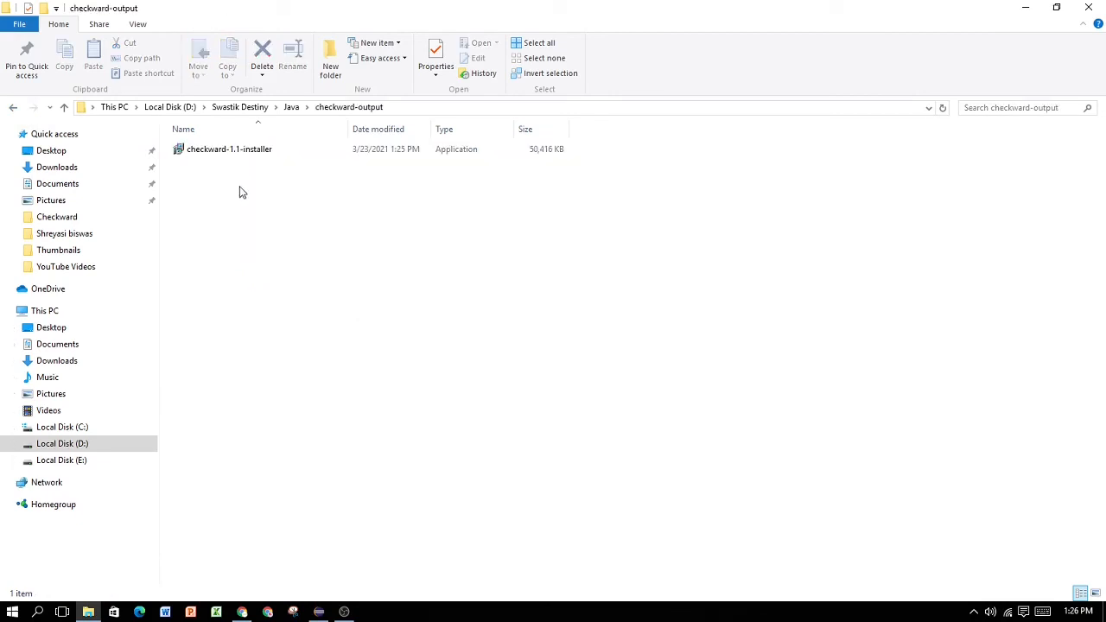
{"action": "left_click", "coordinate": [228, 149]}
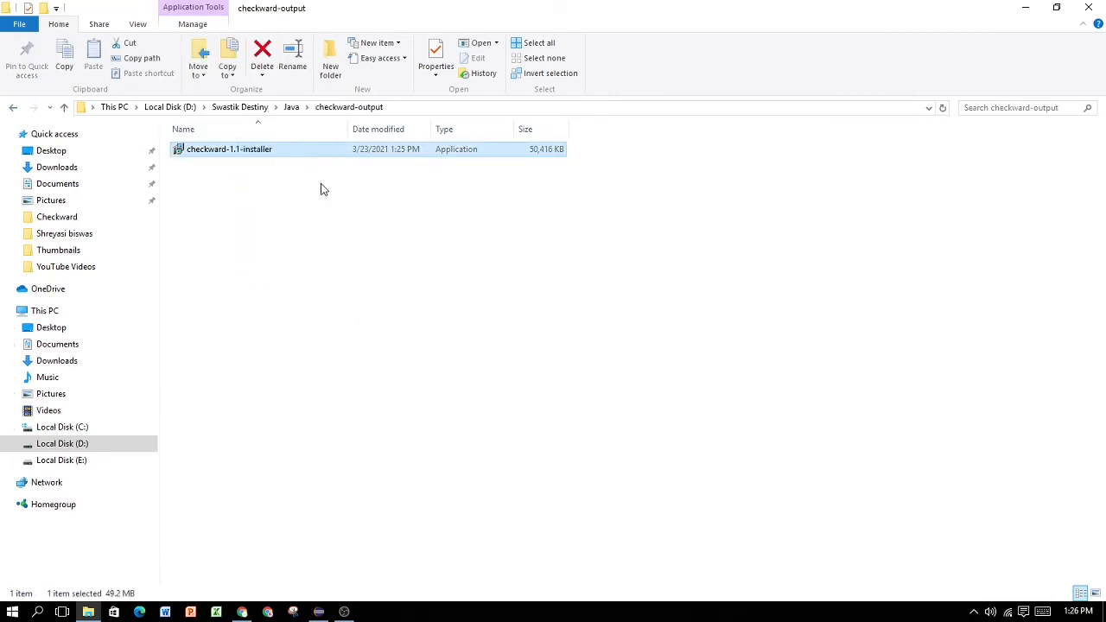